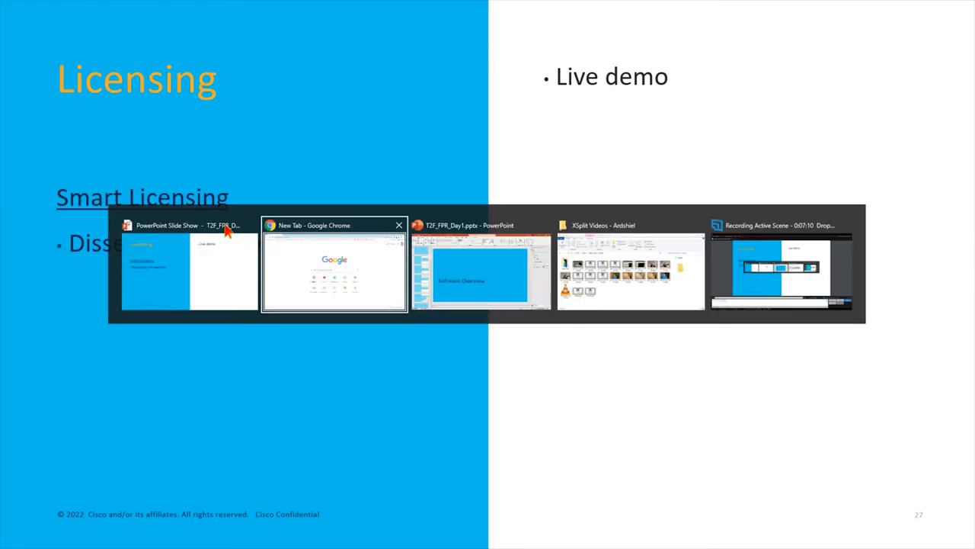
- Switch to the Chrome window showing Cisco Software Central at software.cisco.com
click(333, 265)
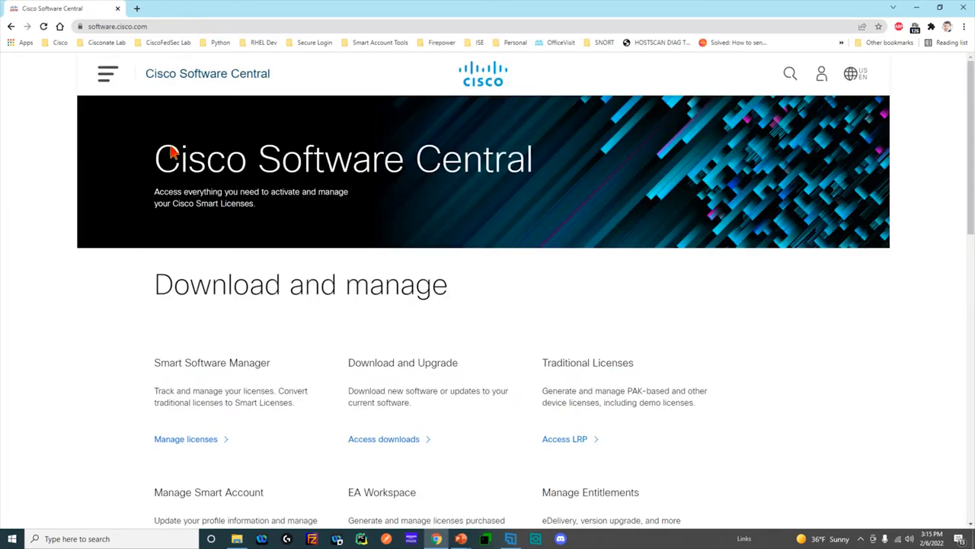
mouse_move(298, 265)
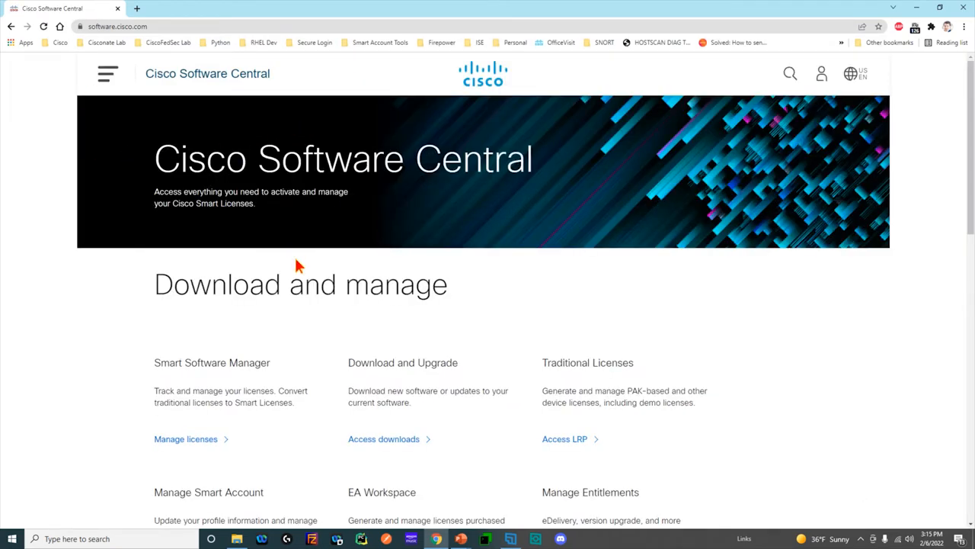
mouse_move(282, 314)
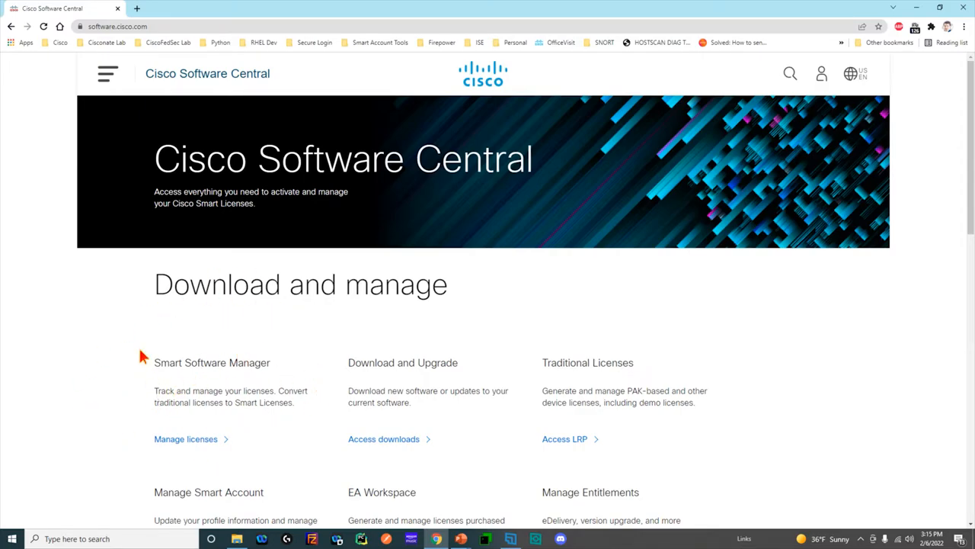
mouse_move(185, 438)
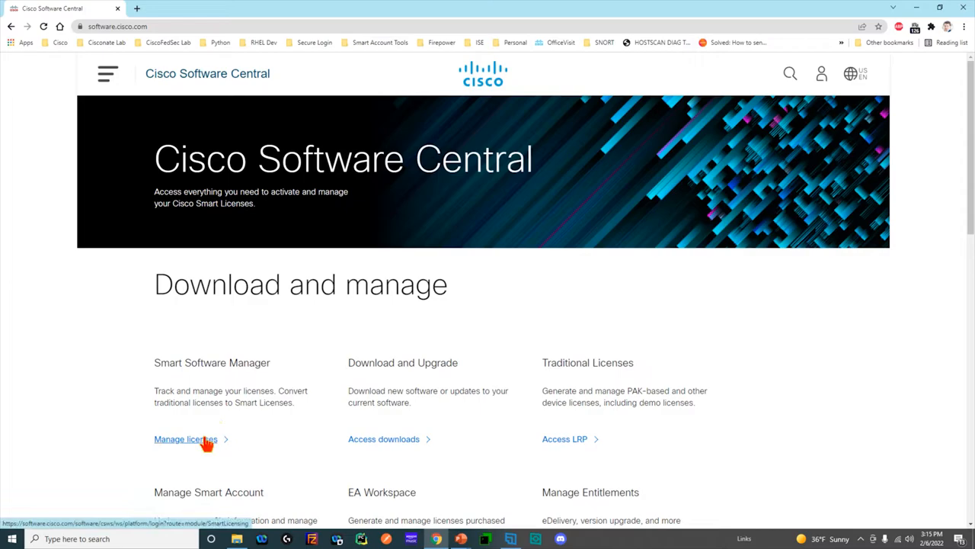
- Open Manage licenses and sign in to Smart Software Manager
click(185, 439)
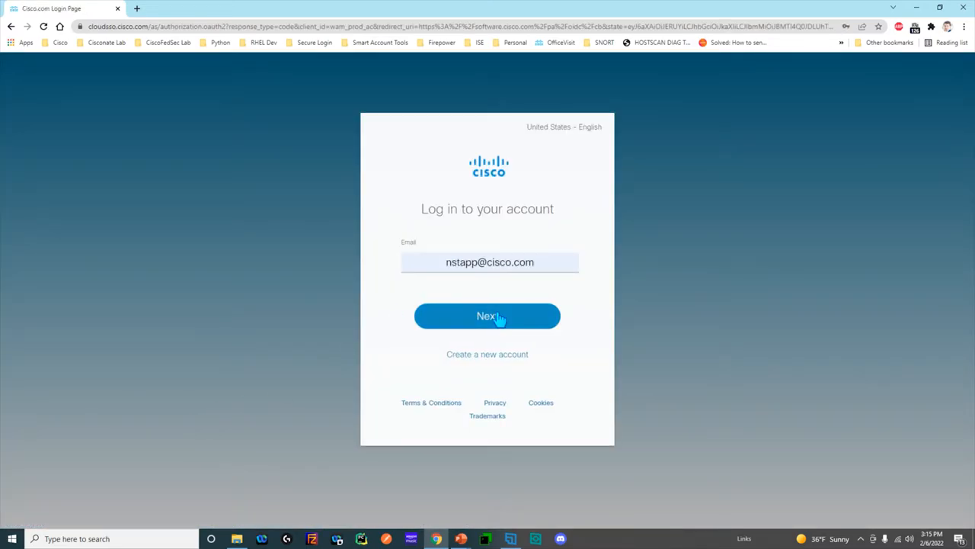
click(487, 316)
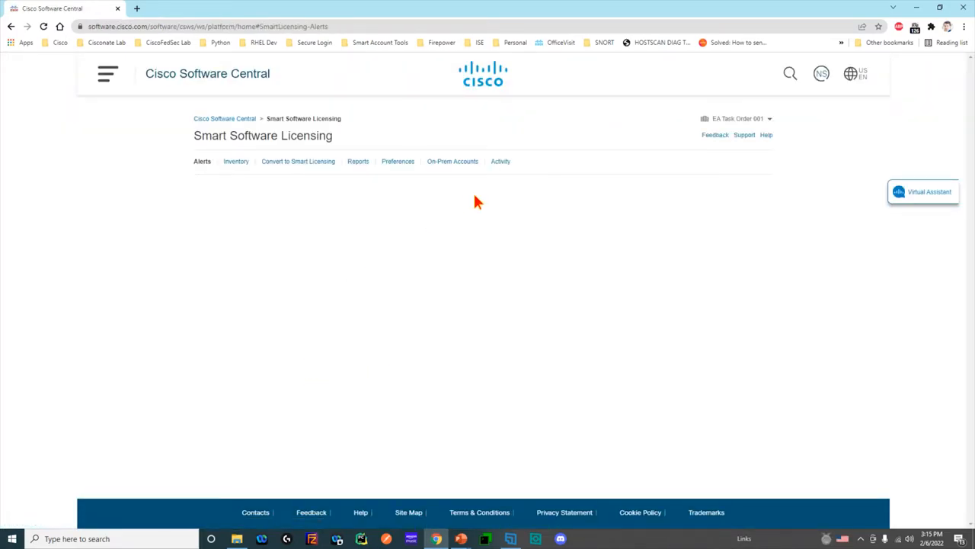
click(202, 161)
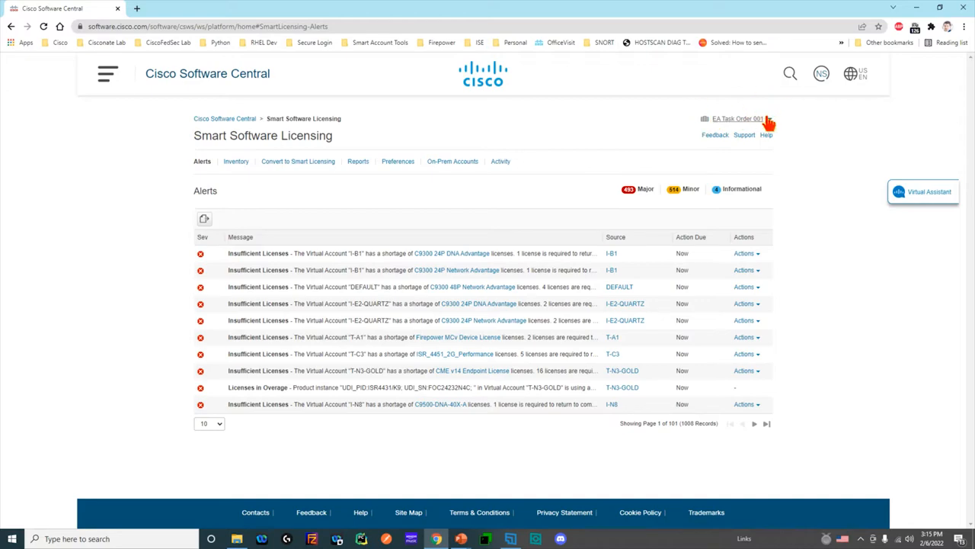
- Switch smart accounts twice to show expired and expiring term license alerts
click(739, 118)
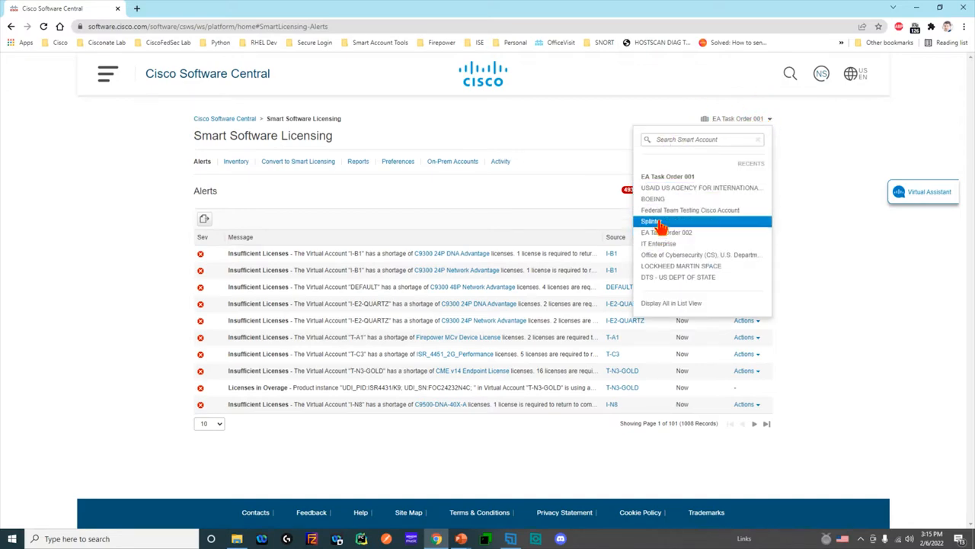
click(657, 243)
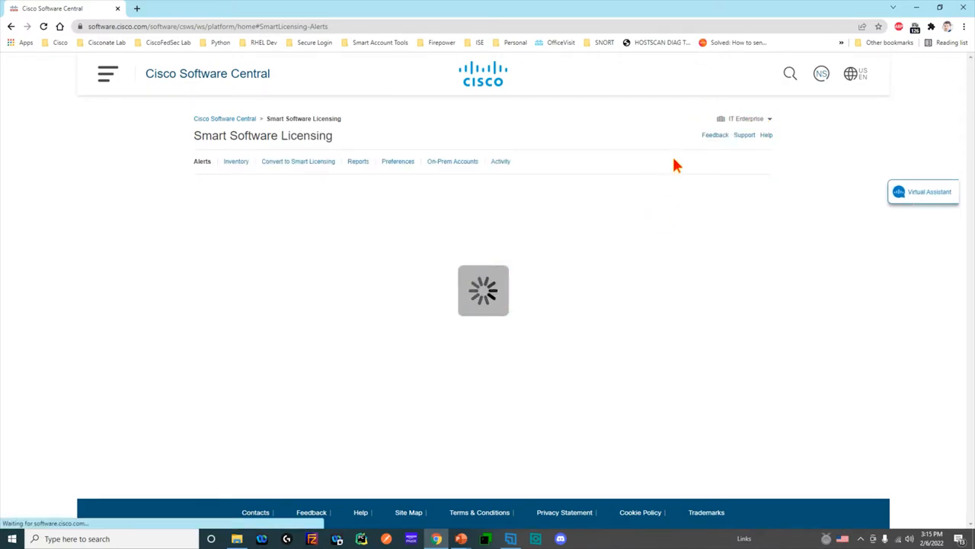
click(749, 118)
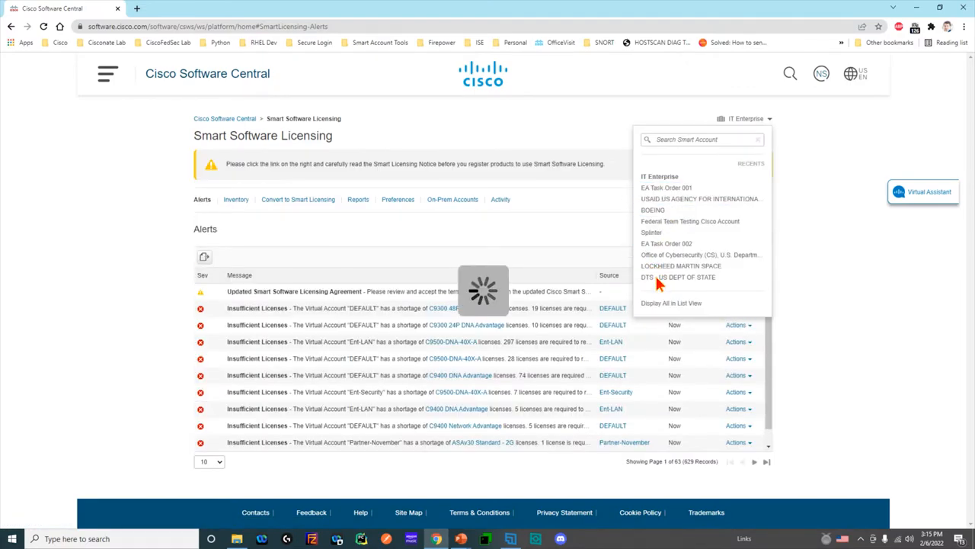
click(681, 265)
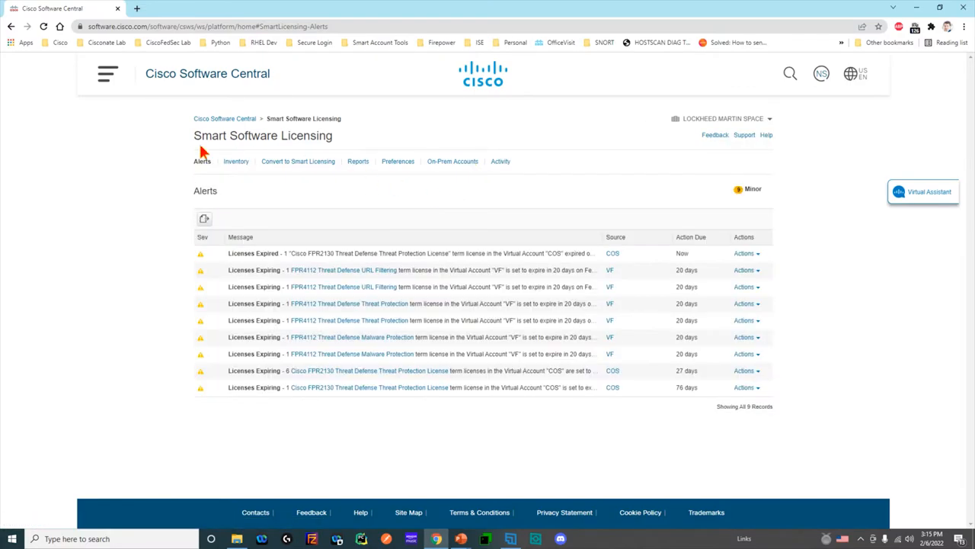
mouse_move(358, 137)
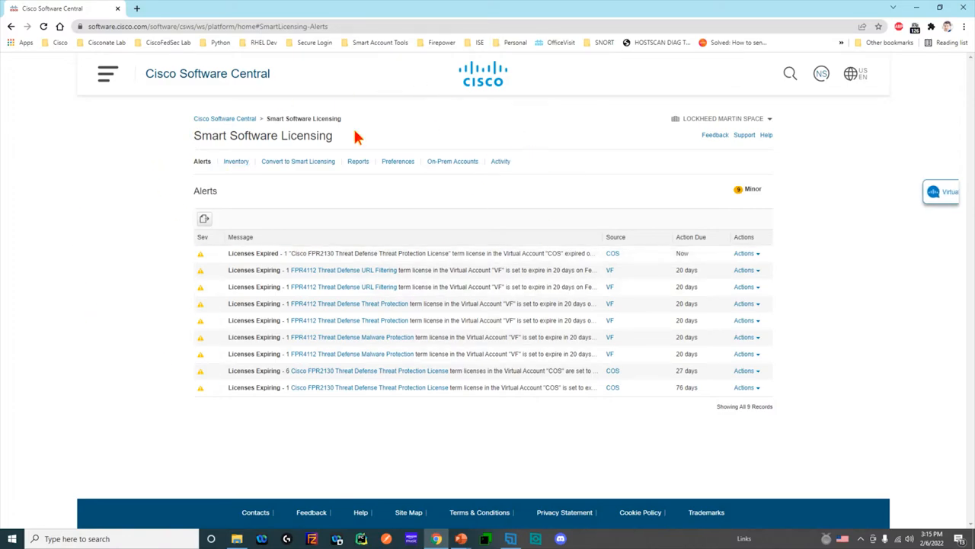
mouse_move(601, 287)
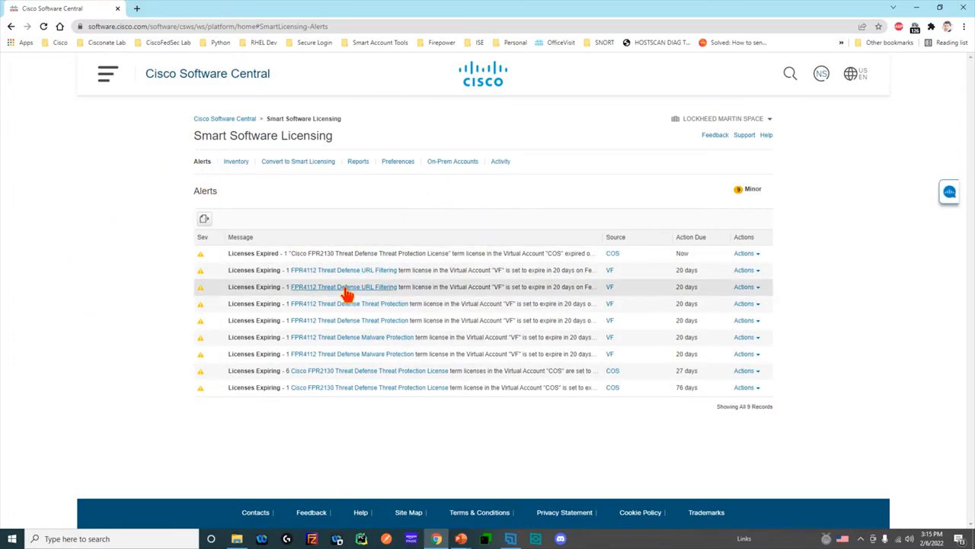
mouse_move(343, 286)
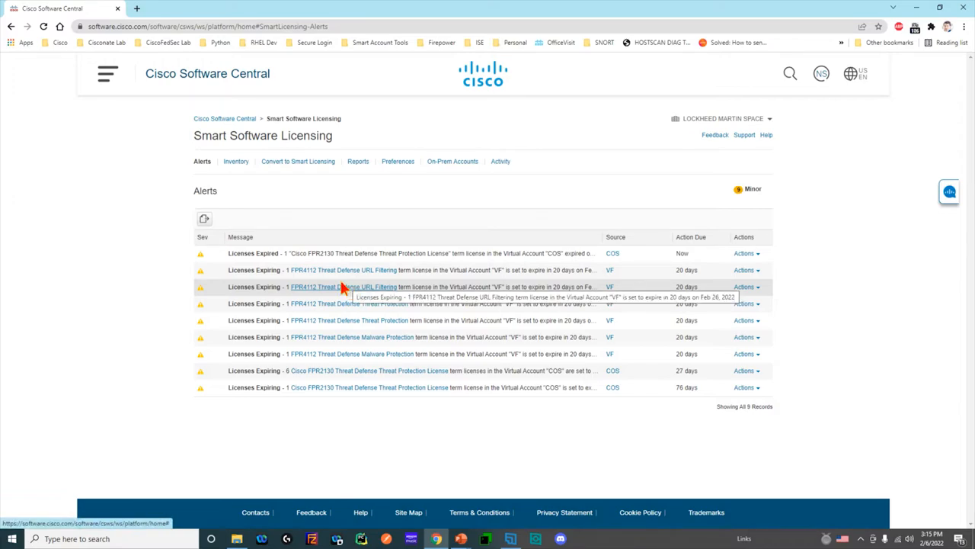
- Open Inventory from the URL Filtering license alert and select the DEFAULT virtual account
click(235, 161)
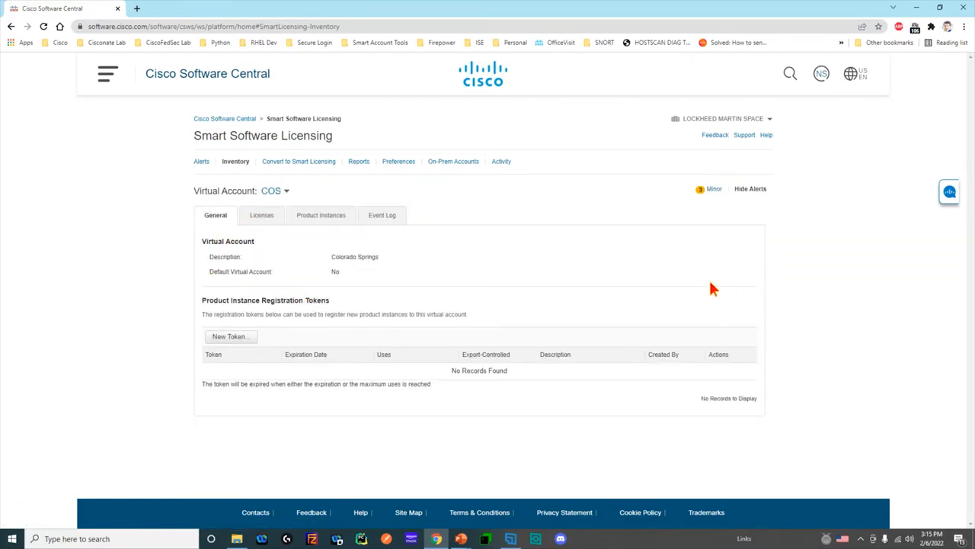
mouse_move(215, 181)
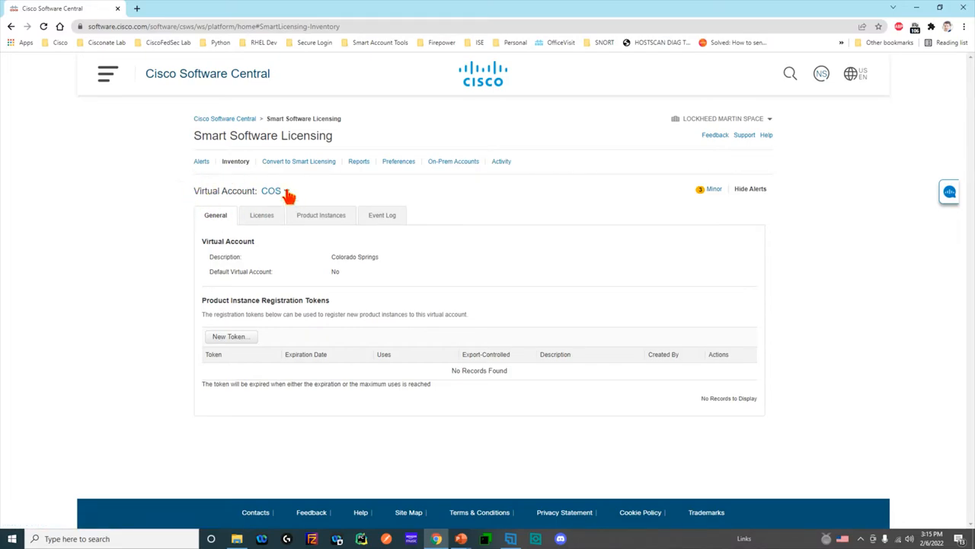
click(272, 190)
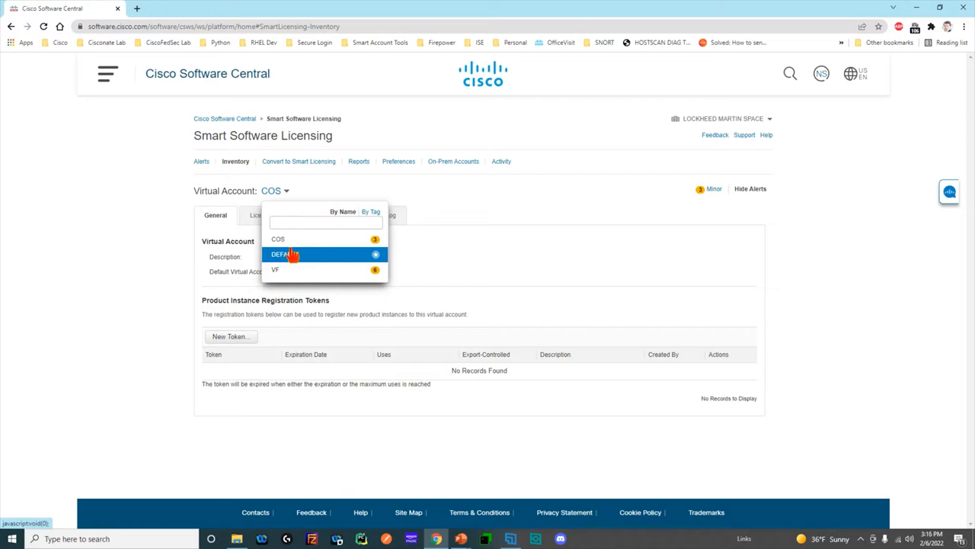
mouse_move(305, 256)
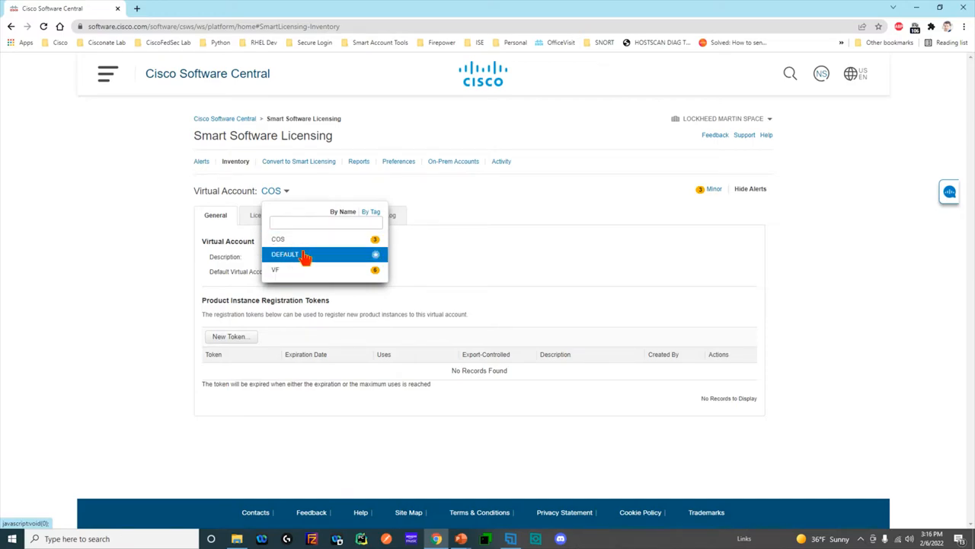
click(284, 254)
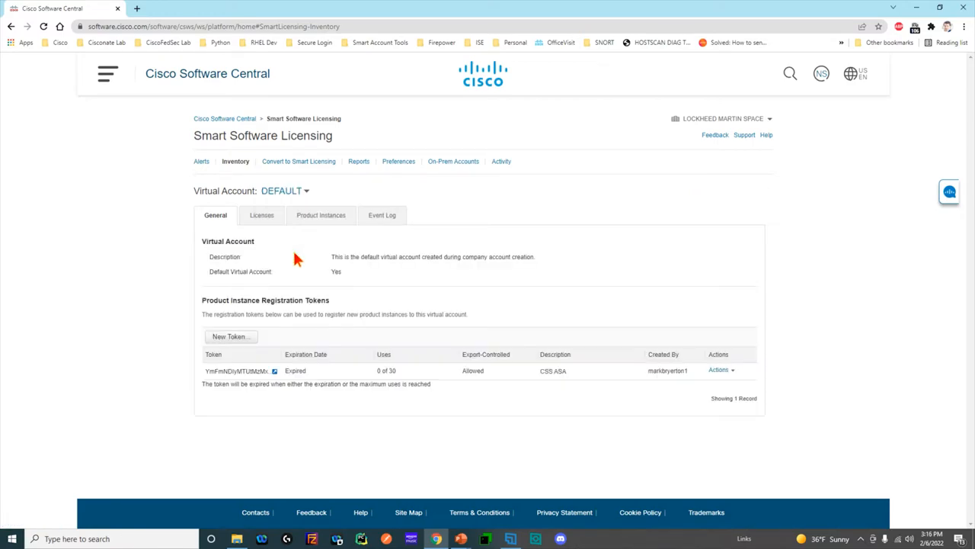
mouse_move(515, 209)
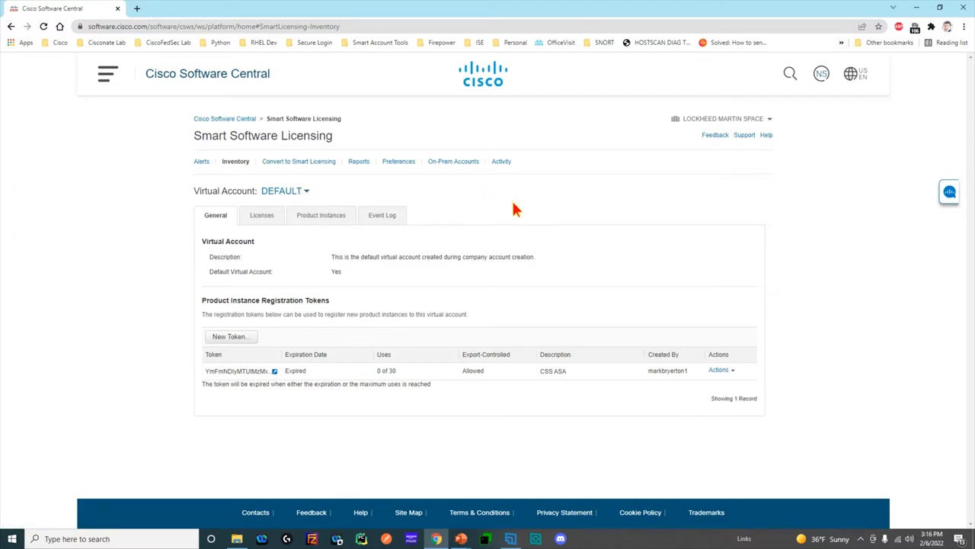
mouse_move(495, 205)
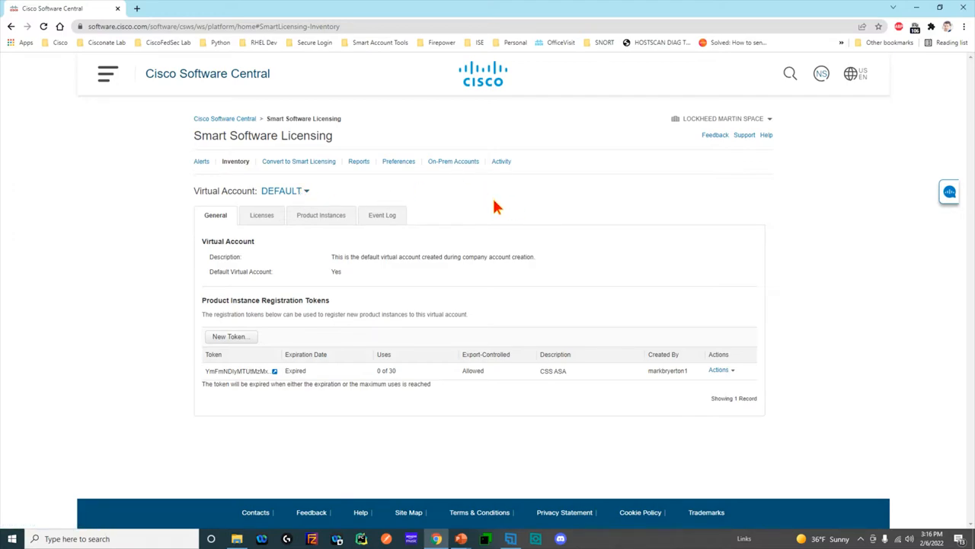
mouse_move(332, 316)
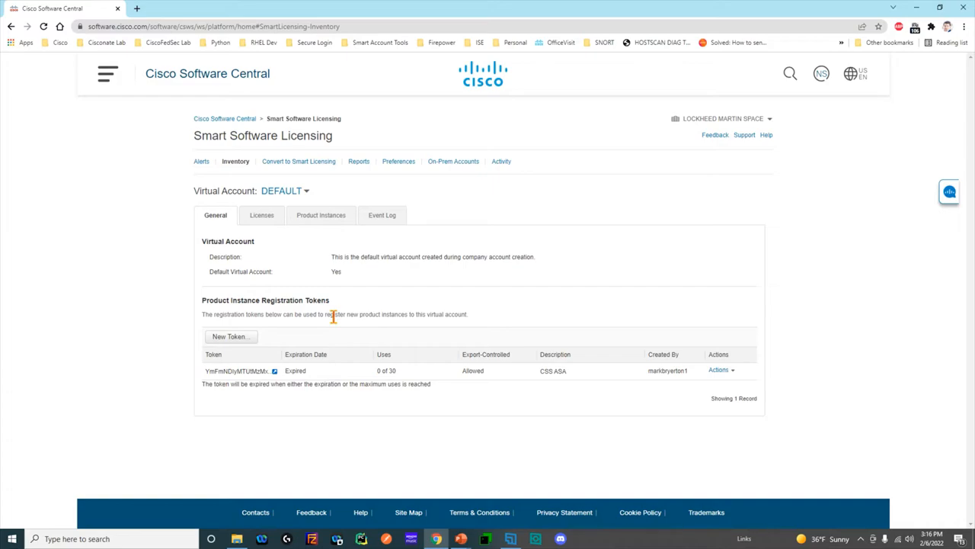
- Create a 30-day registration token described 'registration token' and dismiss the feedback survey
click(229, 336)
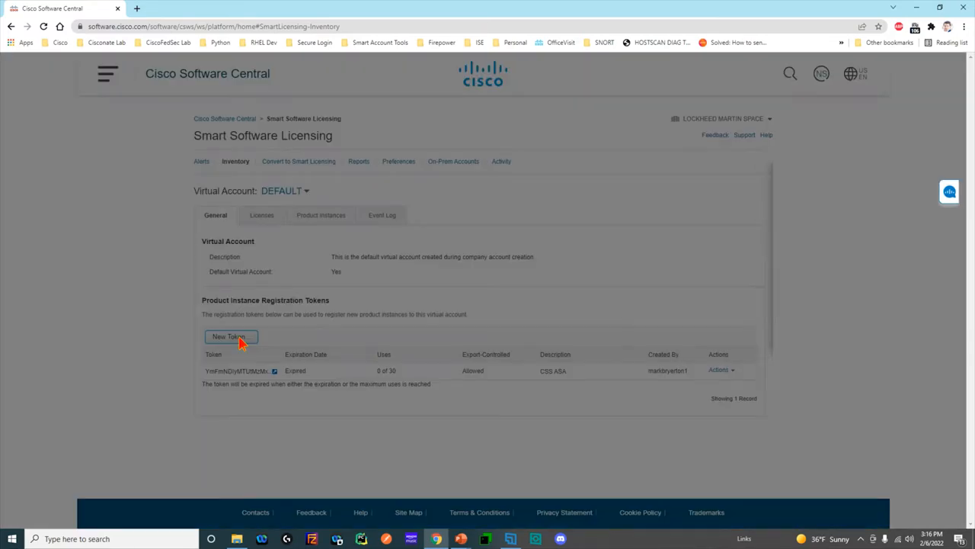
click(229, 335)
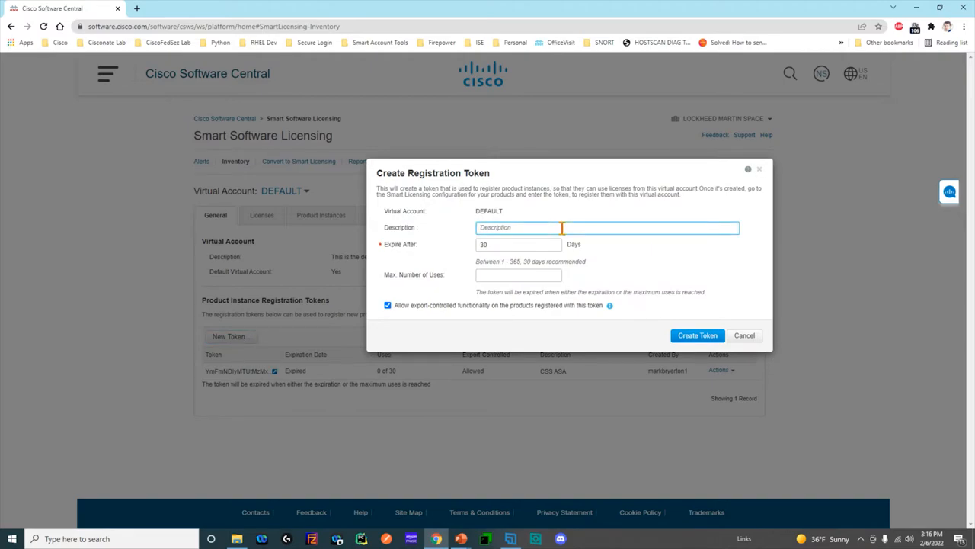
text(registration token)
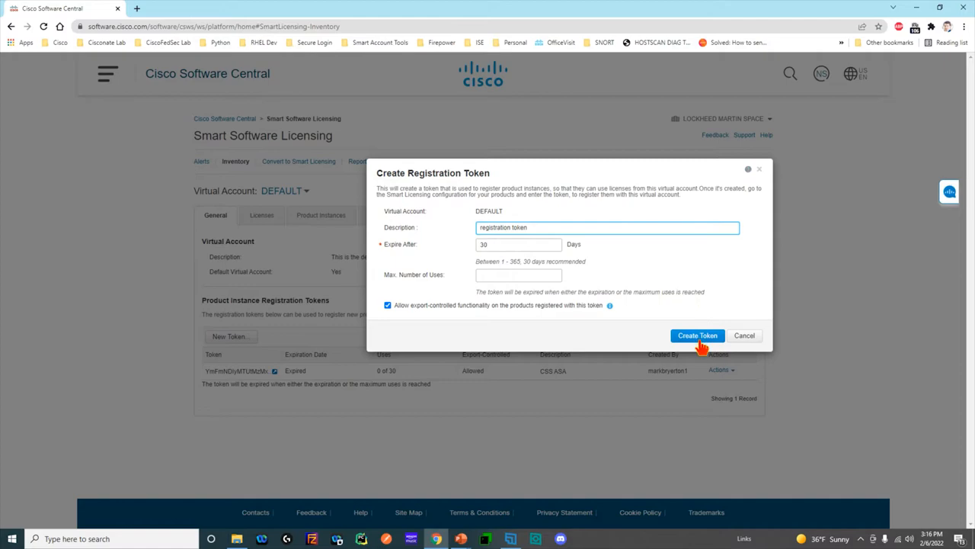
click(697, 335)
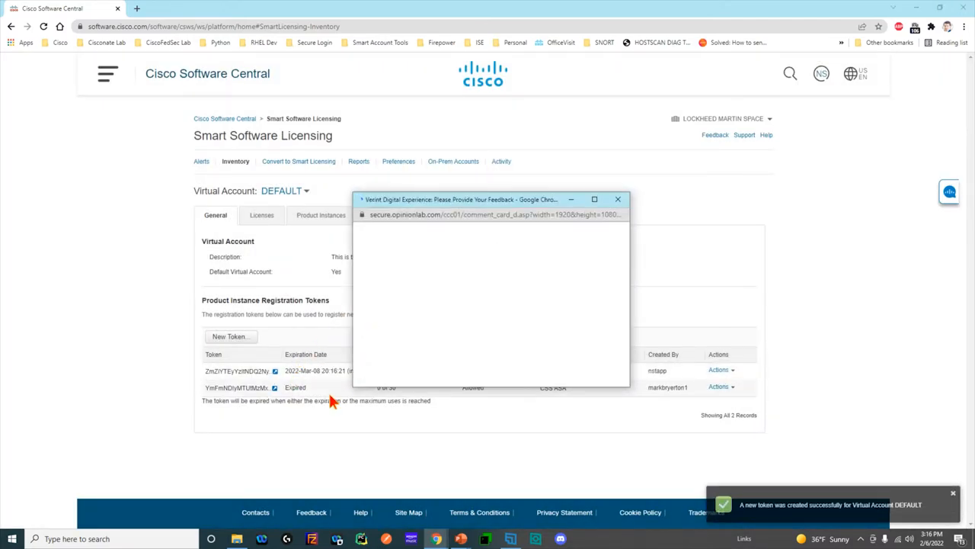
click(618, 199)
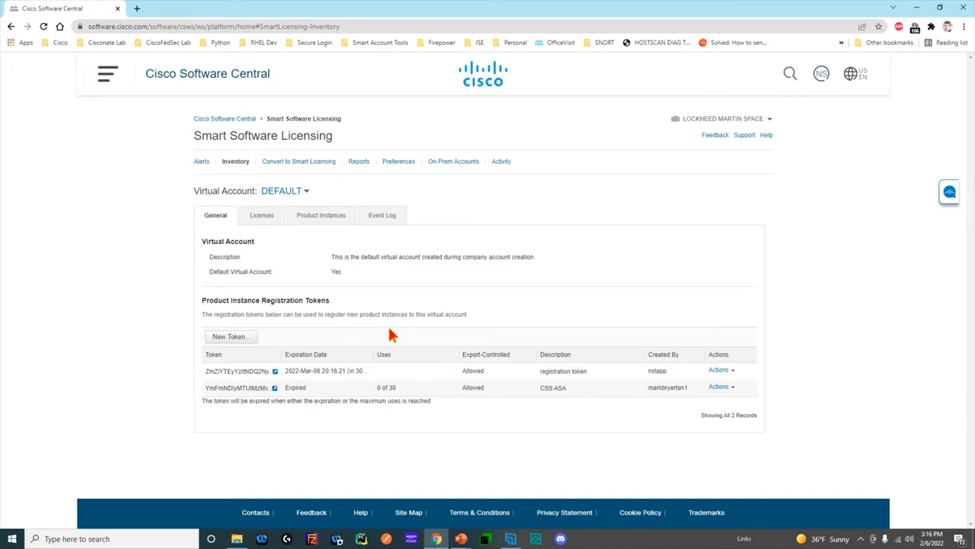
mouse_move(237, 271)
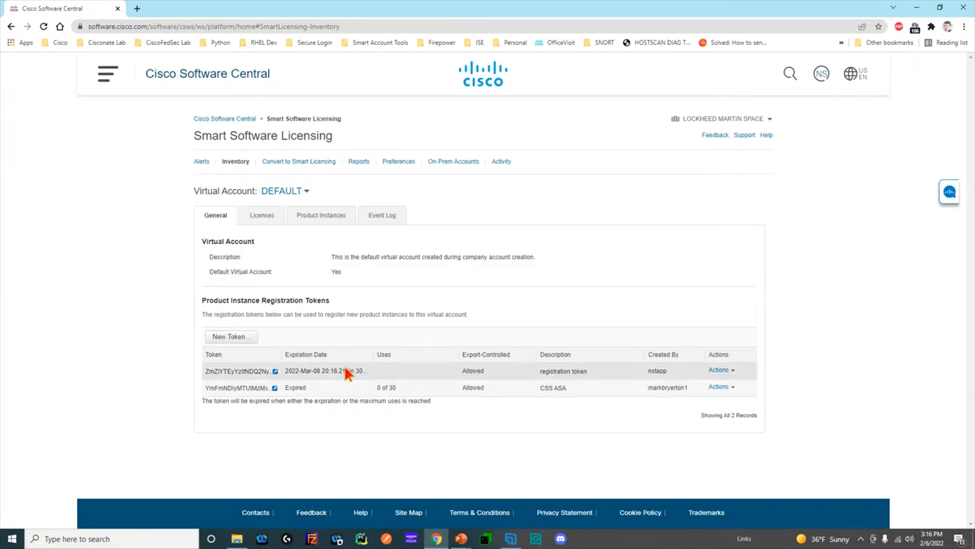
mouse_move(717, 455)
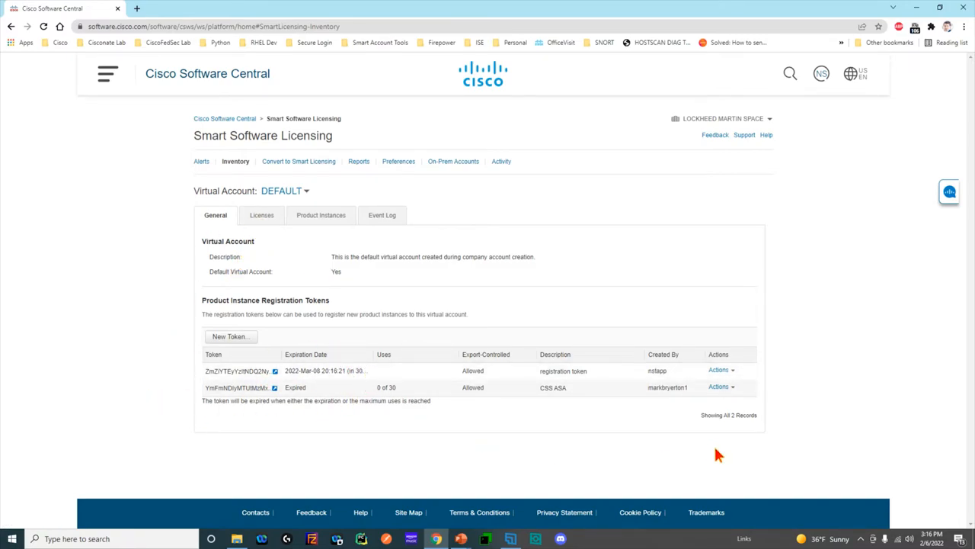
mouse_move(288, 378)
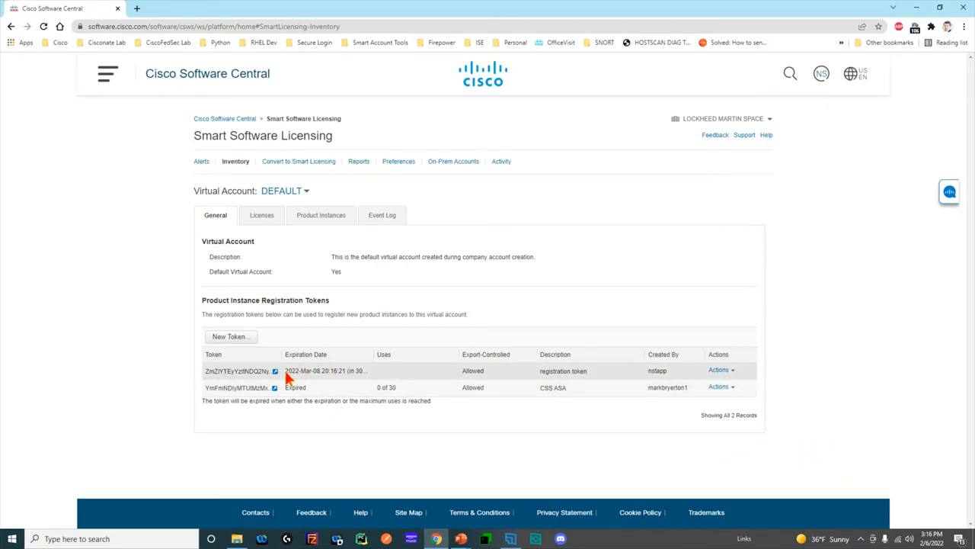
mouse_move(658, 205)
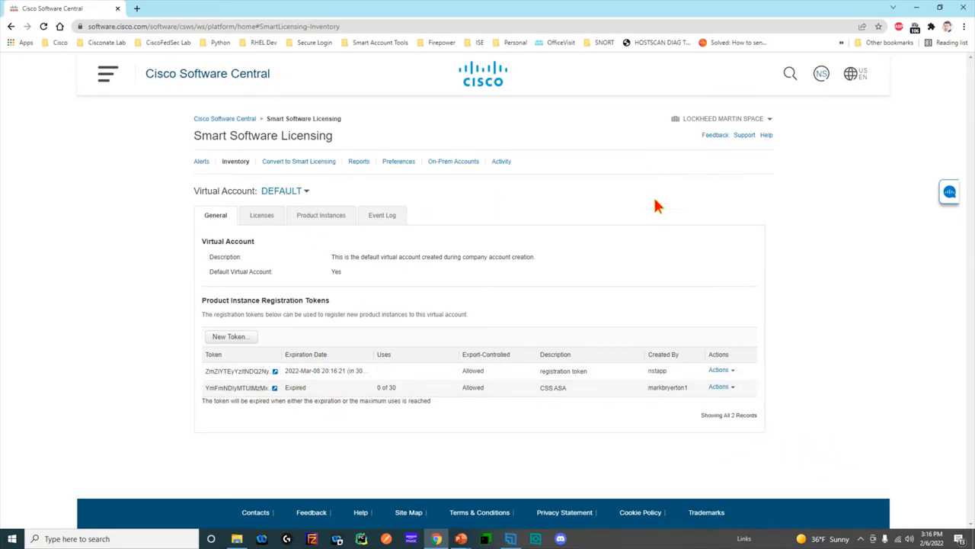
mouse_move(445, 439)
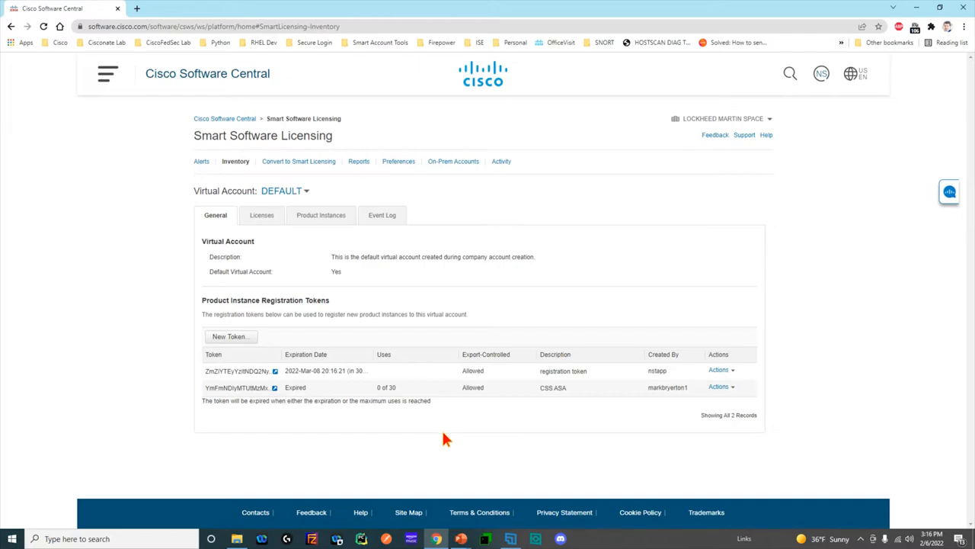
- Review the Firepower licenses, then list the registered FPR-2130 product instance
click(262, 215)
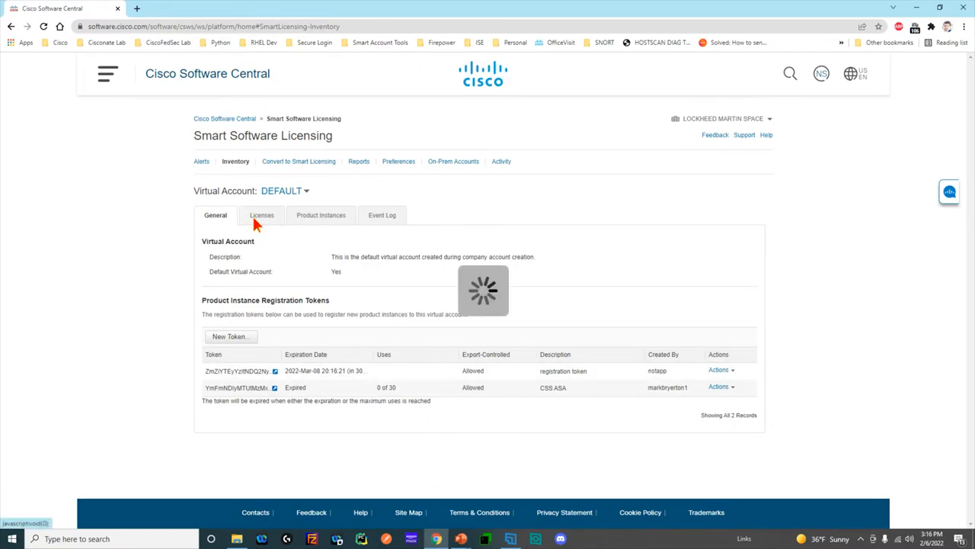
click(261, 215)
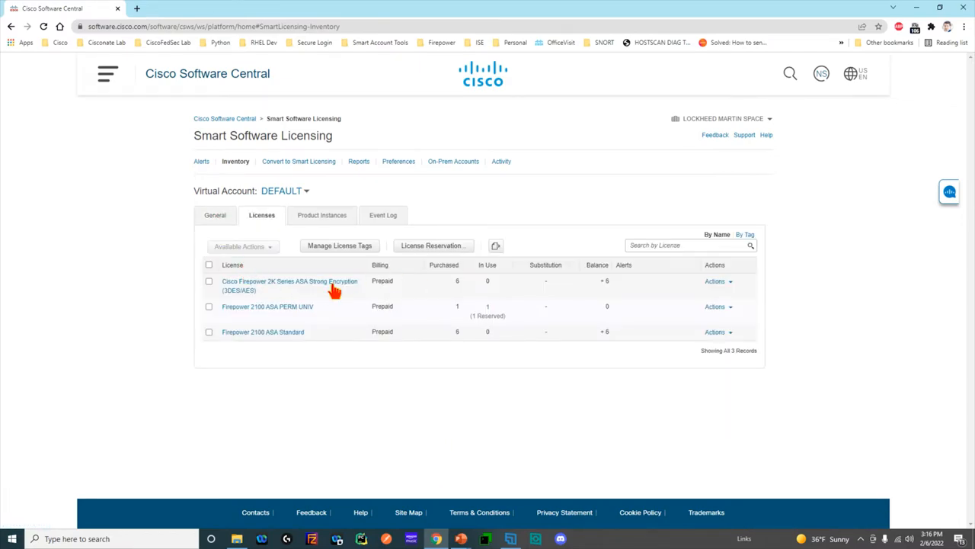
mouse_move(272, 306)
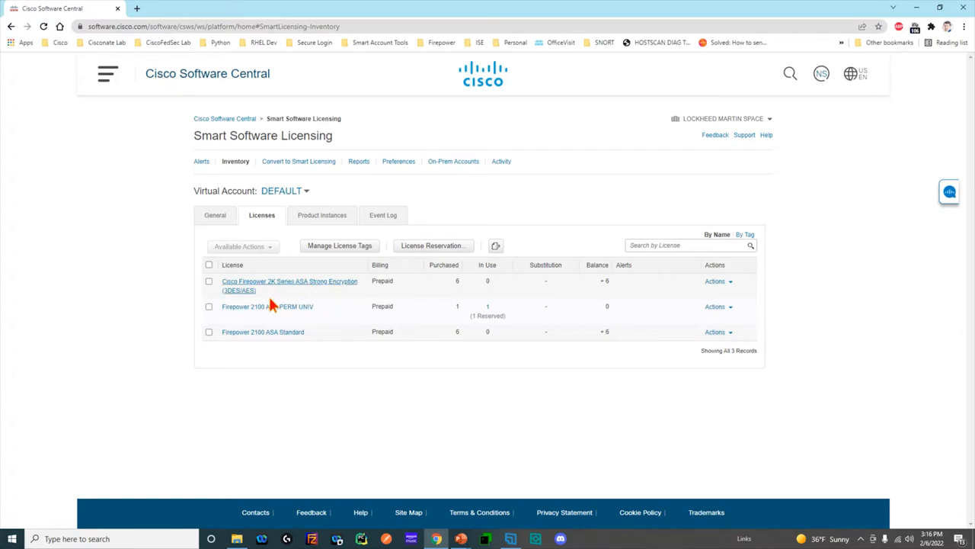
mouse_move(351, 283)
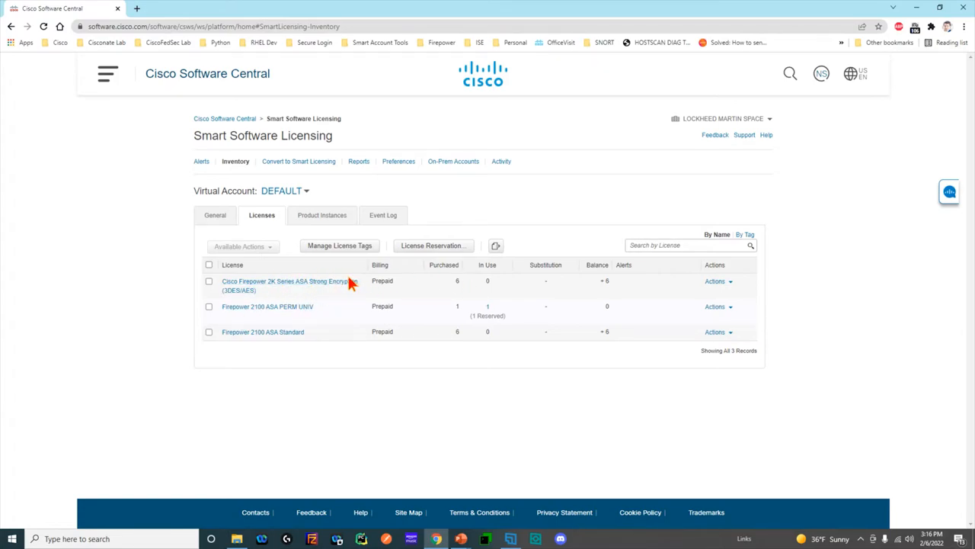
mouse_move(446, 297)
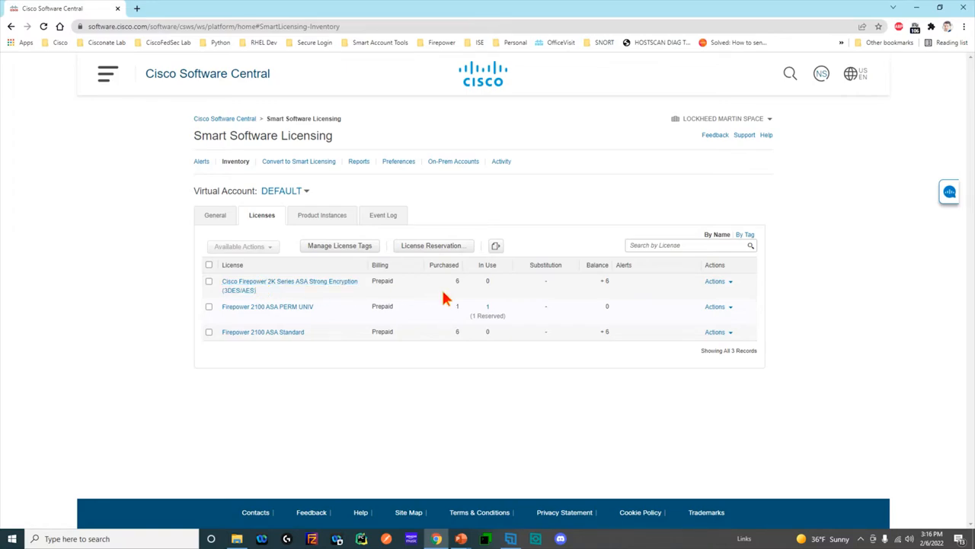
mouse_move(495, 286)
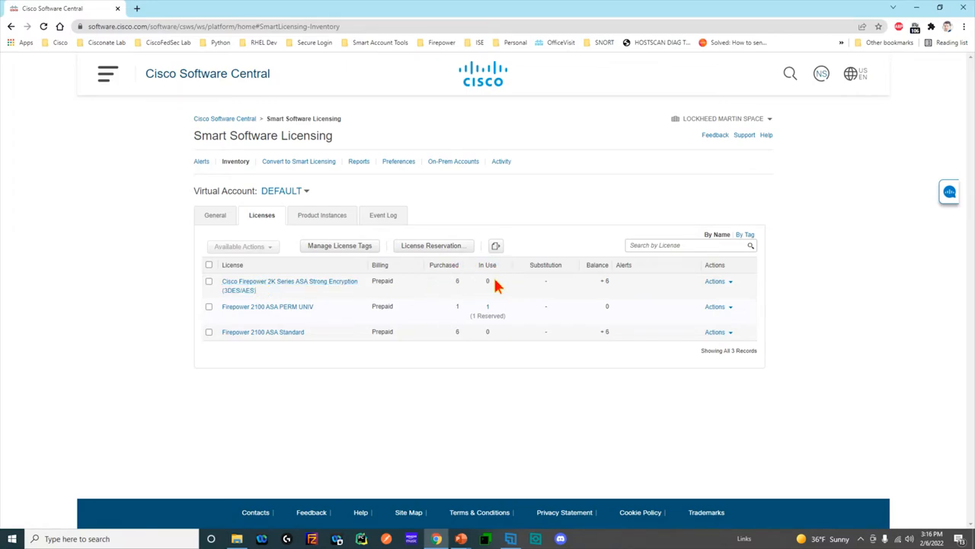
mouse_move(495, 418)
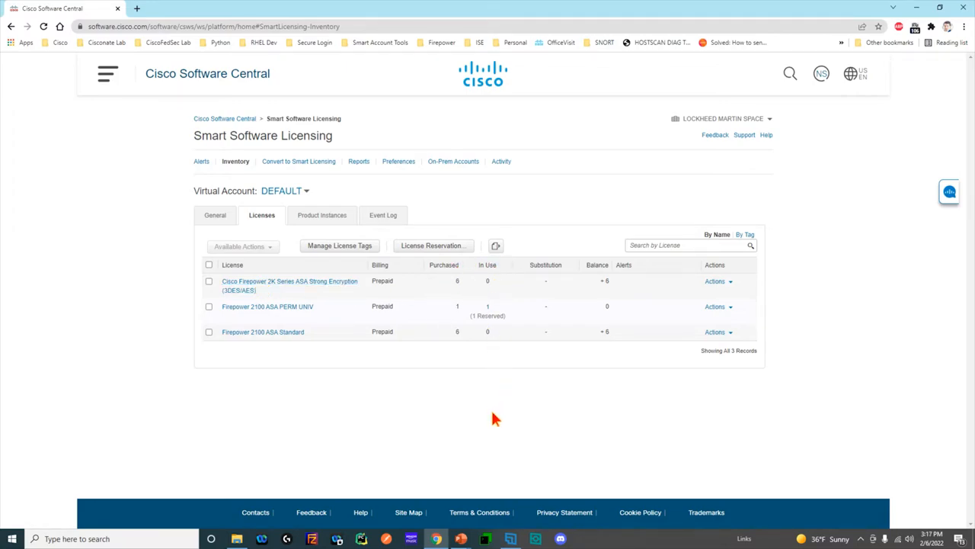
mouse_move(480, 285)
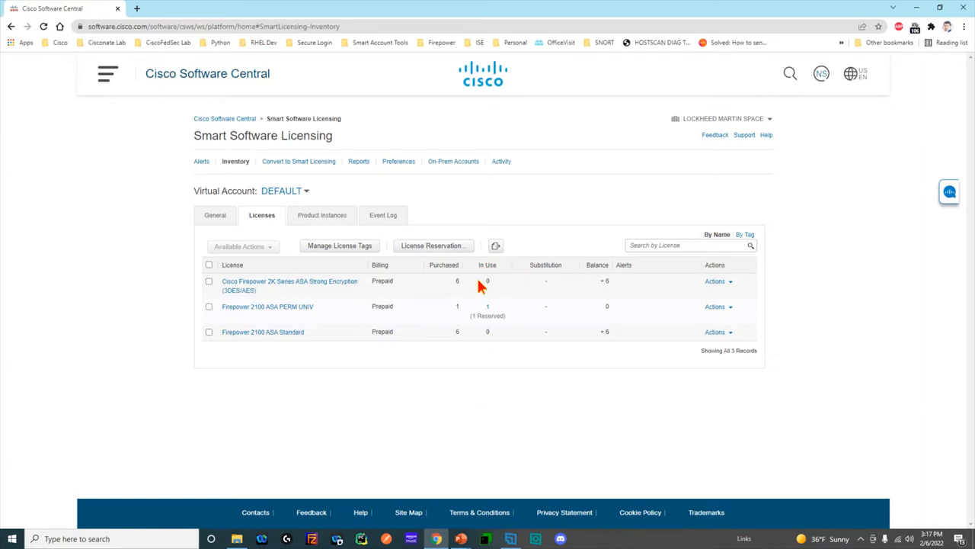
mouse_move(483, 289)
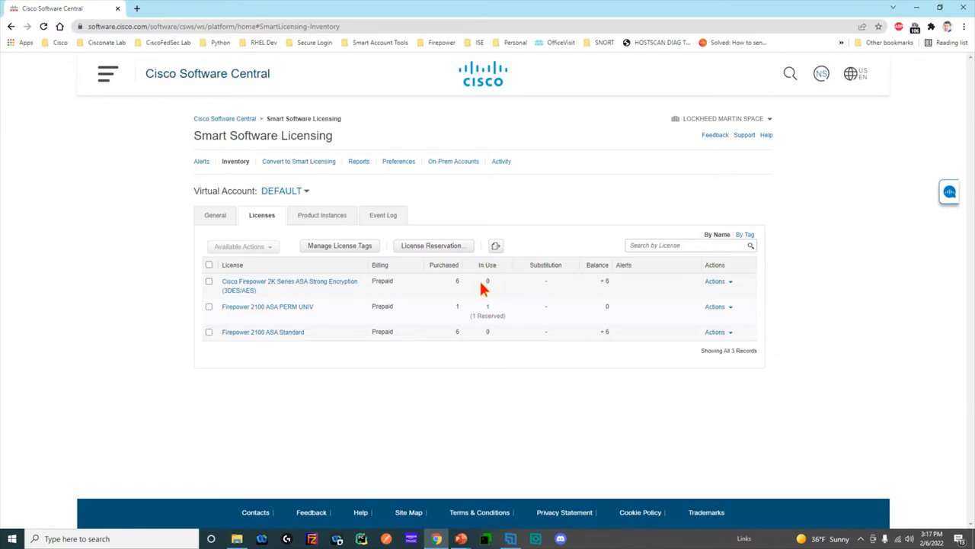
mouse_move(322, 215)
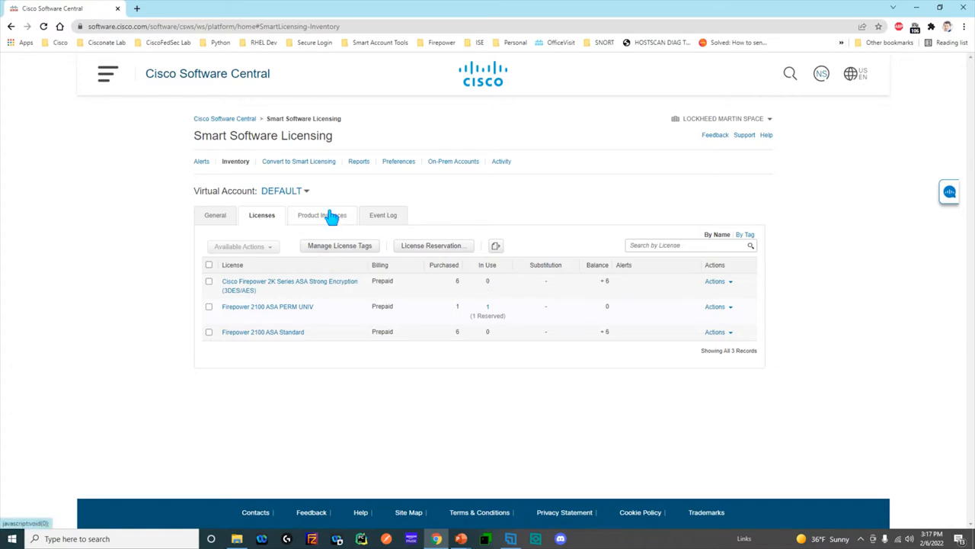
click(321, 215)
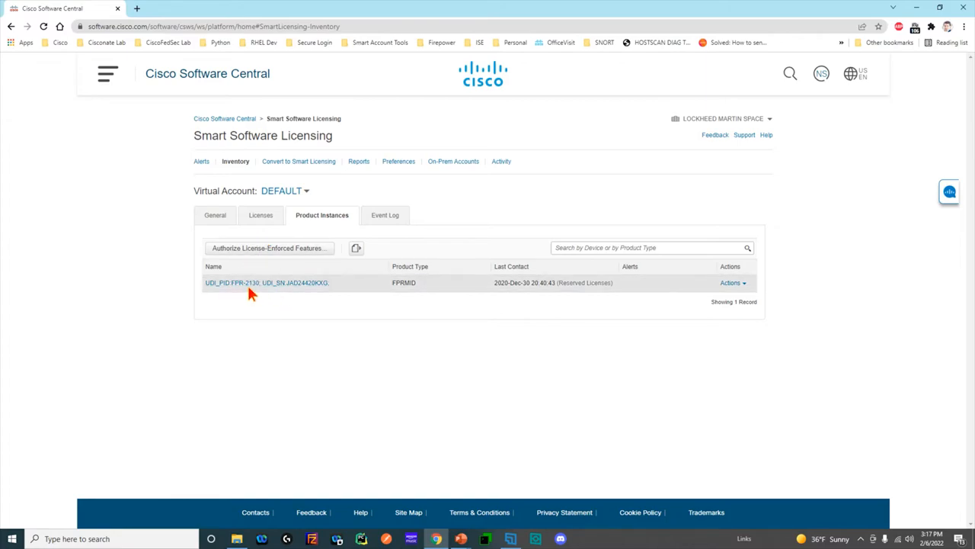
mouse_move(260, 215)
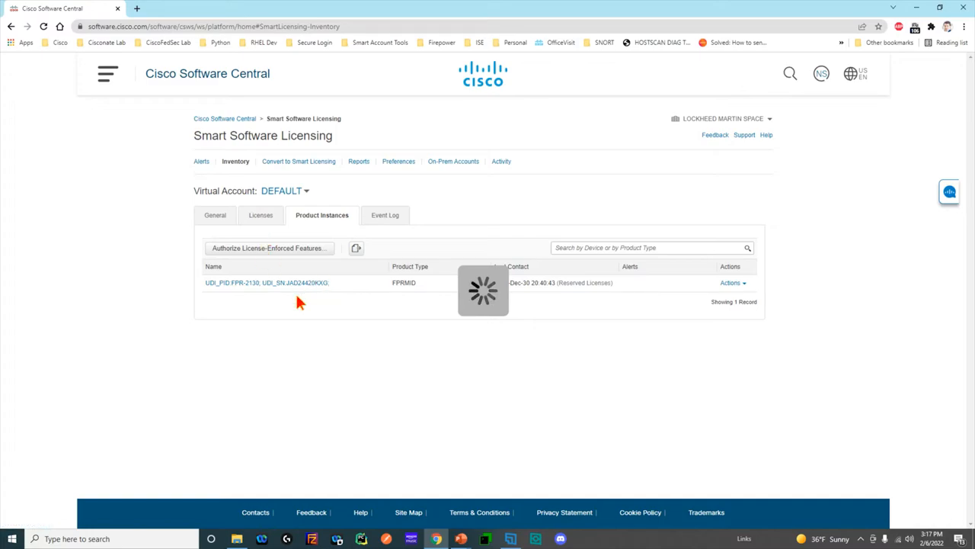
- Revisit Licenses and Product Instances, then view the token and license transfer event log
click(260, 215)
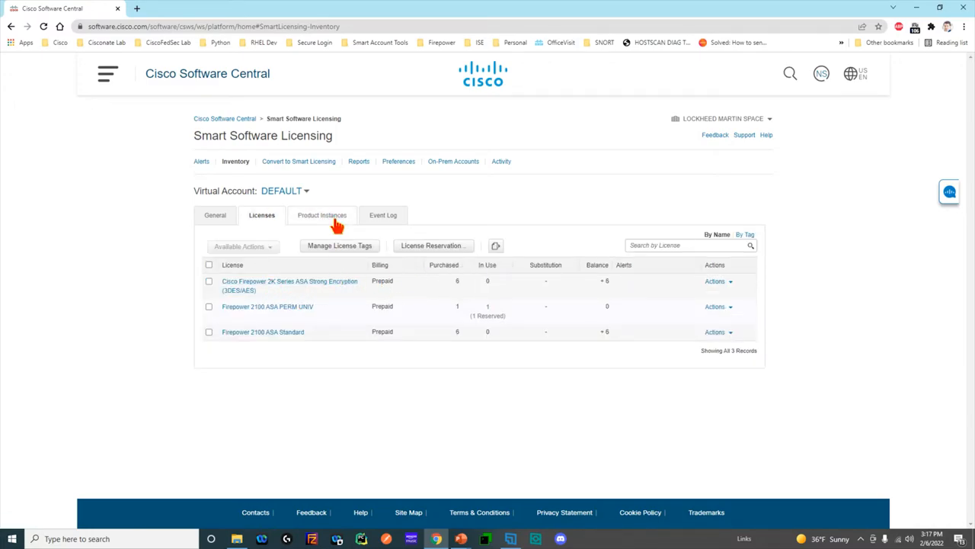
click(321, 215)
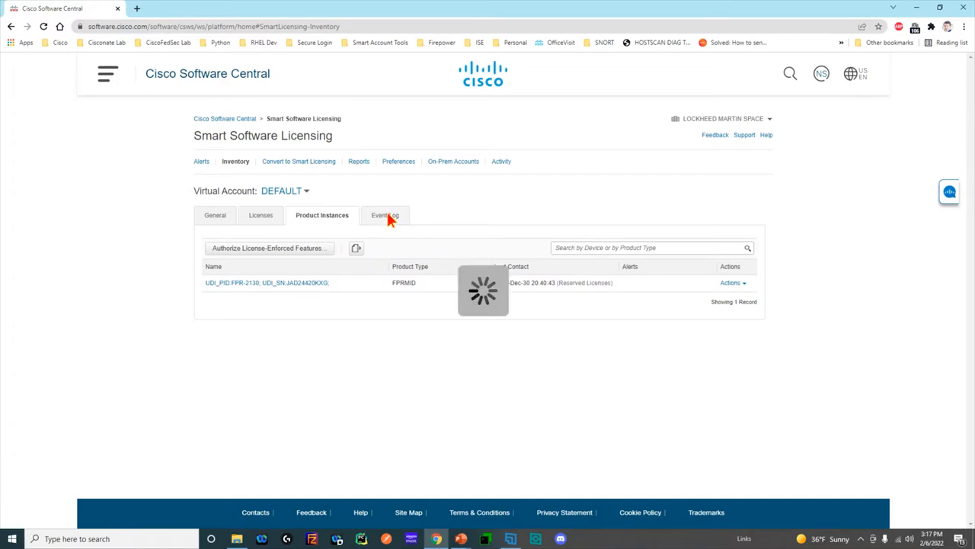
click(381, 215)
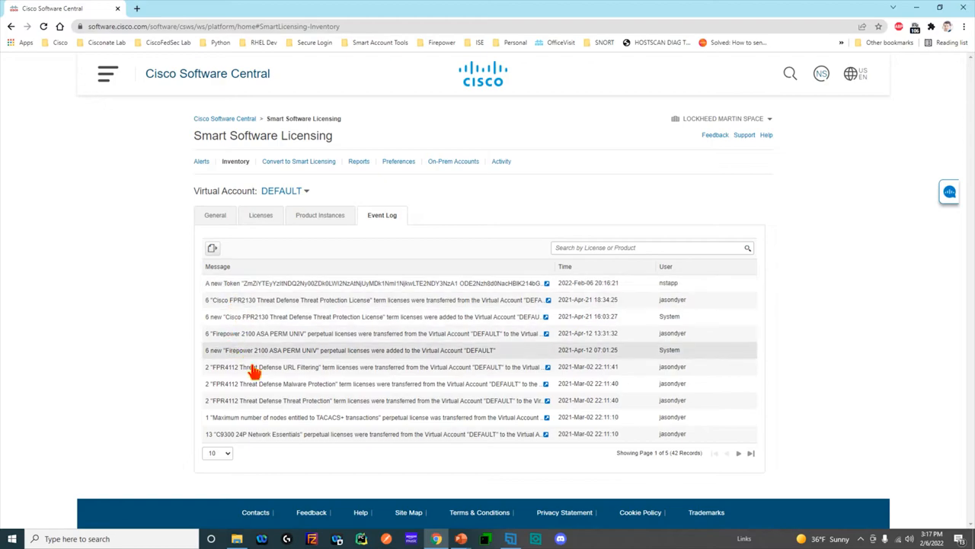
mouse_move(437, 195)
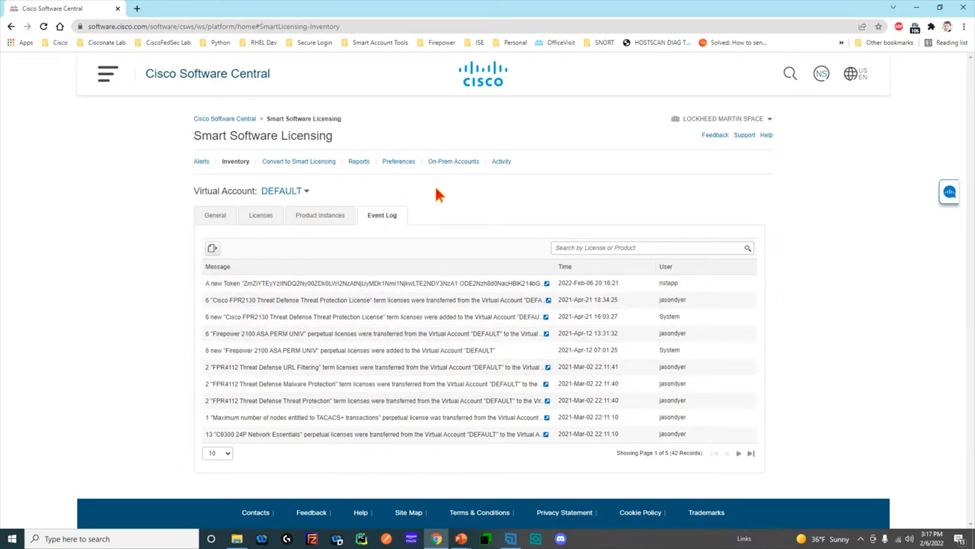
mouse_move(433, 269)
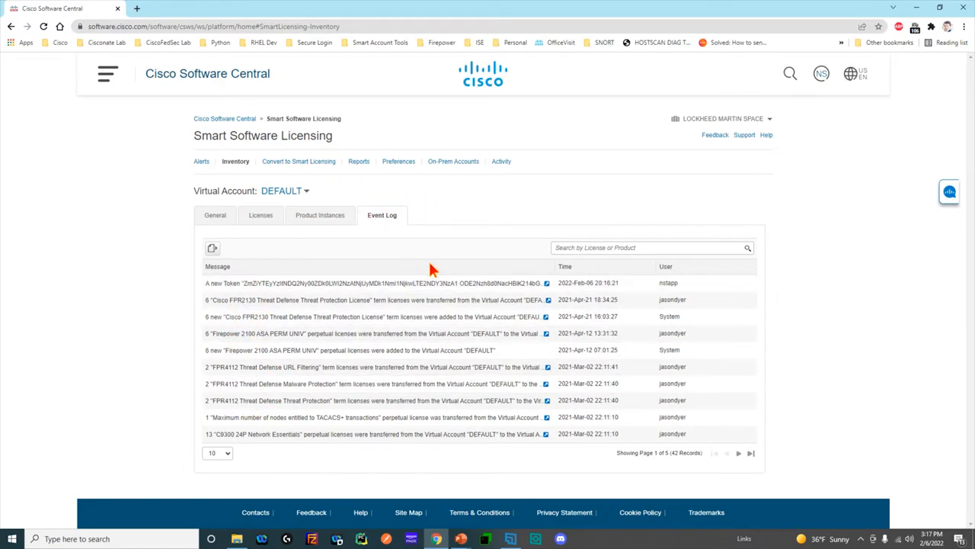
mouse_move(397, 161)
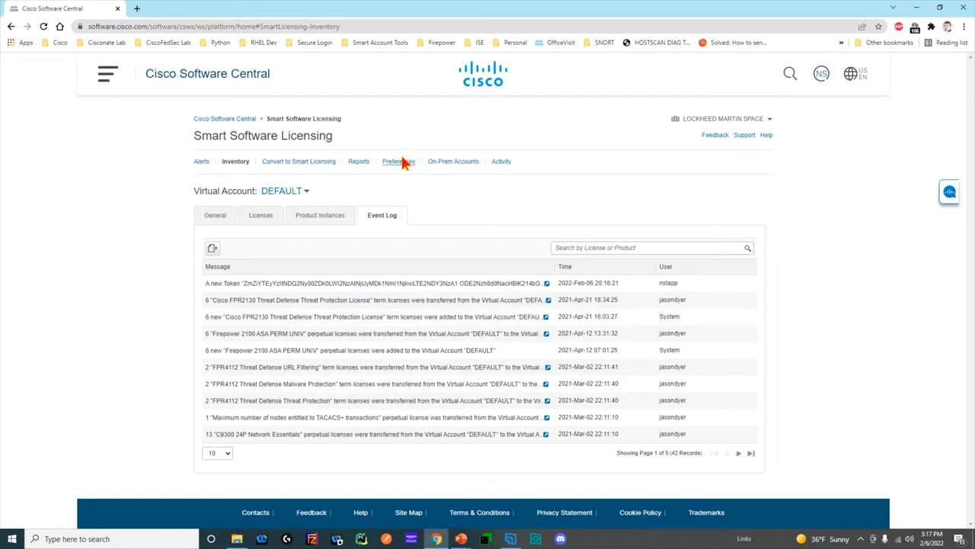
mouse_move(394, 165)
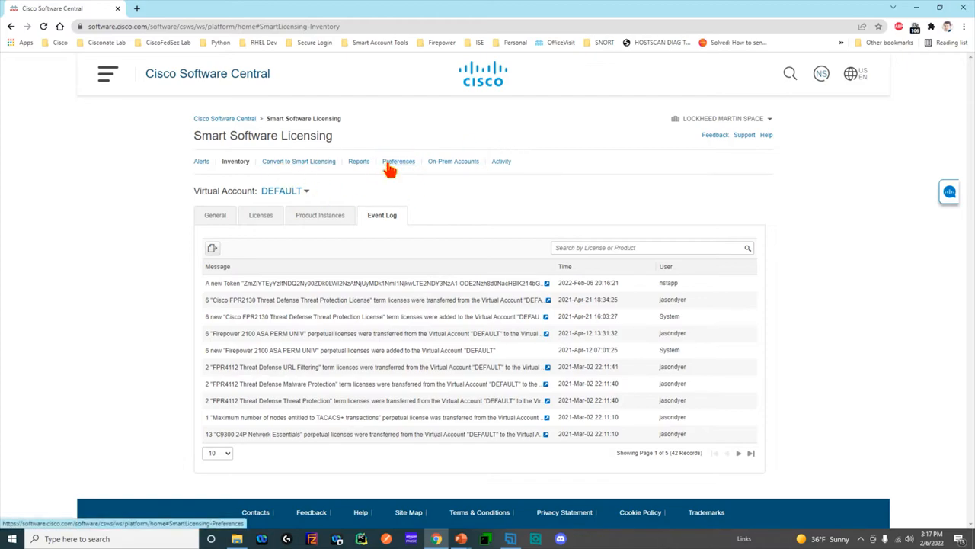
mouse_move(322, 253)
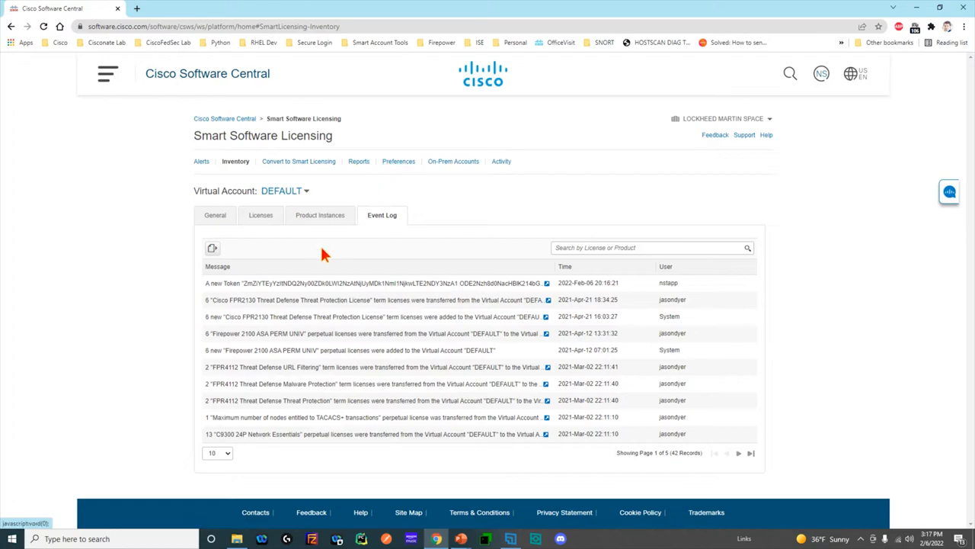
mouse_move(448, 250)
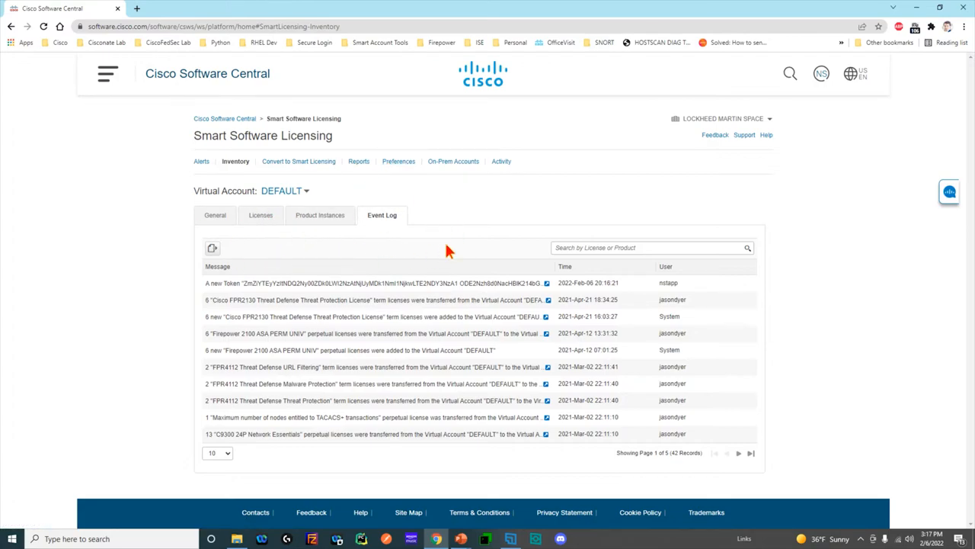
mouse_move(577, 176)
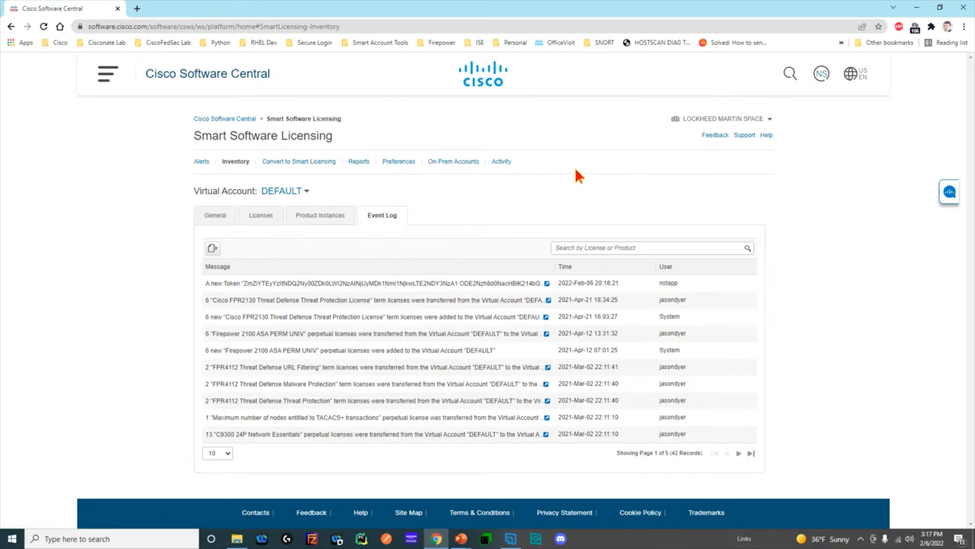
- Return to the Software Central home page and launch Access LRP for traditional licenses
click(225, 118)
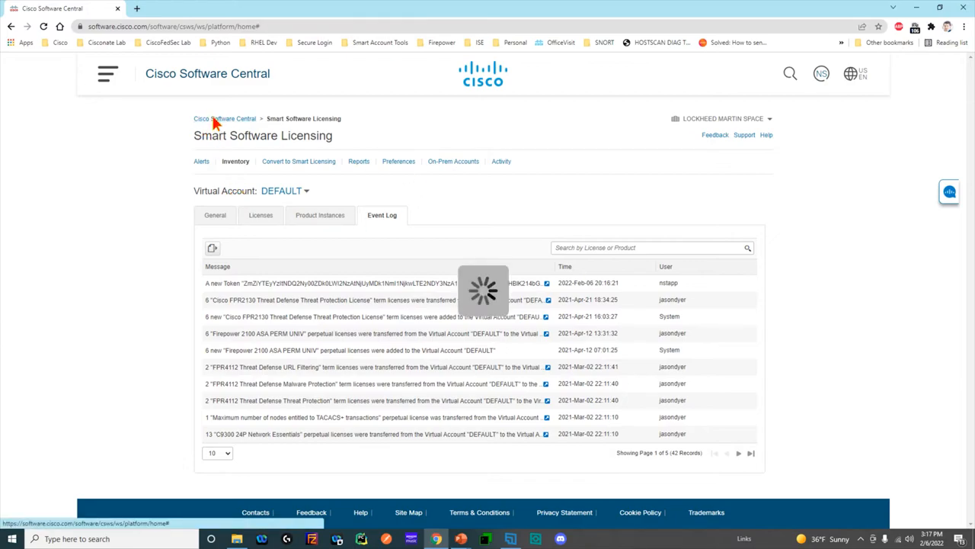
click(225, 118)
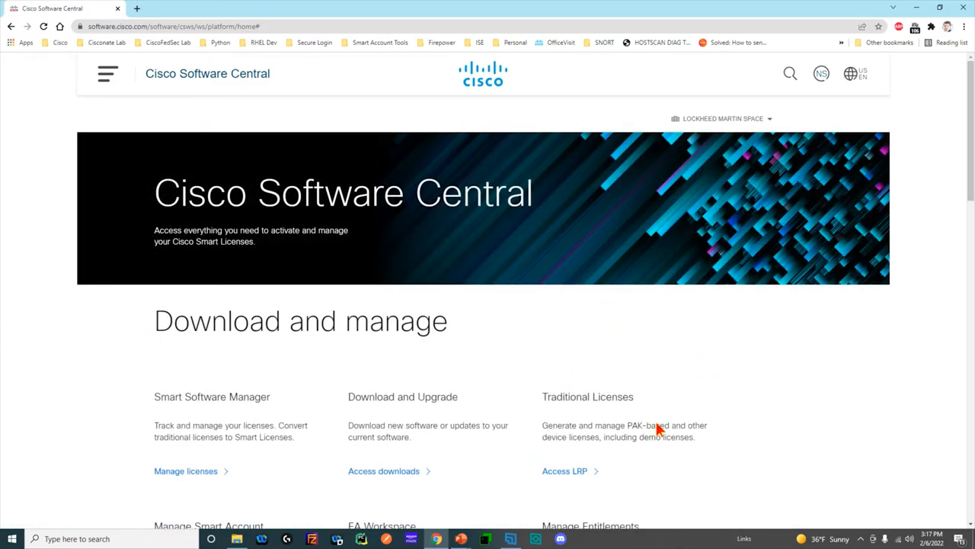
mouse_move(569, 440)
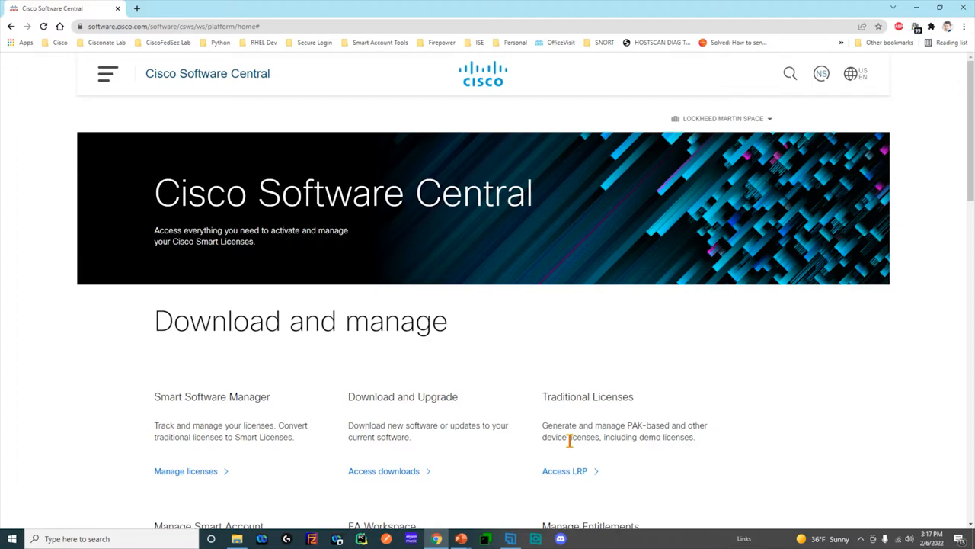
click(565, 471)
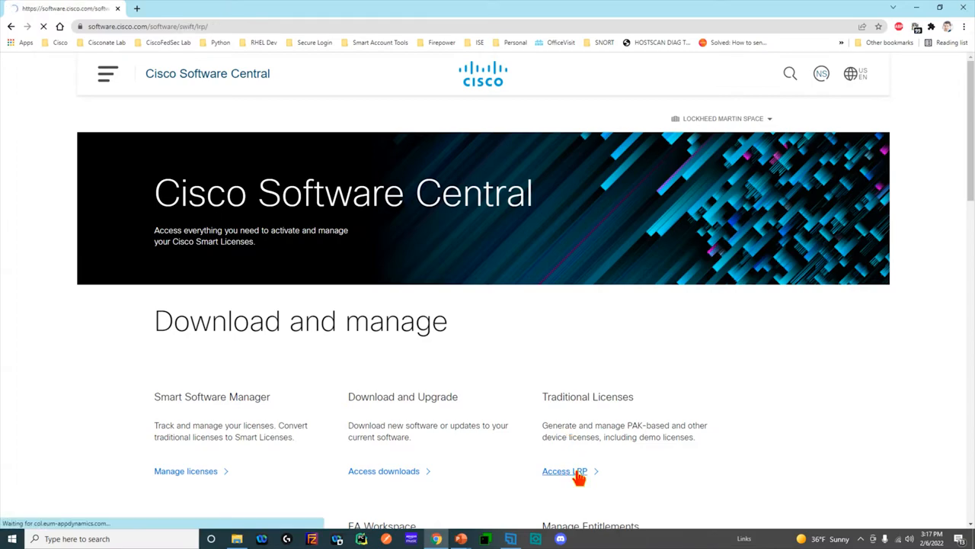
click(564, 470)
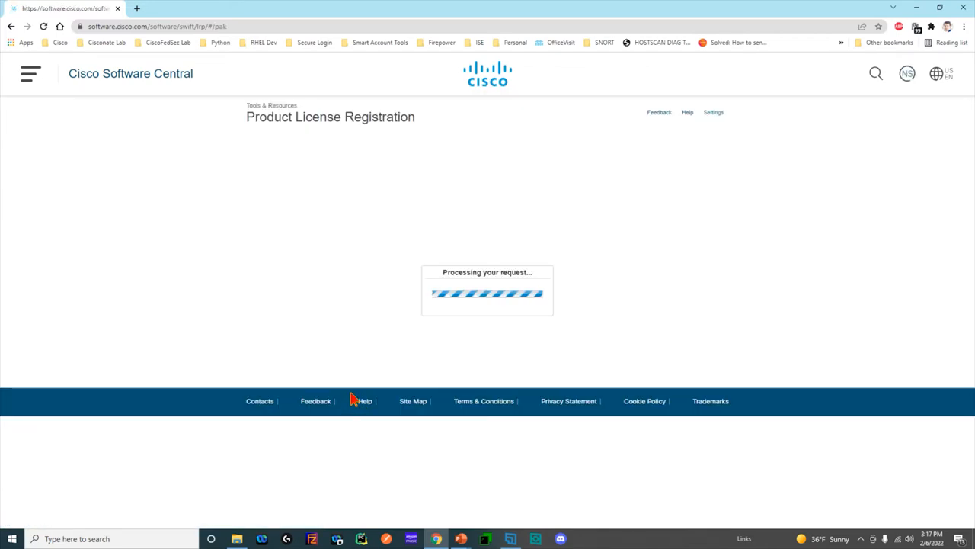
mouse_move(624, 287)
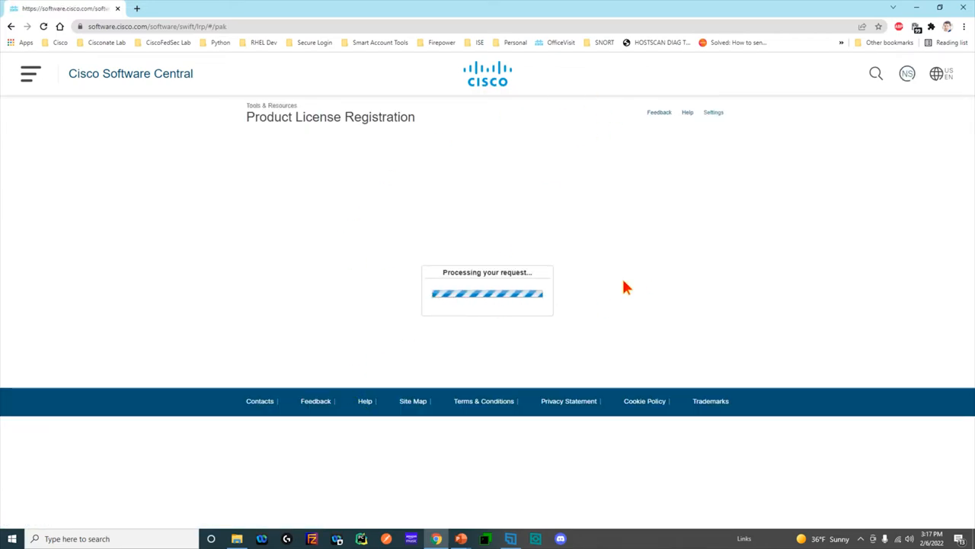
mouse_move(427, 232)
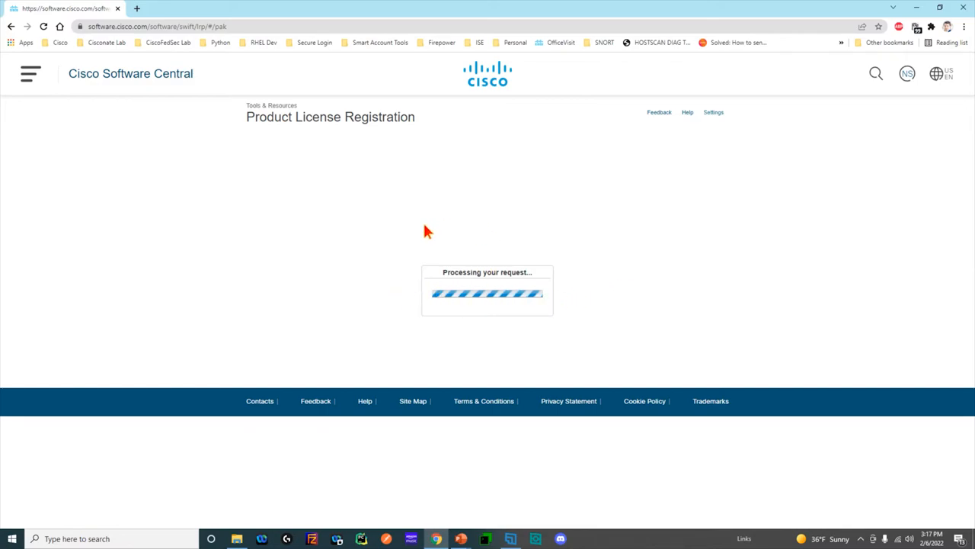
mouse_move(356, 141)
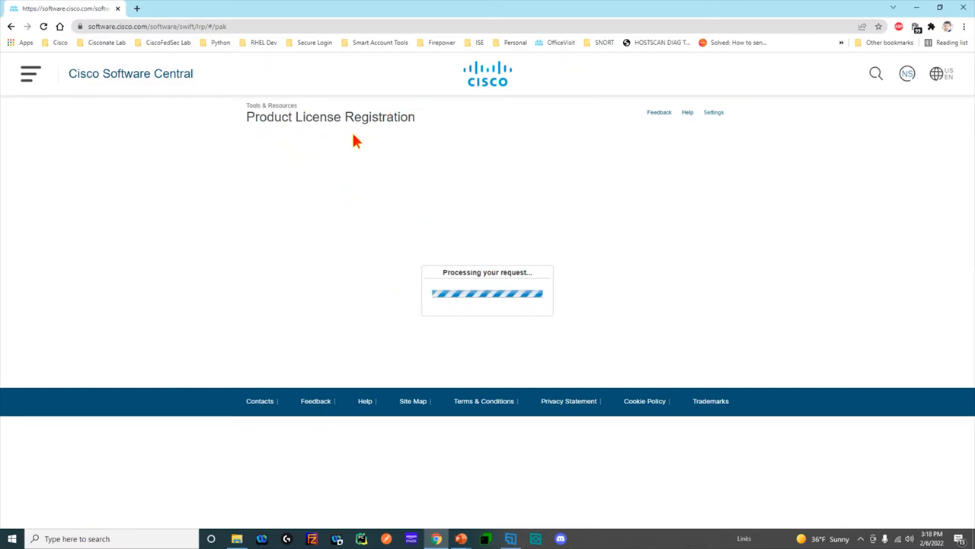
mouse_move(511, 230)
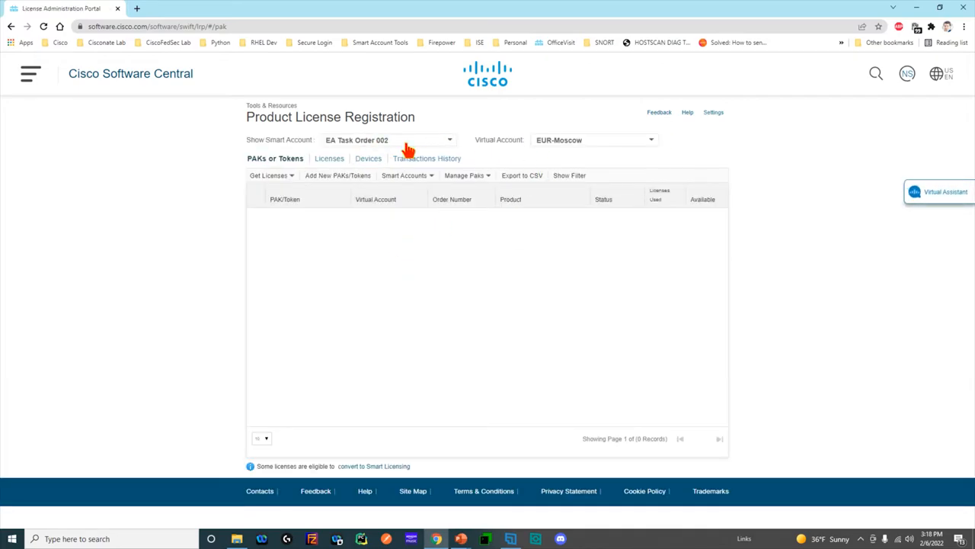
- Select the Department of State LWS smart account and its AT&T virtual account
click(448, 139)
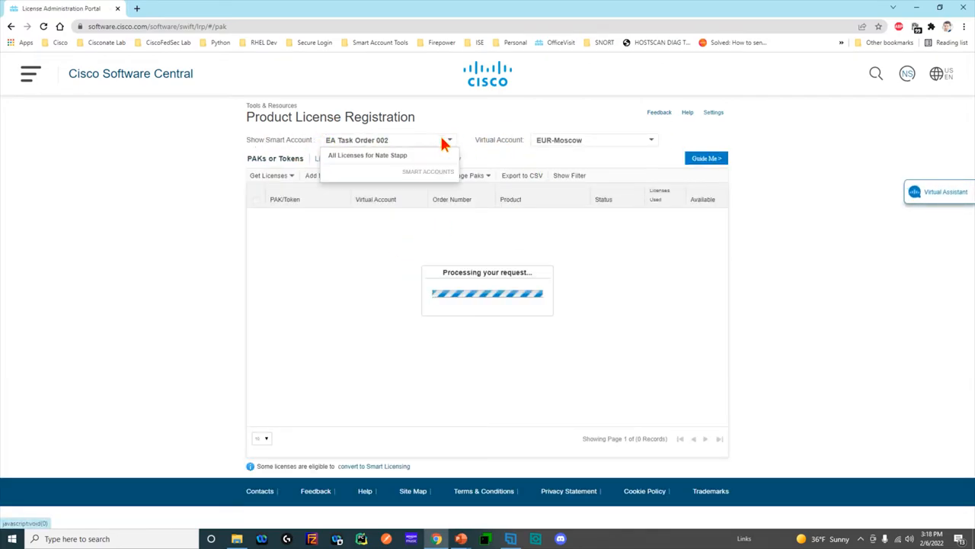
click(448, 139)
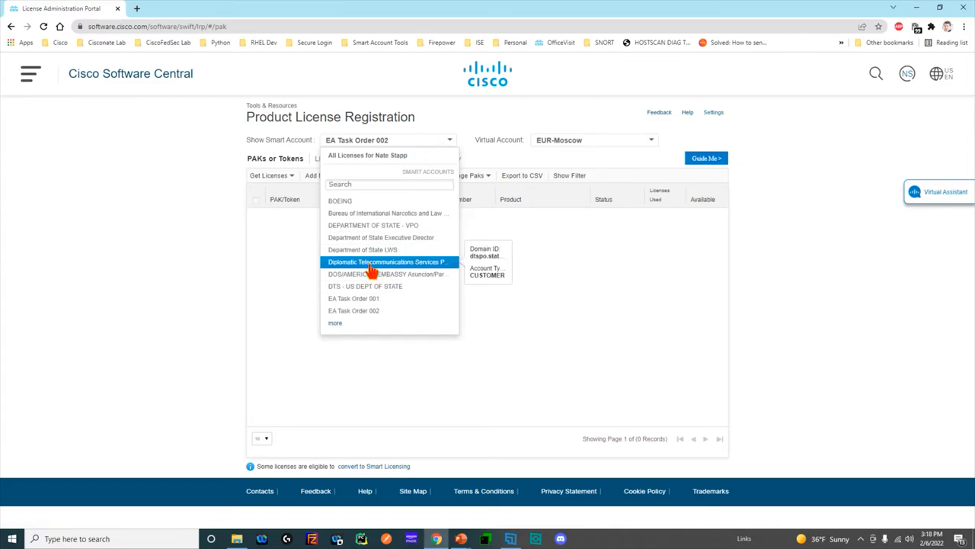
click(362, 249)
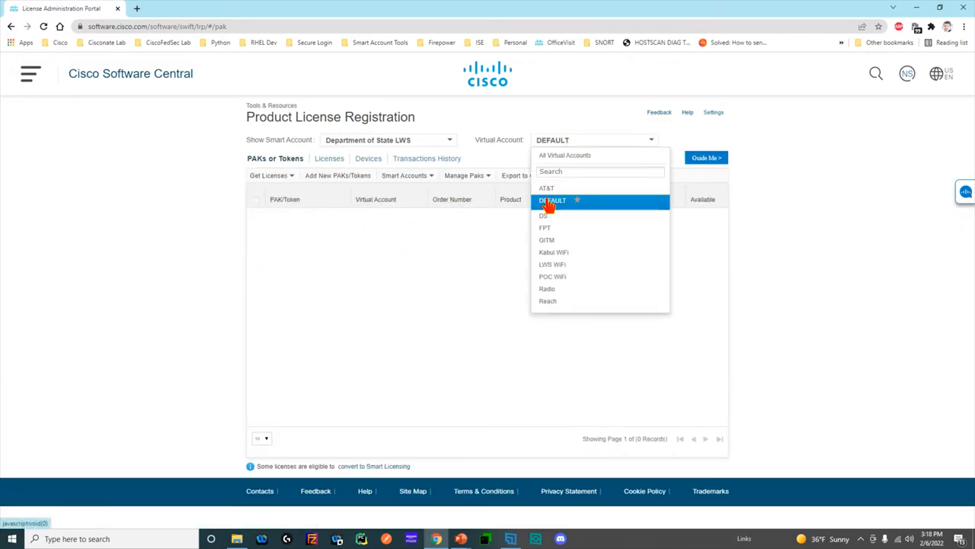
click(546, 188)
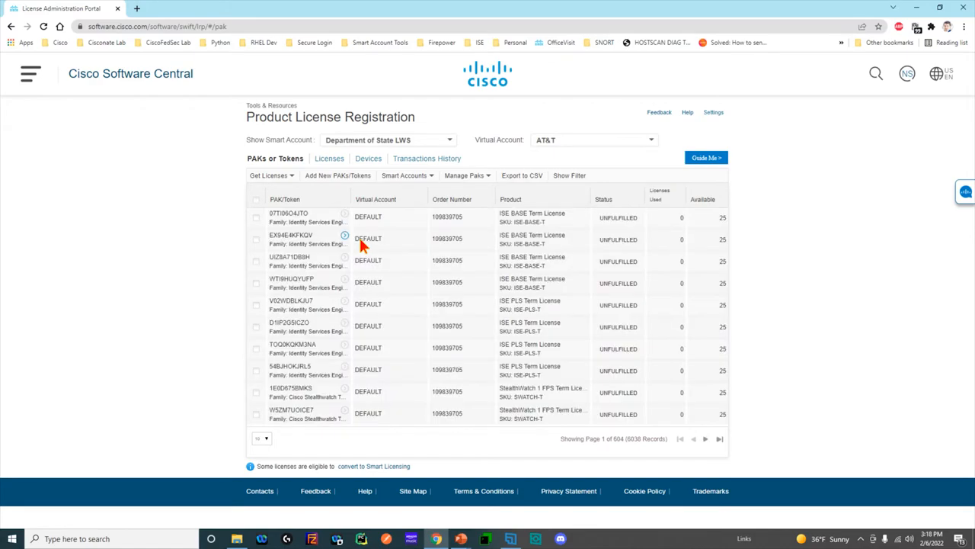
mouse_move(368, 238)
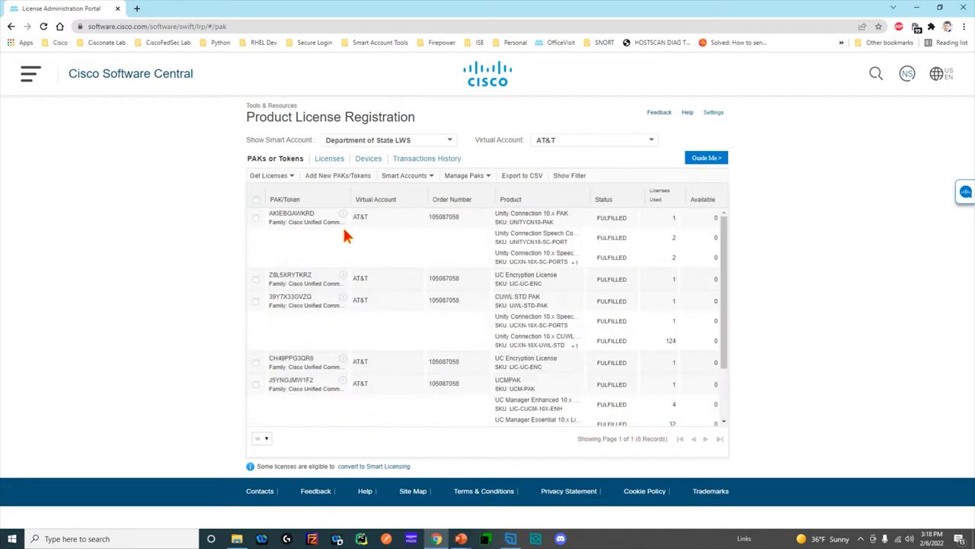
- Set the PAK table to 100 records per page and check the Get Licenses menu
scroll(down, 3)
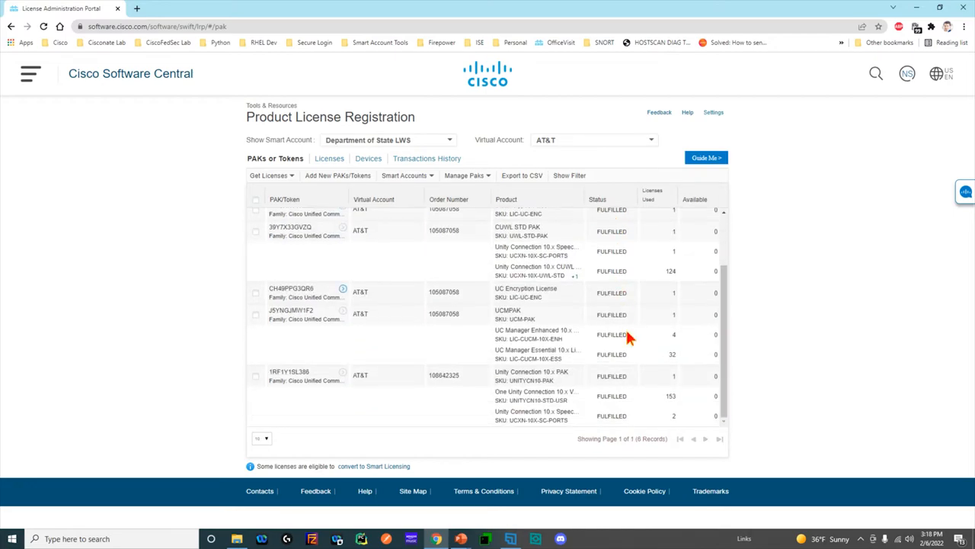
click(261, 438)
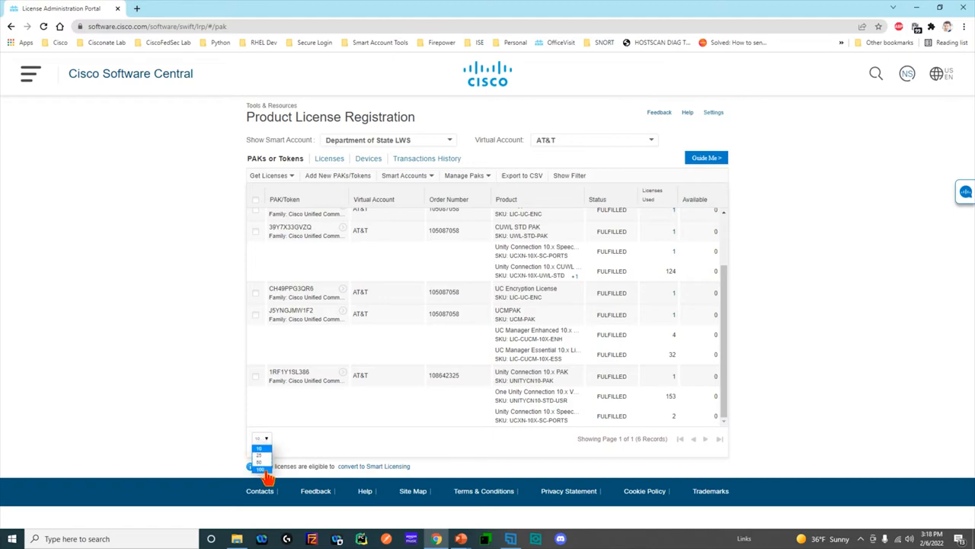
click(259, 469)
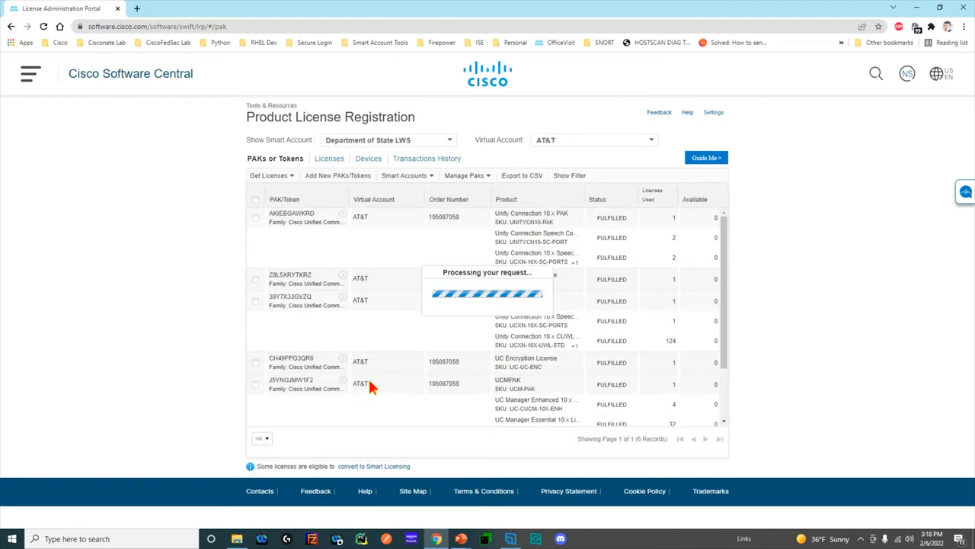
mouse_move(615, 240)
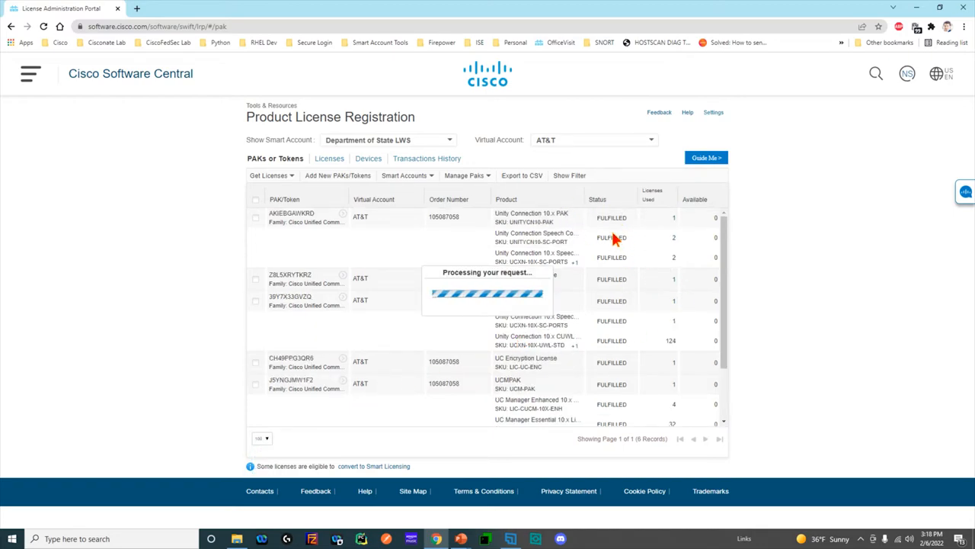
mouse_move(457, 272)
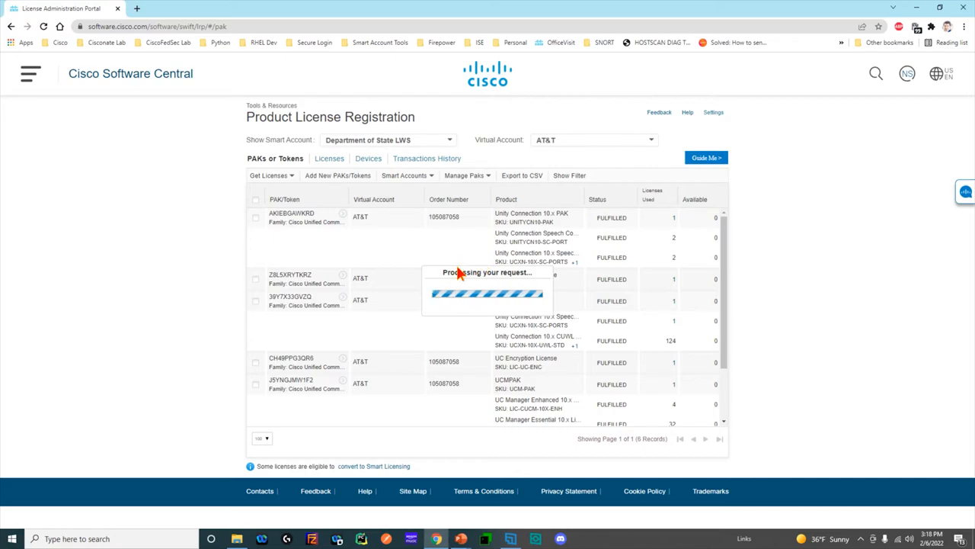
mouse_move(448, 238)
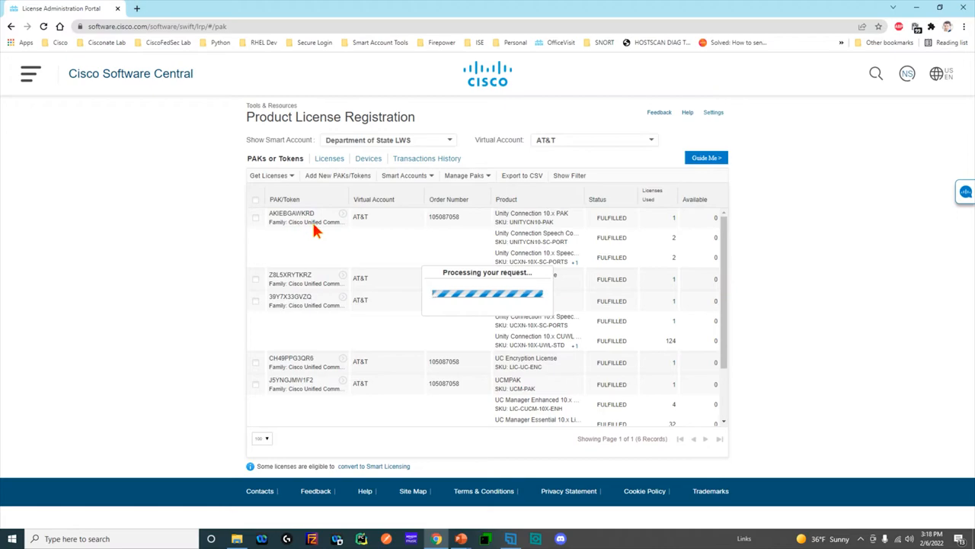
scroll(down, 3)
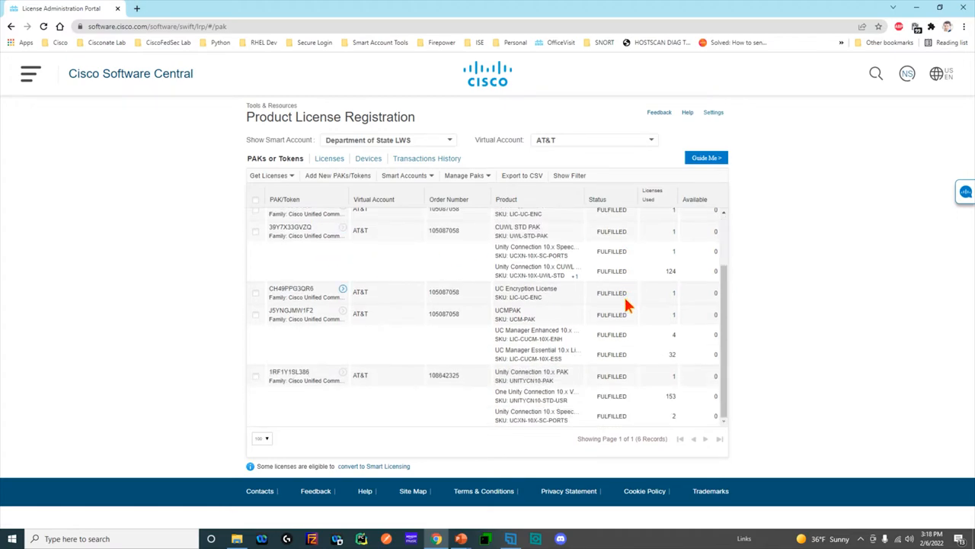
scroll(up, 3)
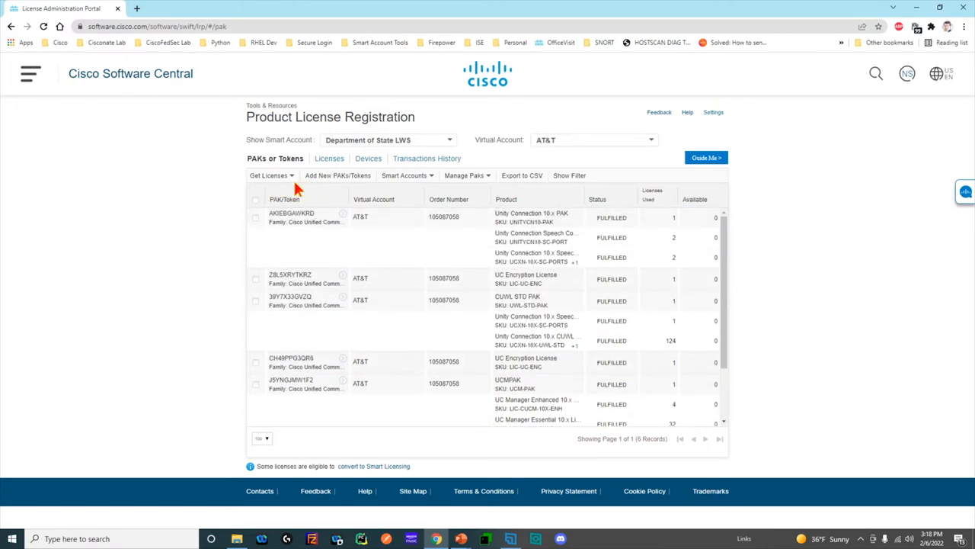
click(267, 175)
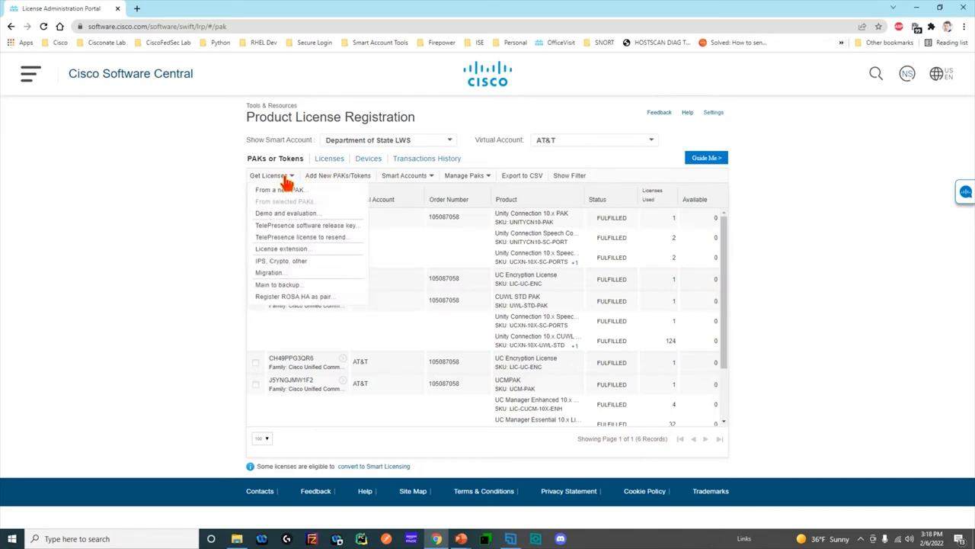
mouse_move(512, 343)
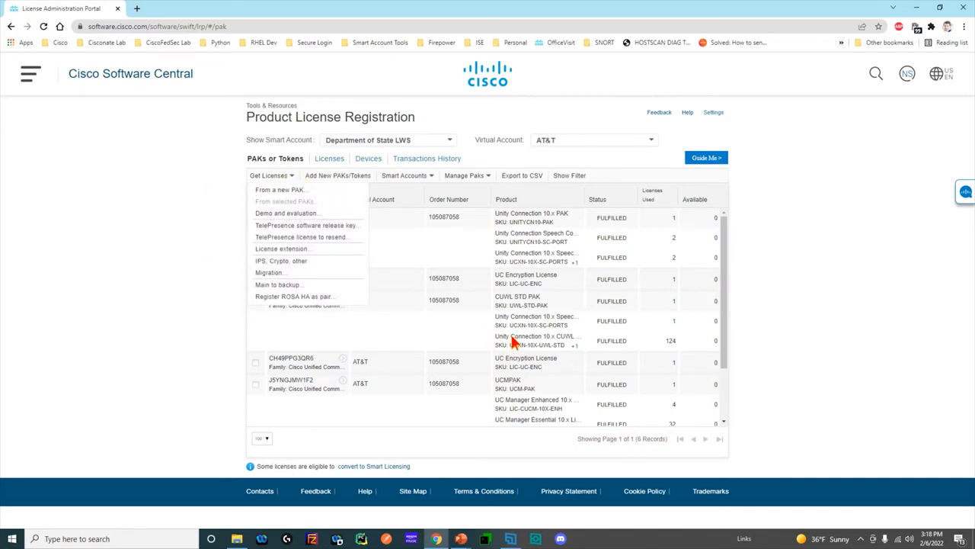
mouse_move(281, 189)
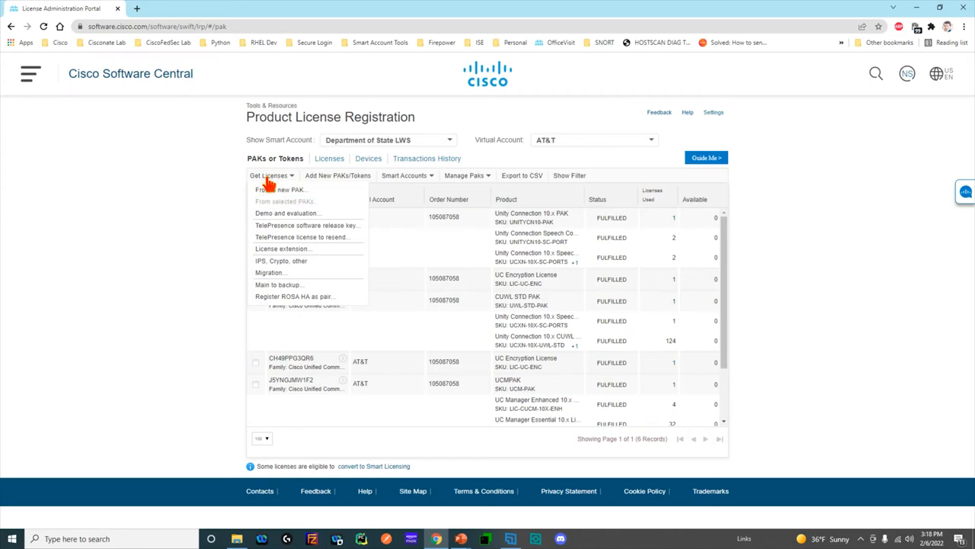
click(280, 189)
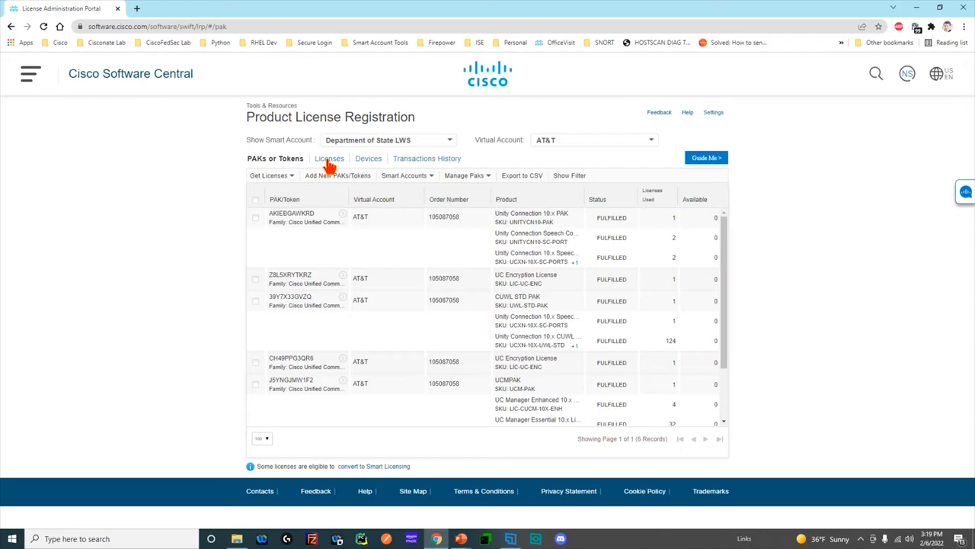
- View the four AT&T licenses and Unity Connection 10.x actions, then the empty transactions history
click(329, 157)
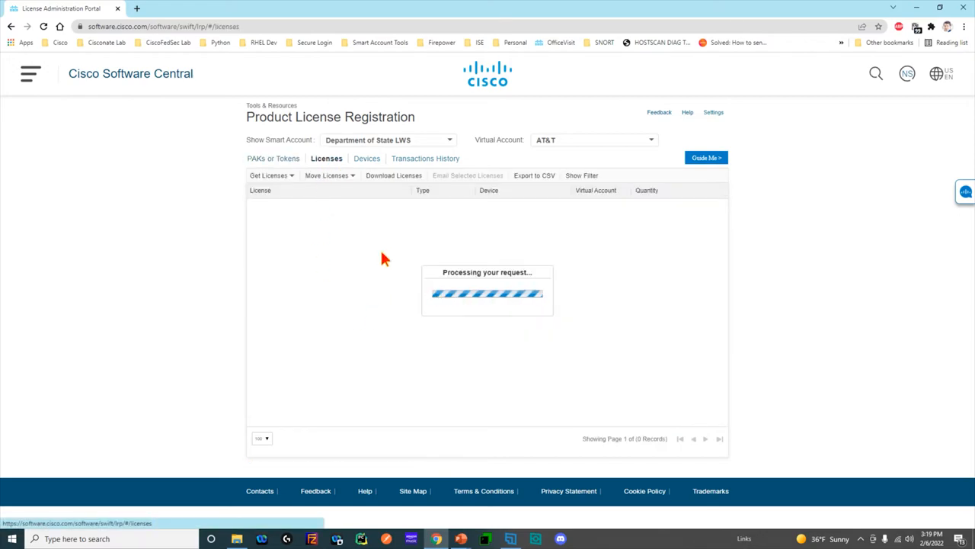
mouse_move(347, 356)
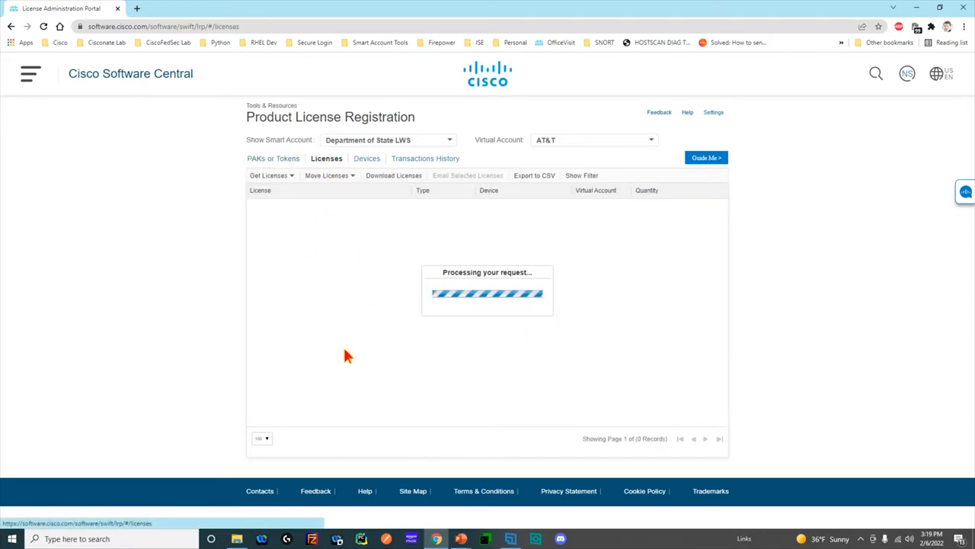
mouse_move(348, 311)
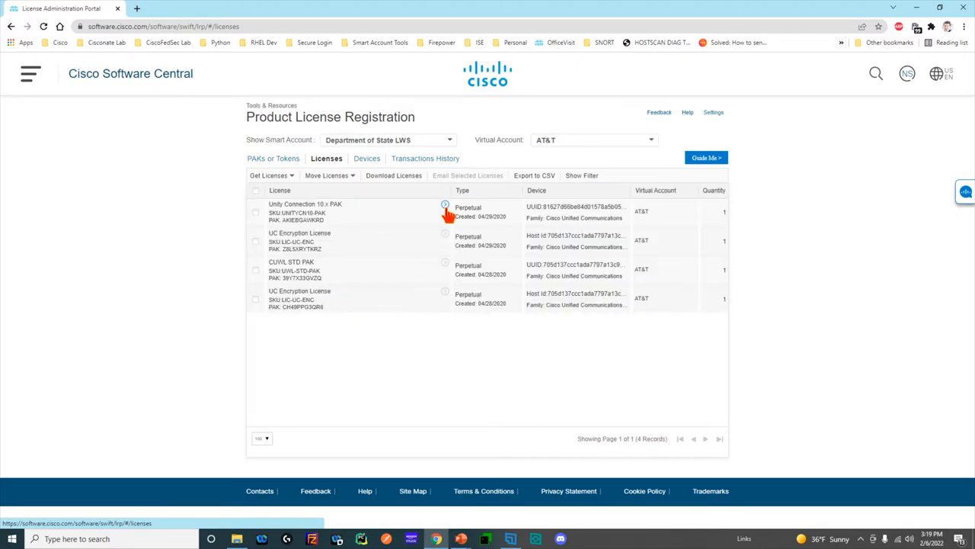
click(445, 207)
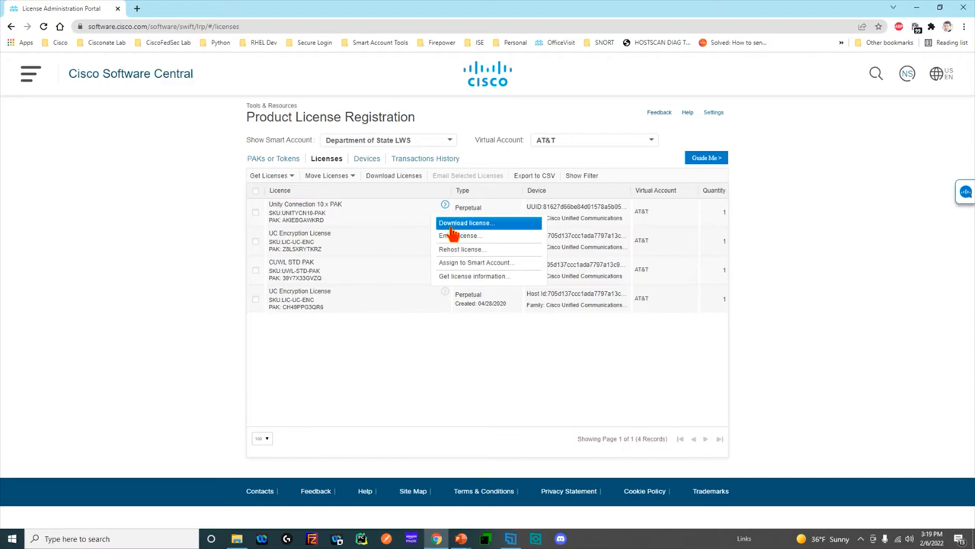
mouse_move(460, 250)
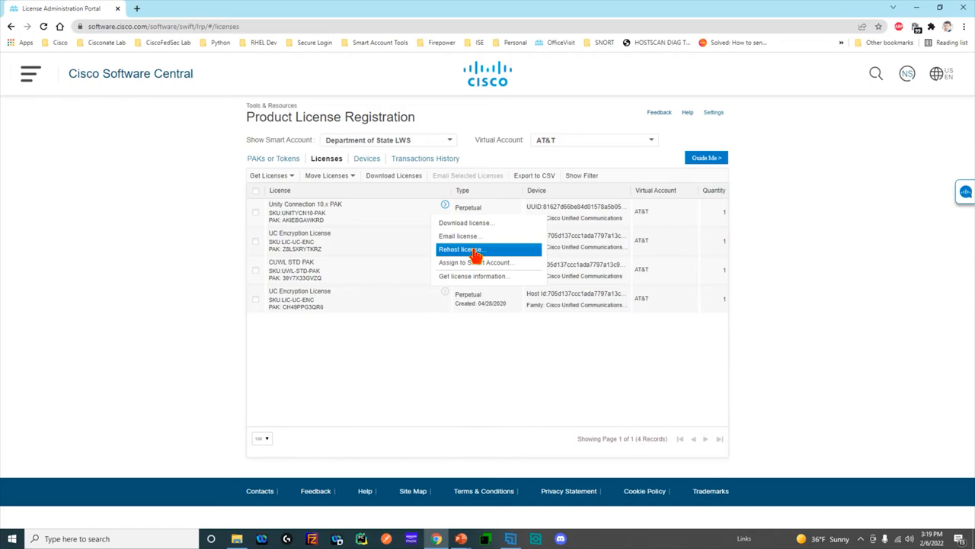
click(425, 158)
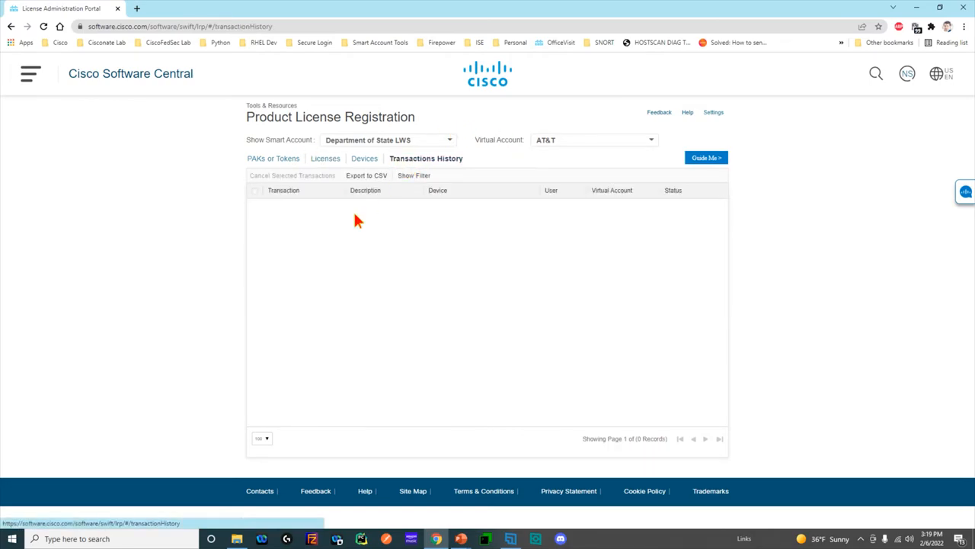
- Switch to the Devices tab to list the AT&T virtual account's registered devices
click(365, 158)
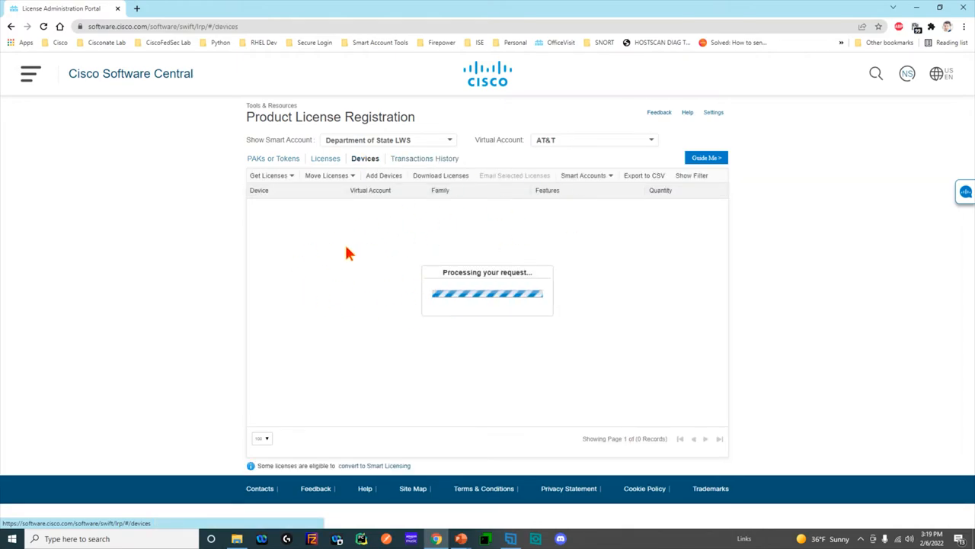
mouse_move(318, 171)
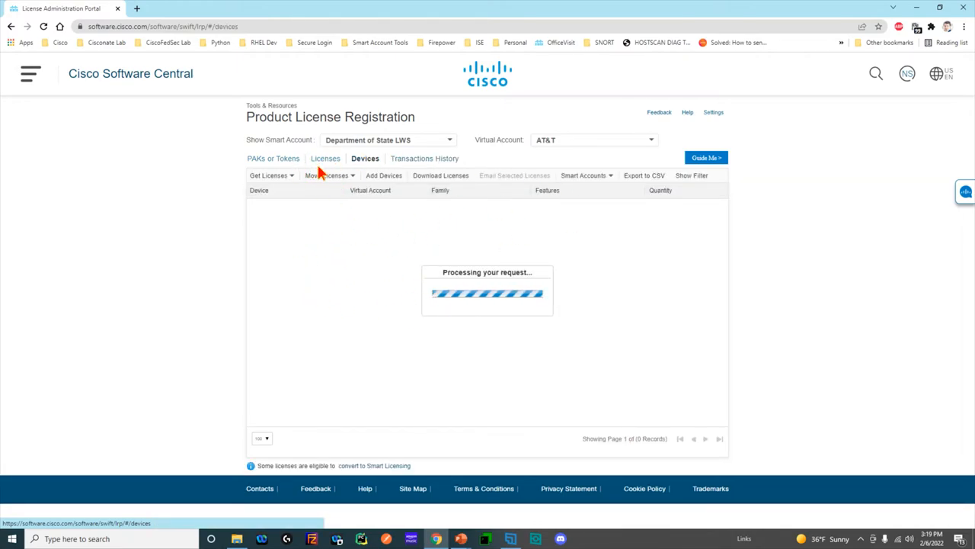
mouse_move(274, 159)
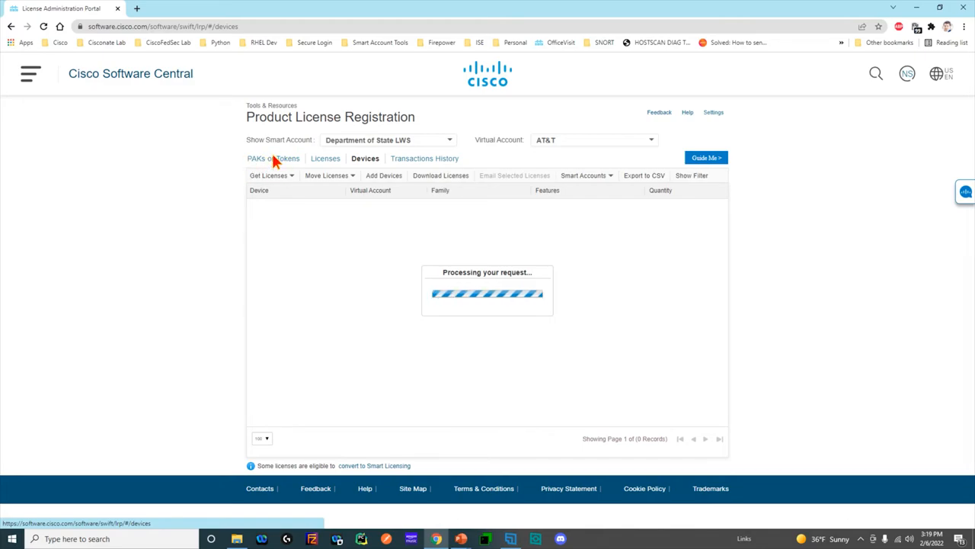
mouse_move(318, 254)
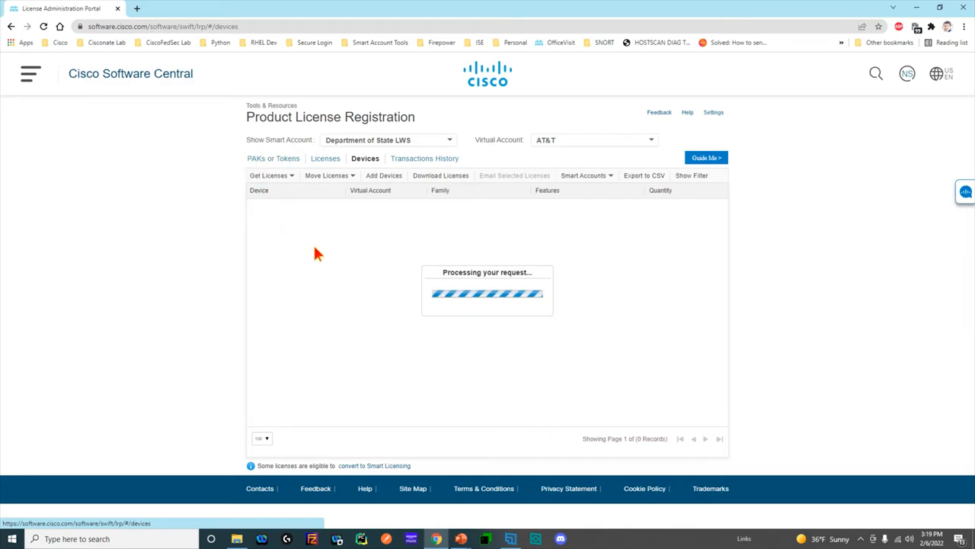
mouse_move(331, 278)
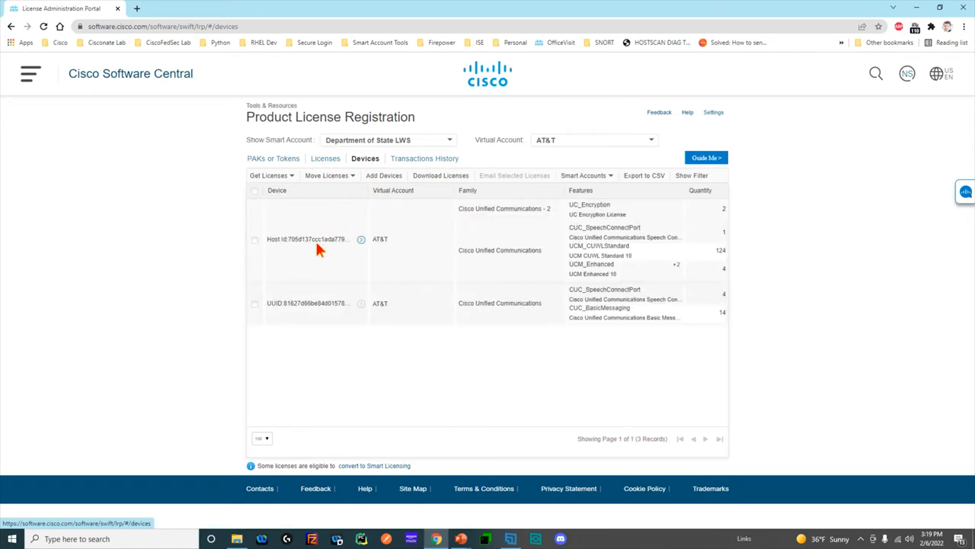
mouse_move(111, 82)
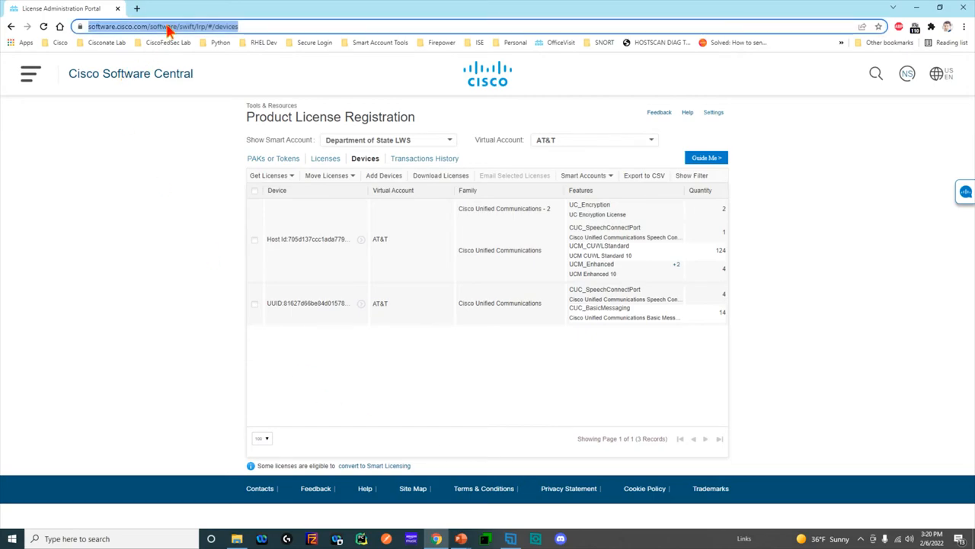
click(160, 26)
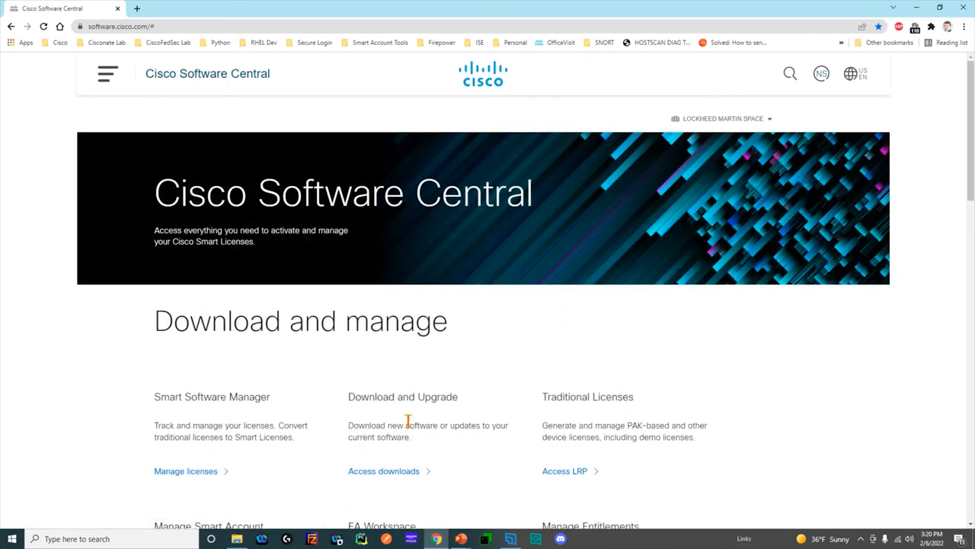
click(384, 470)
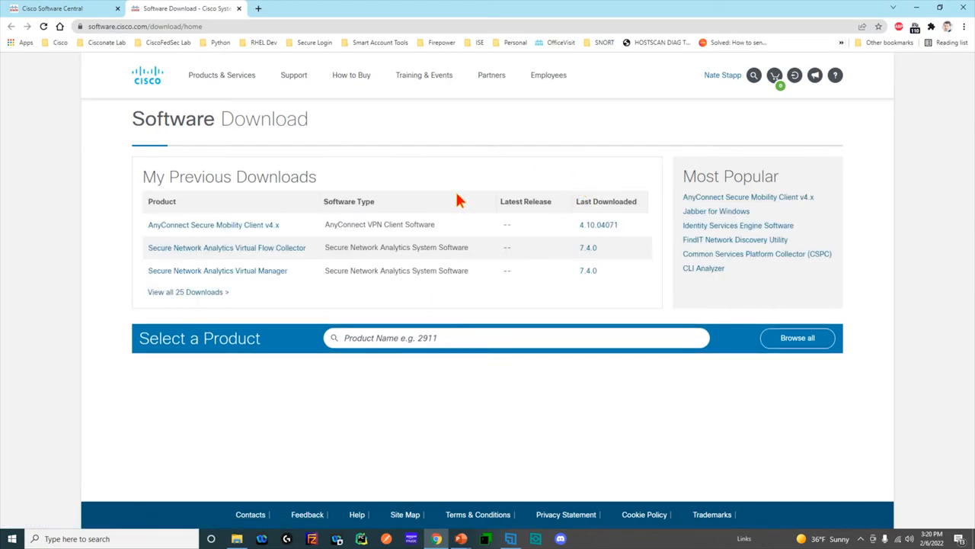
mouse_move(354, 244)
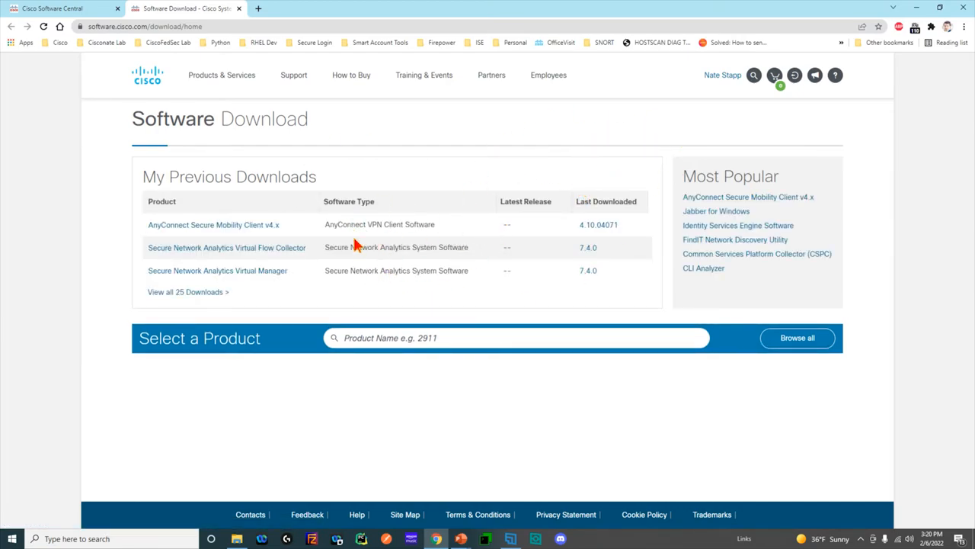
mouse_move(311, 239)
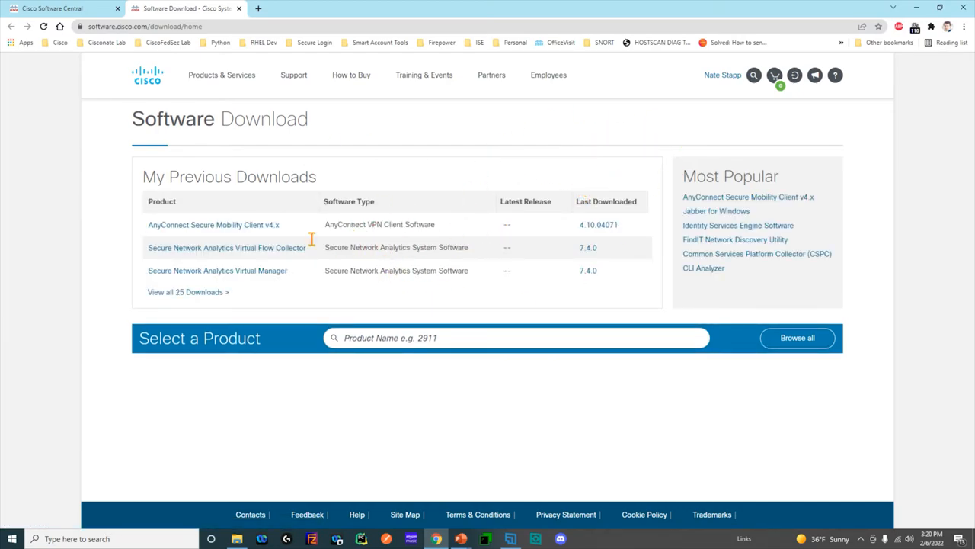
mouse_move(388, 193)
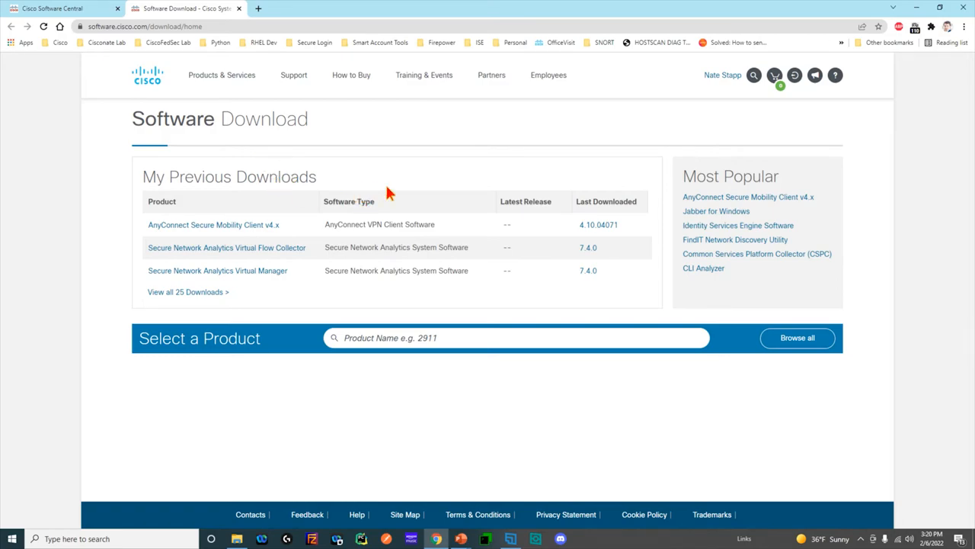
mouse_move(204, 191)
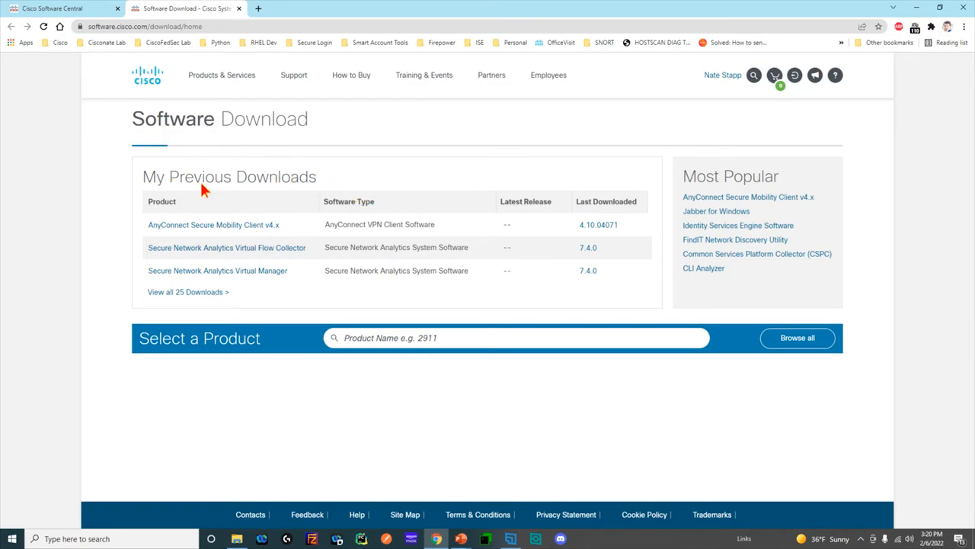
mouse_move(279, 229)
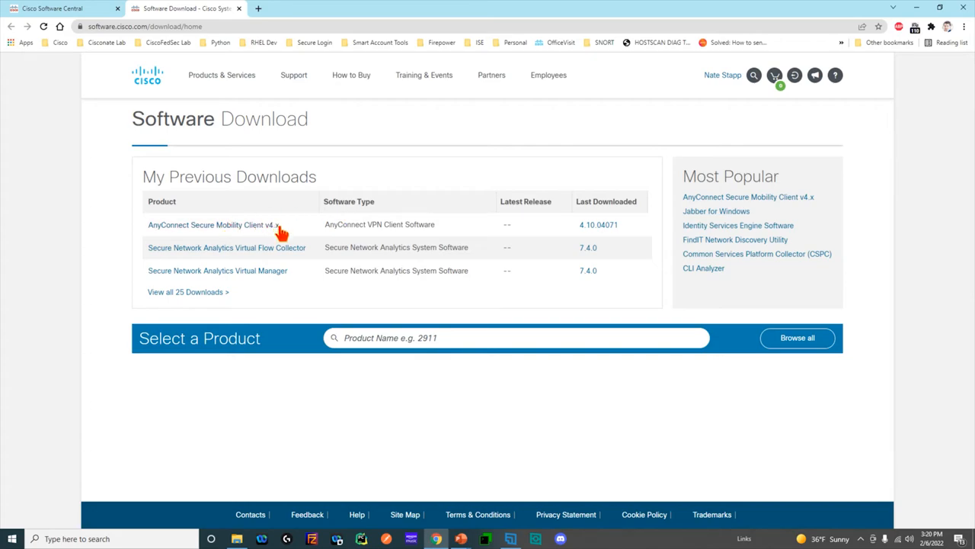
mouse_move(378, 338)
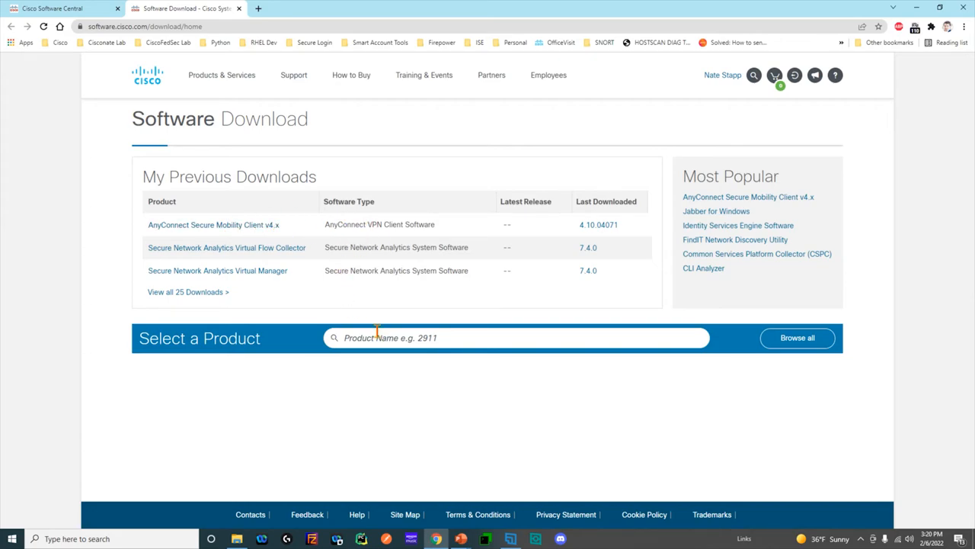
- Search 'firepower 2100', then choose Firepower 2100 Series, Firepower 2110, and FTD Software
text(firepower)
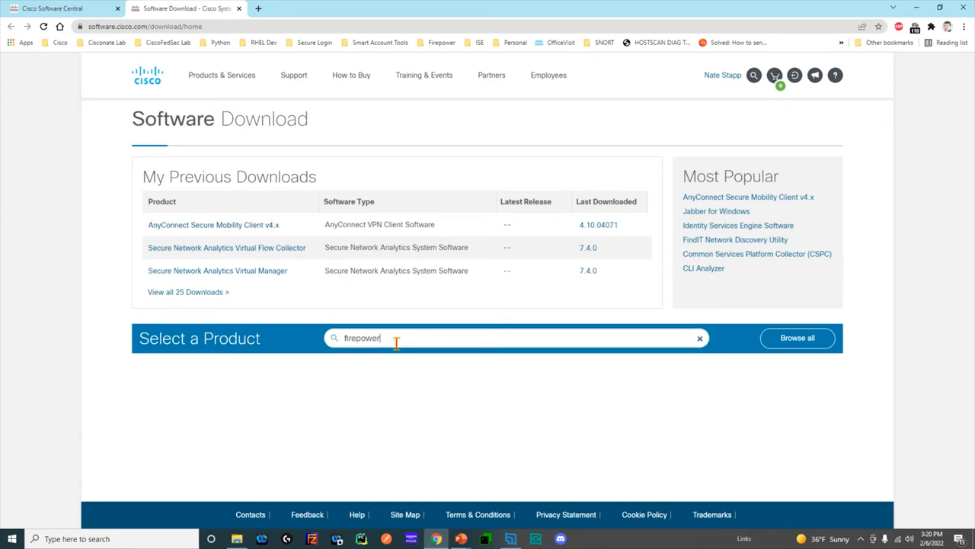
text(21)
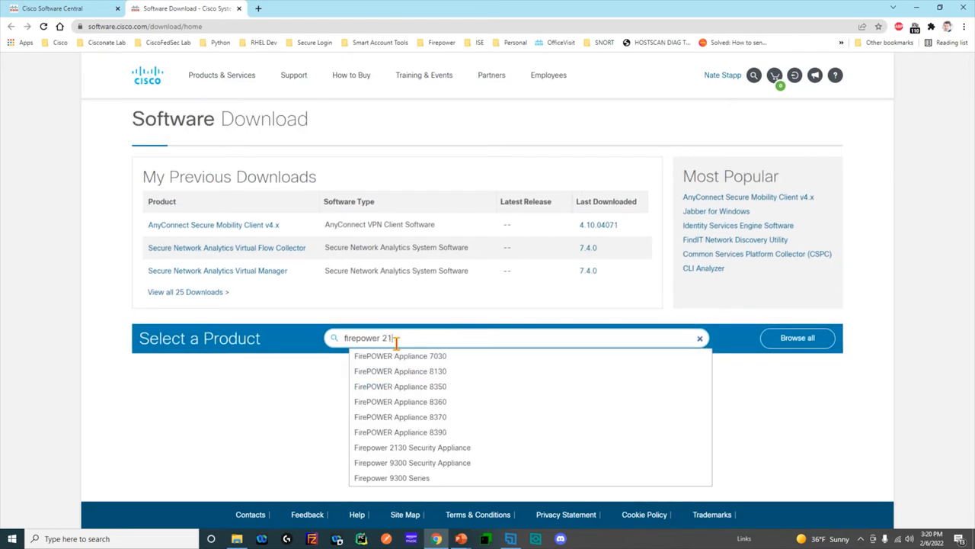
text(00)
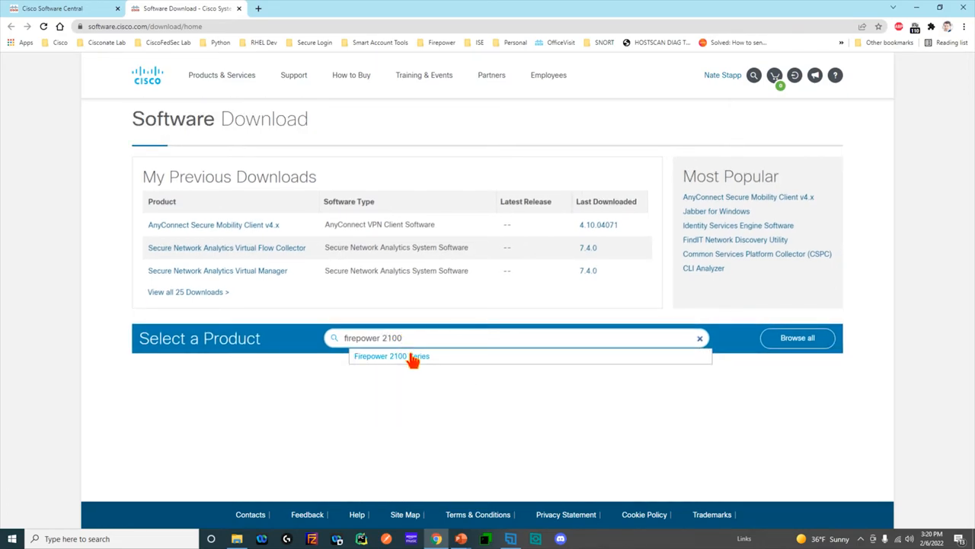
click(392, 355)
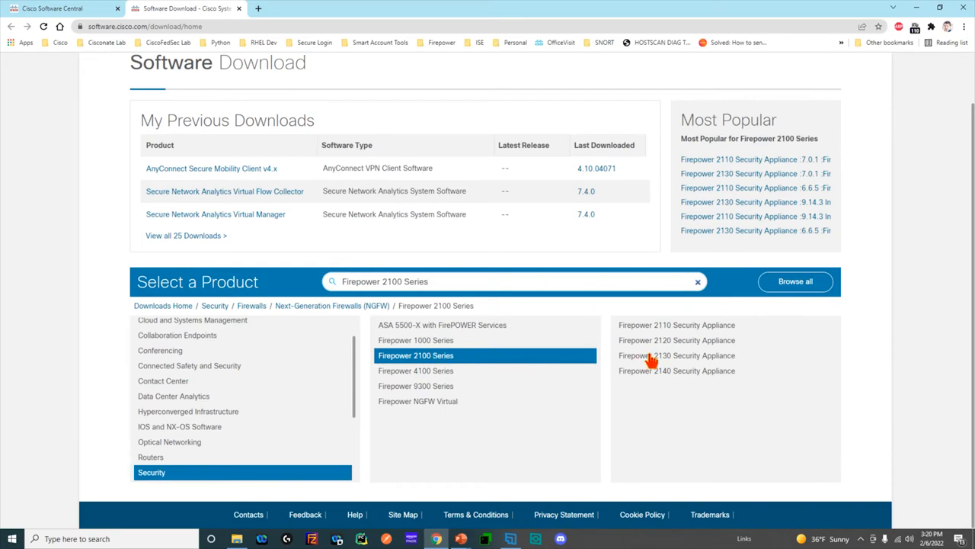
mouse_move(669, 335)
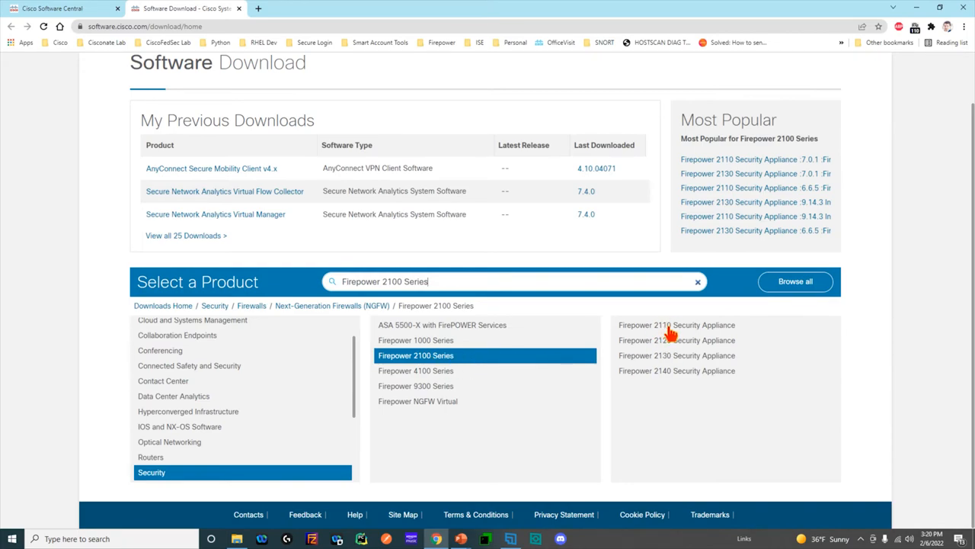
click(675, 325)
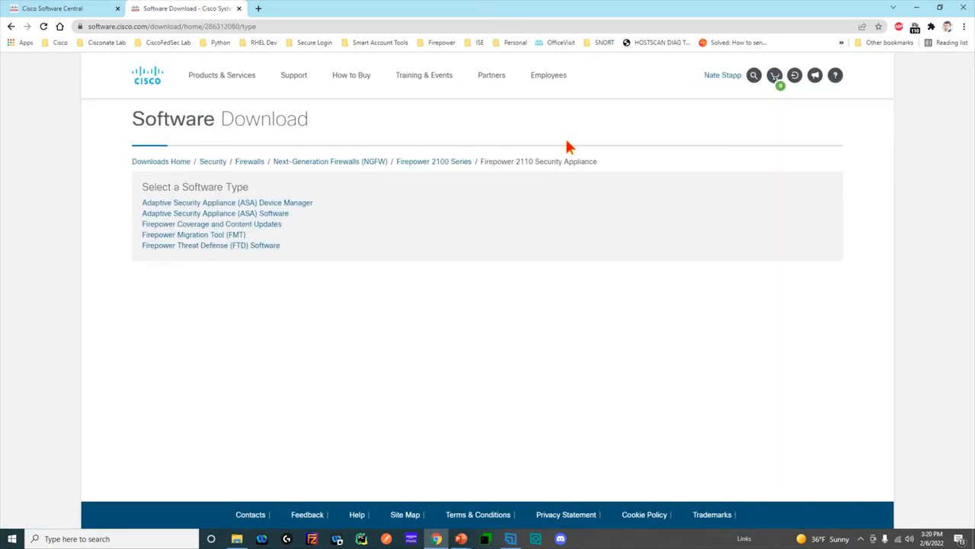
mouse_move(250, 186)
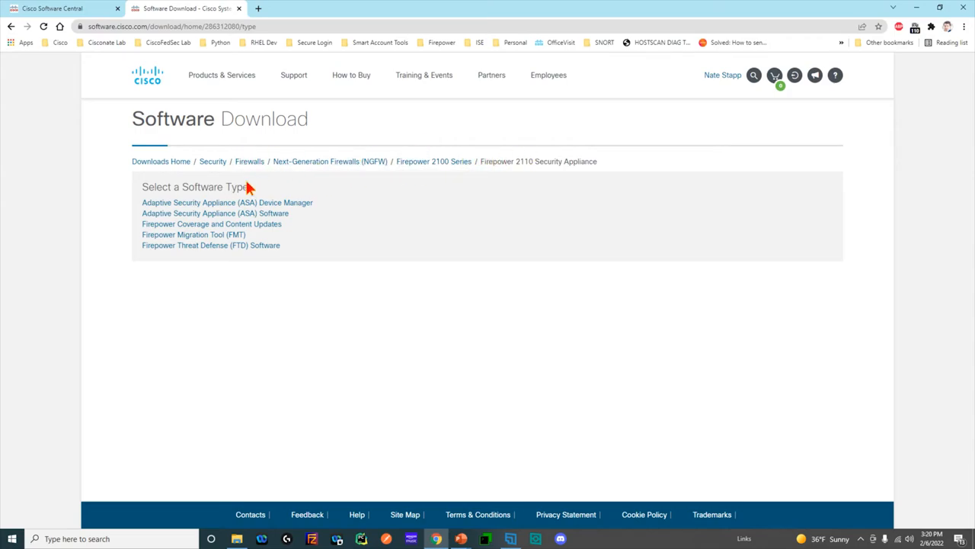
mouse_move(255, 205)
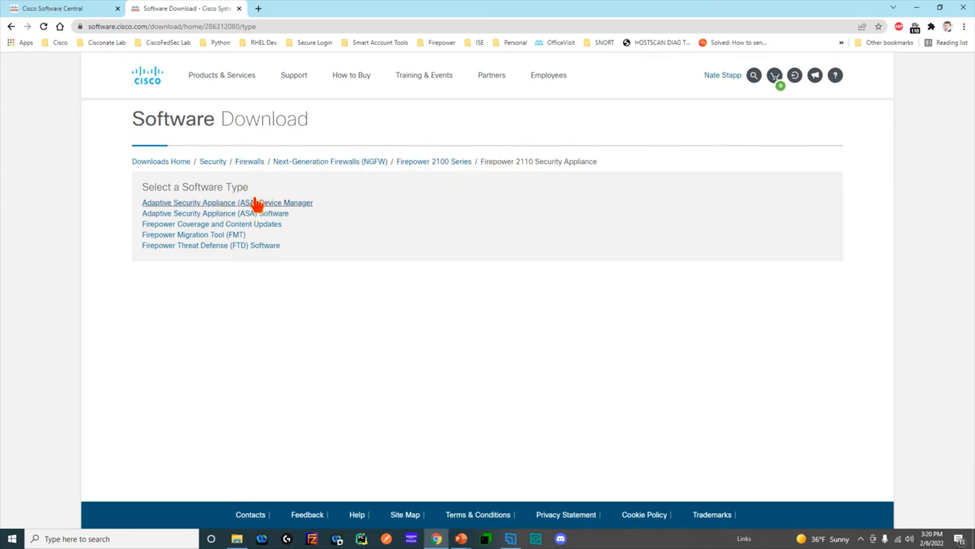
mouse_move(267, 212)
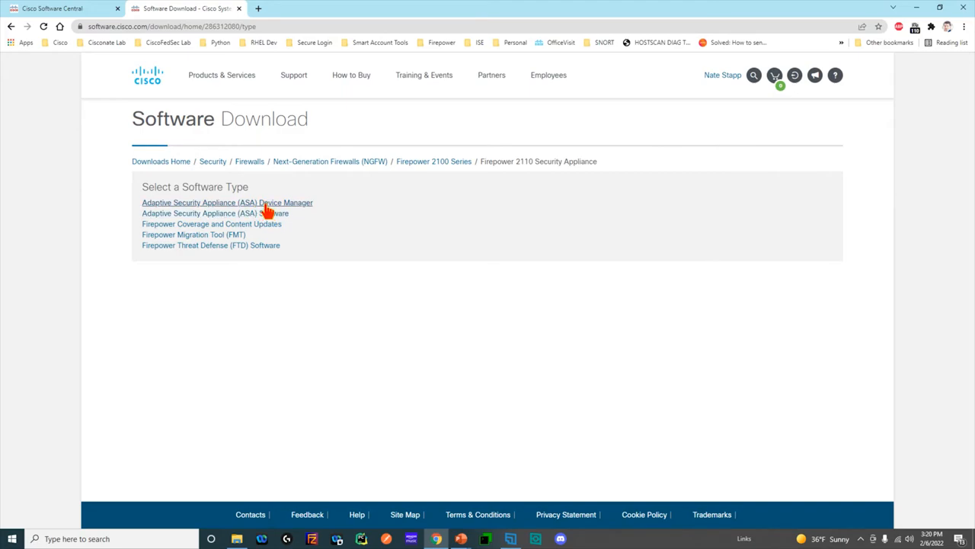
mouse_move(221, 244)
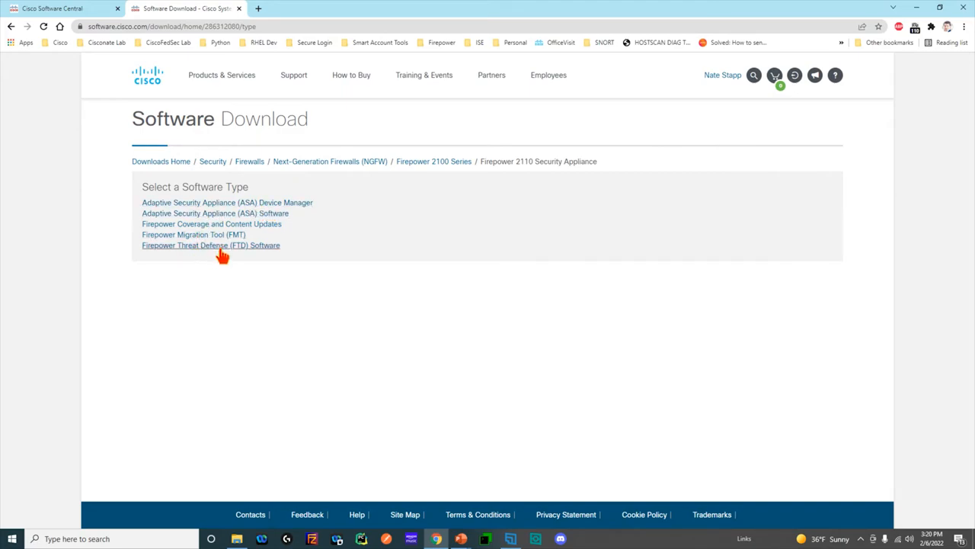
click(210, 244)
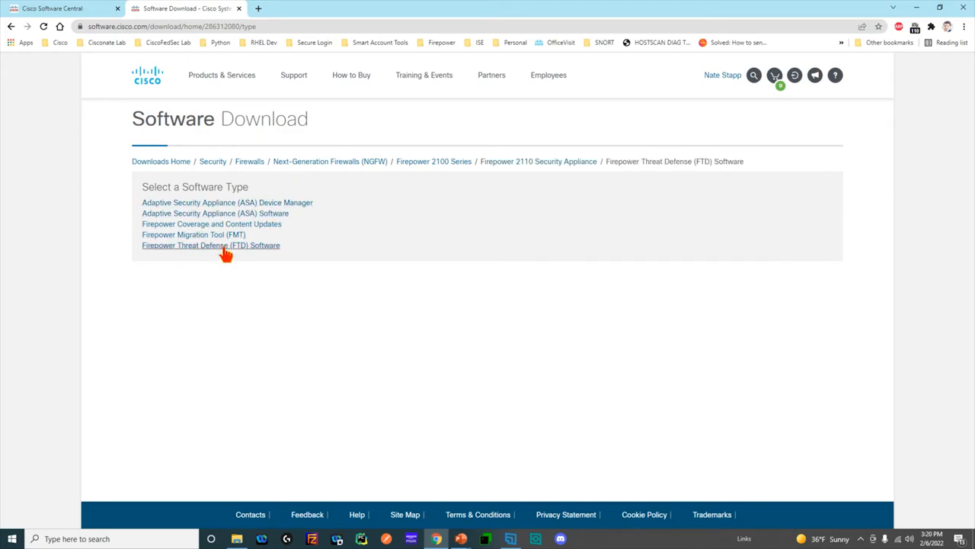
- Show the release 7.0.1 FTD files and review the upgrade package's details
click(210, 245)
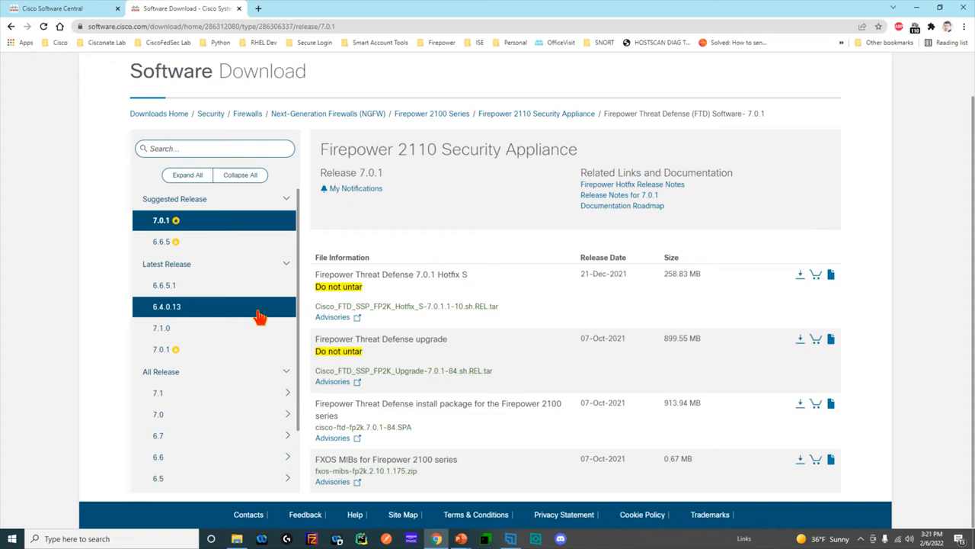
mouse_move(312, 324)
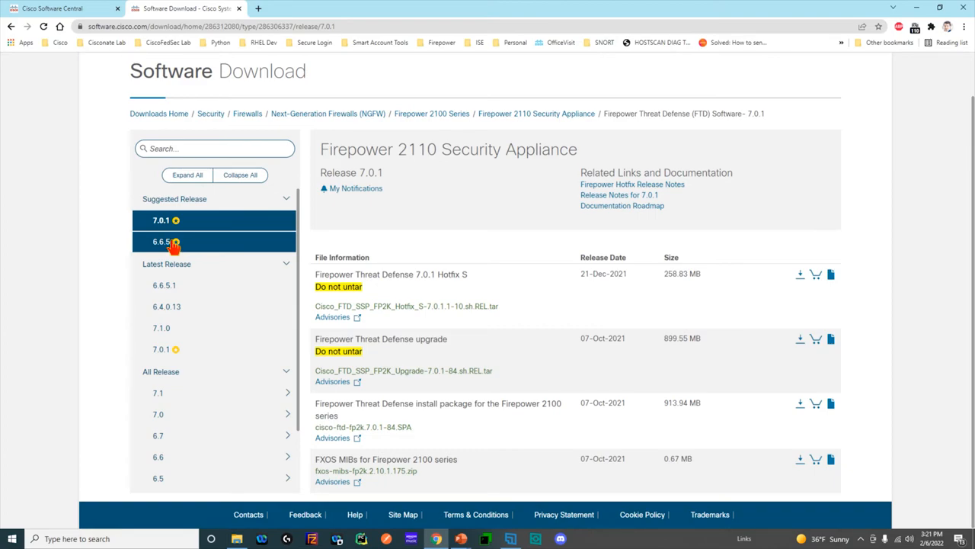
mouse_move(175, 220)
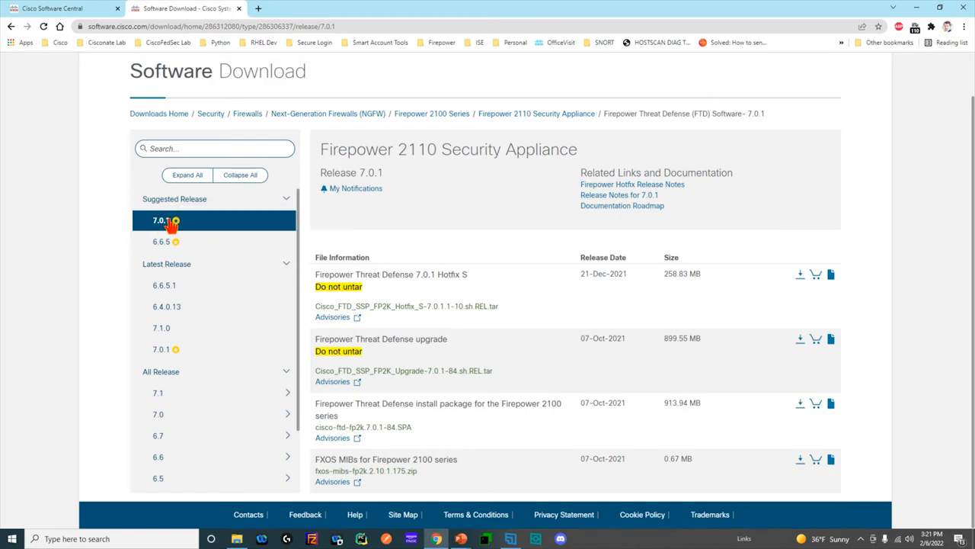
click(161, 242)
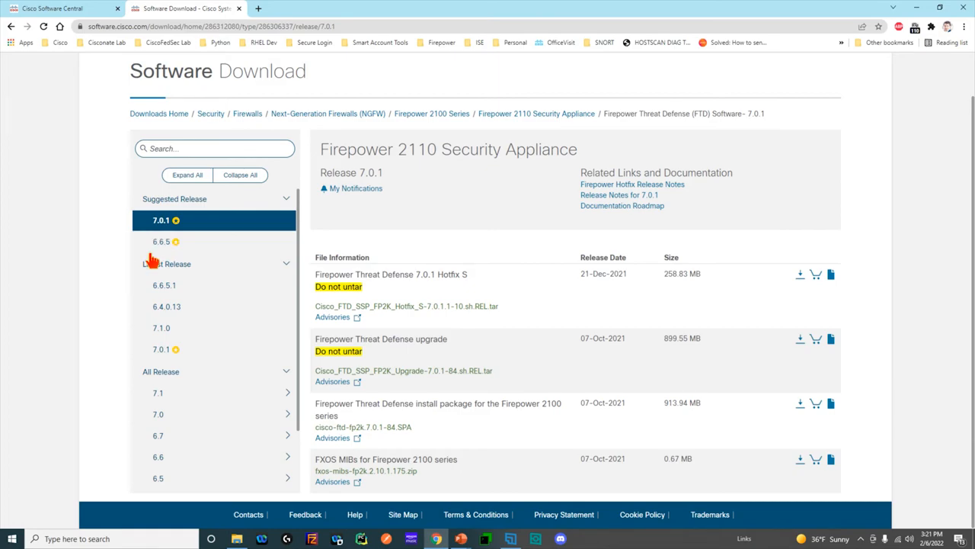
mouse_move(579, 349)
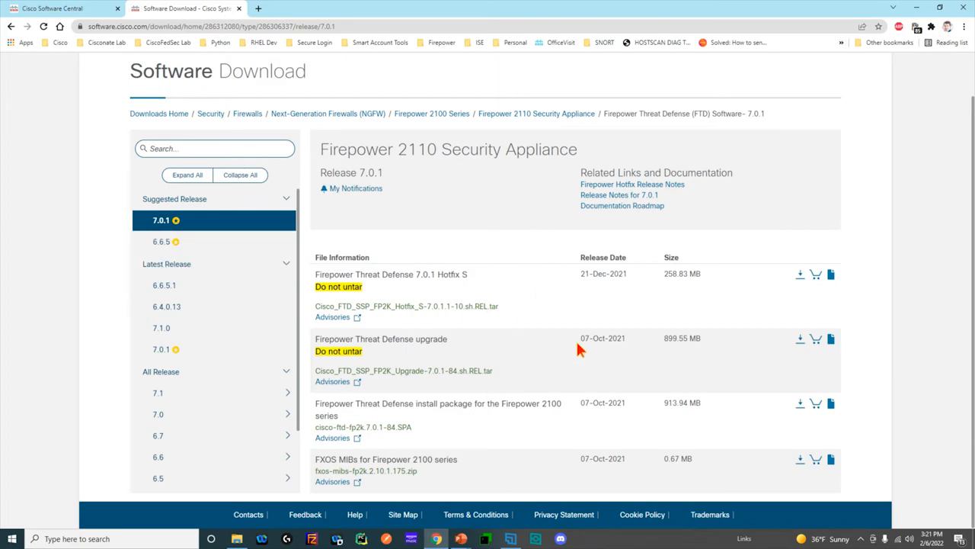
mouse_move(402, 436)
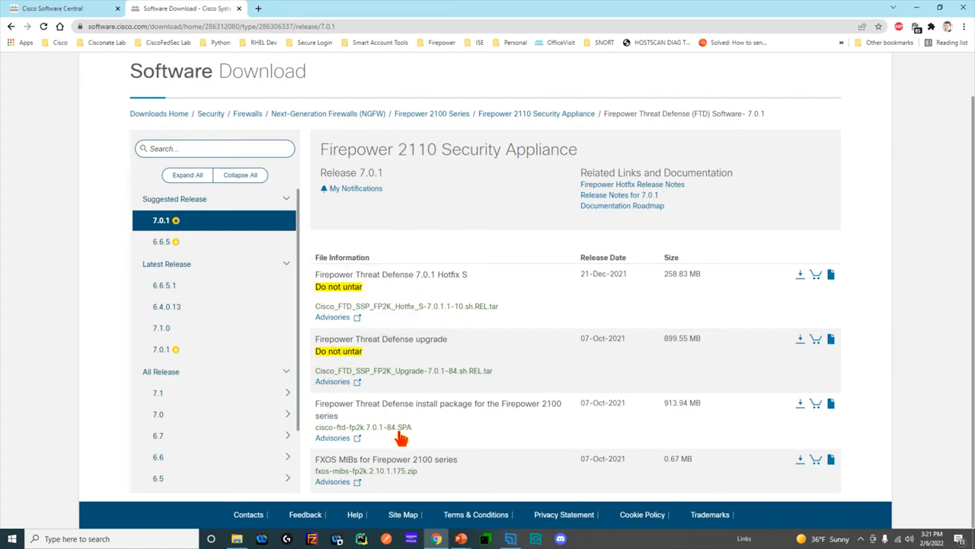
mouse_move(496, 416)
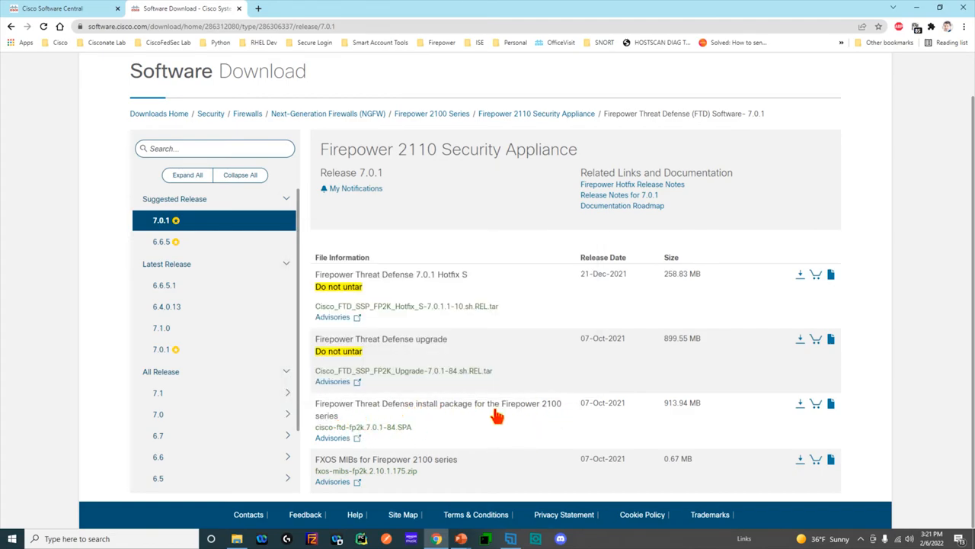
mouse_move(571, 417)
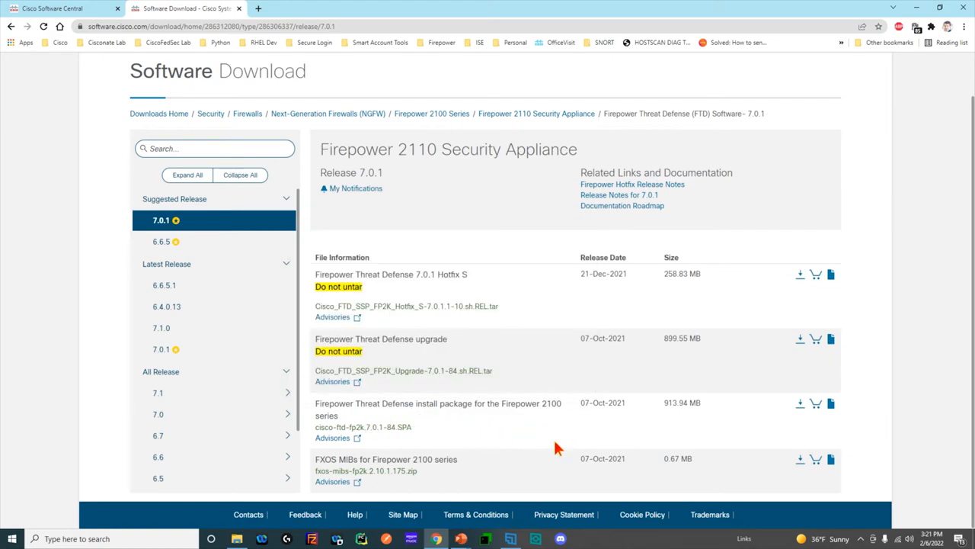
click(830, 338)
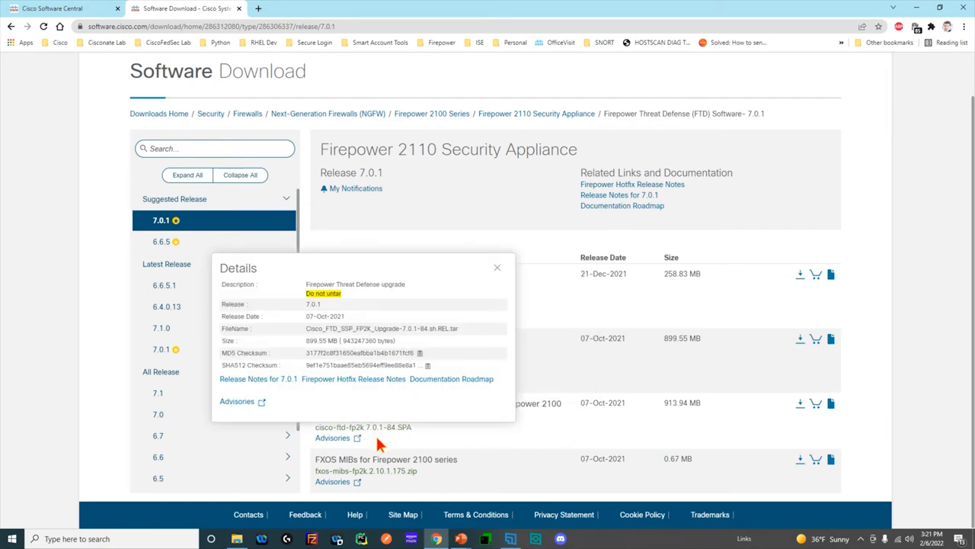
click(496, 267)
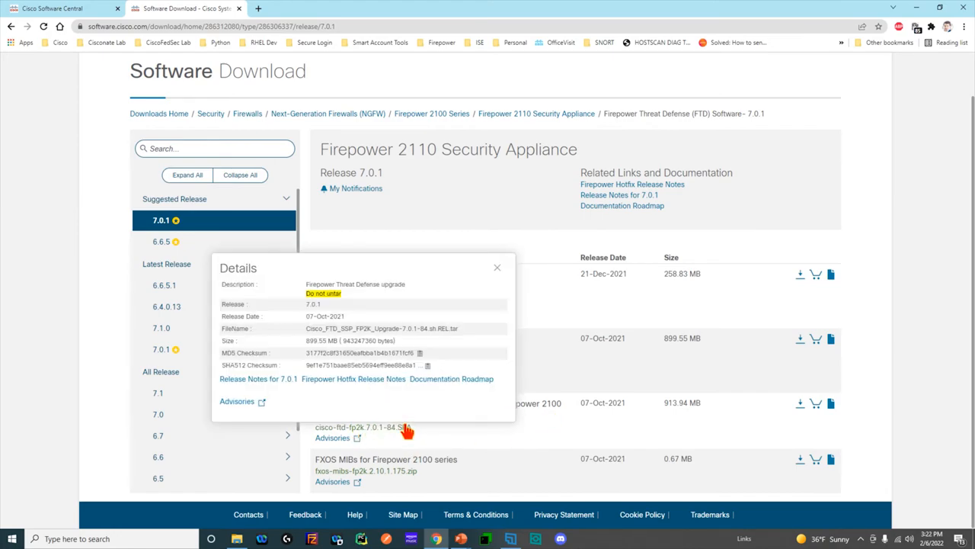
click(497, 267)
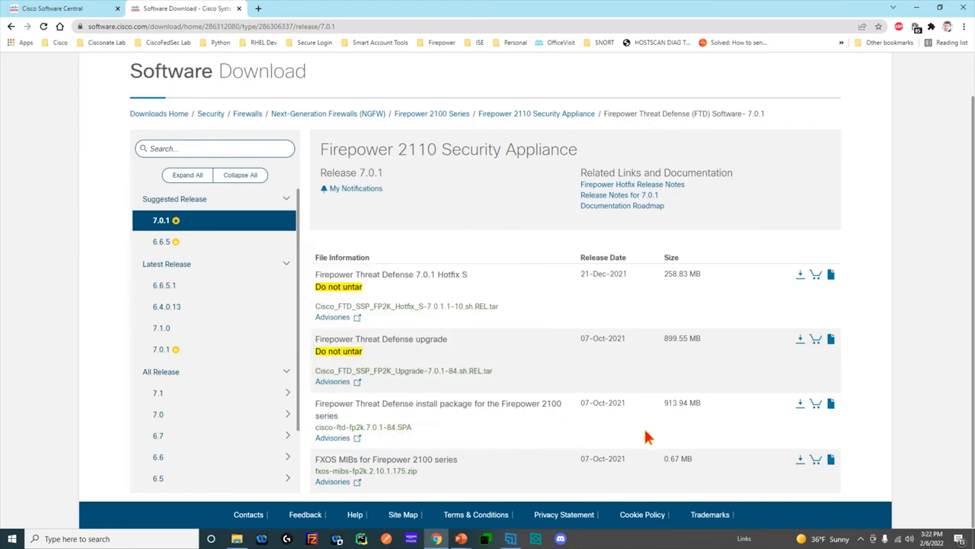
mouse_move(460, 138)
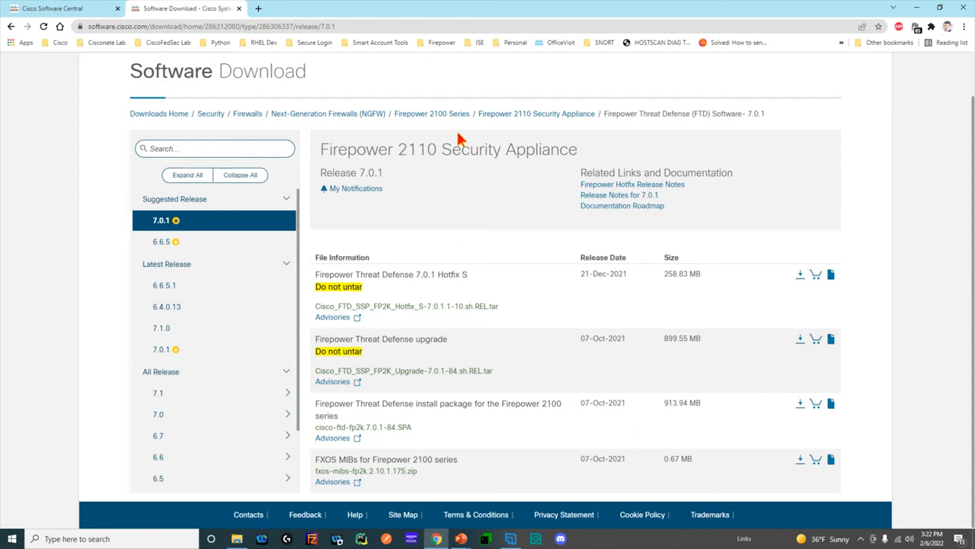
mouse_move(536, 114)
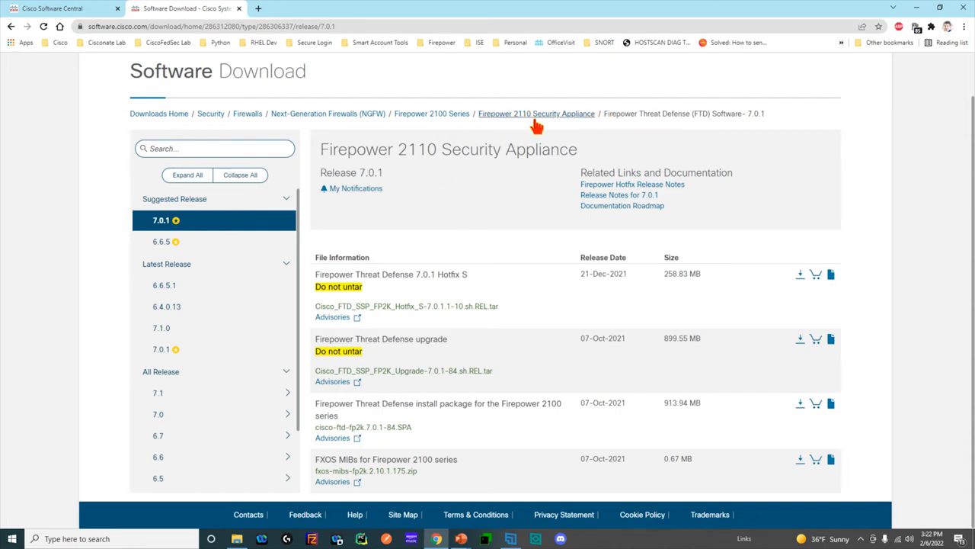
mouse_move(510, 230)
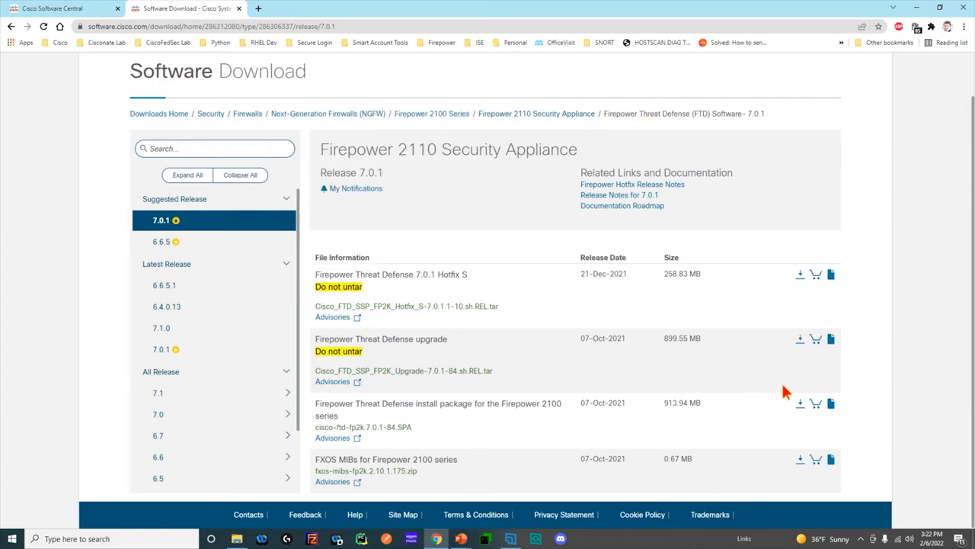
mouse_move(371, 349)
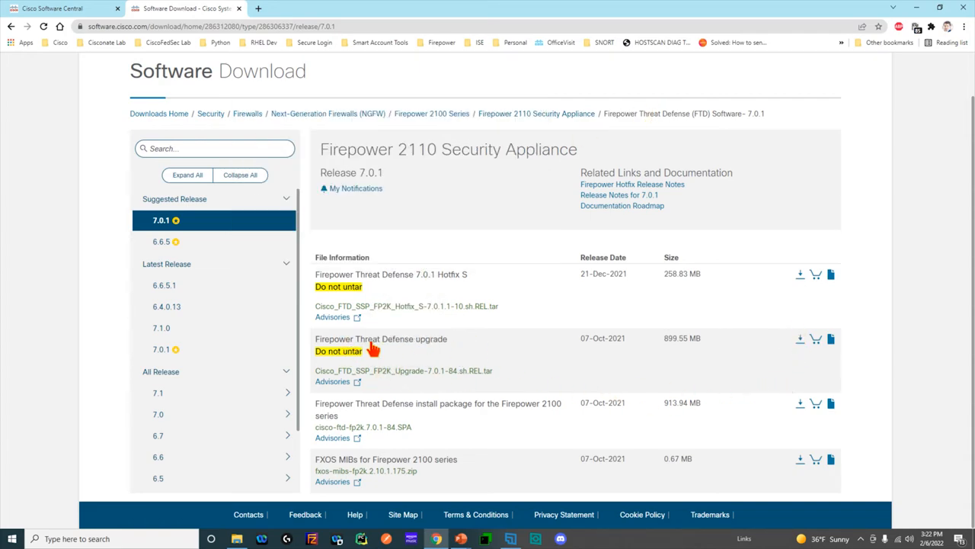
mouse_move(449, 362)
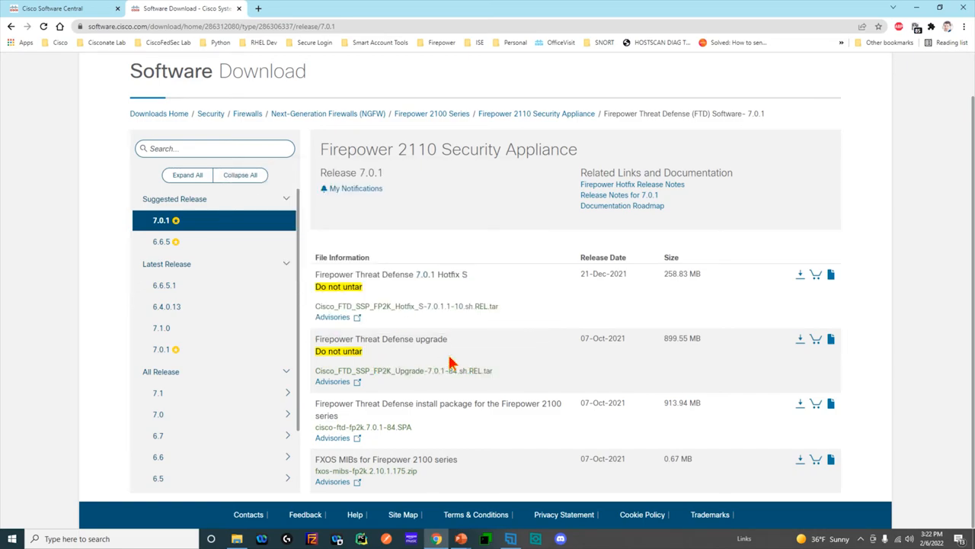
mouse_move(440, 349)
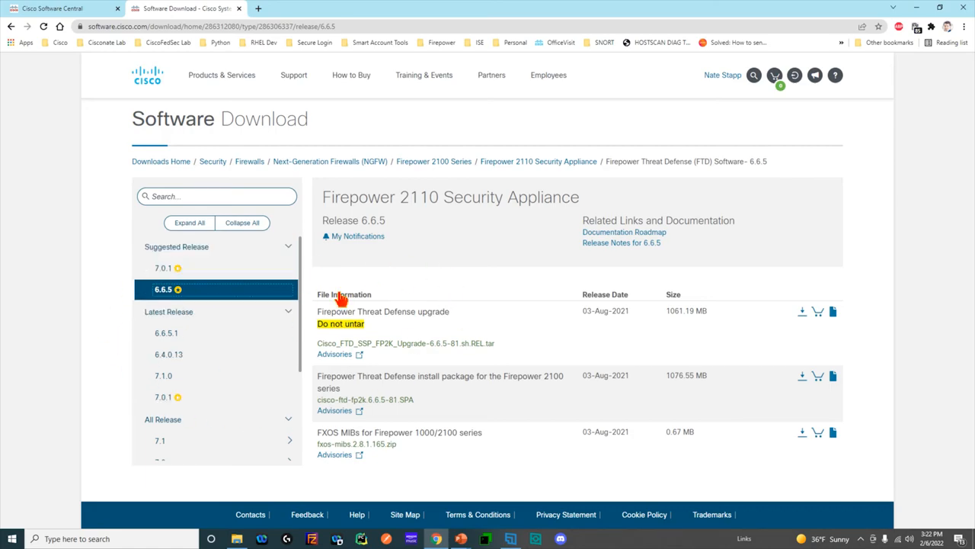
- Compare the 7.0.1 and 6.6.5 downloads, then open the NGFW product bulletin in a new tab
click(163, 267)
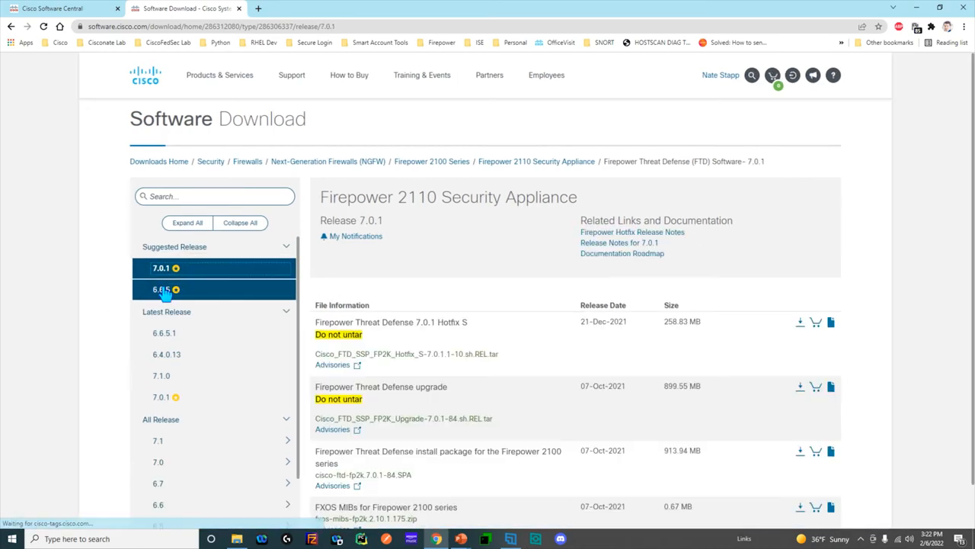
click(160, 289)
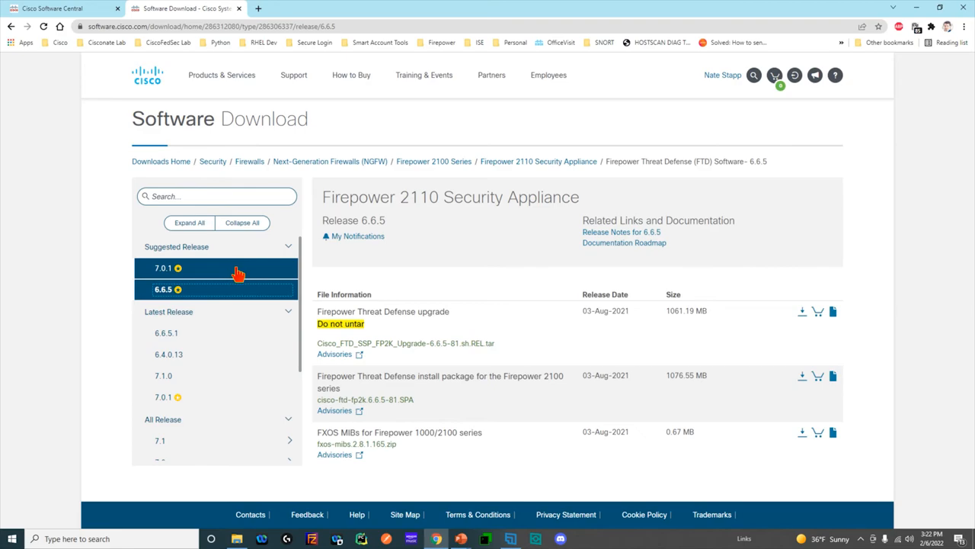
click(621, 231)
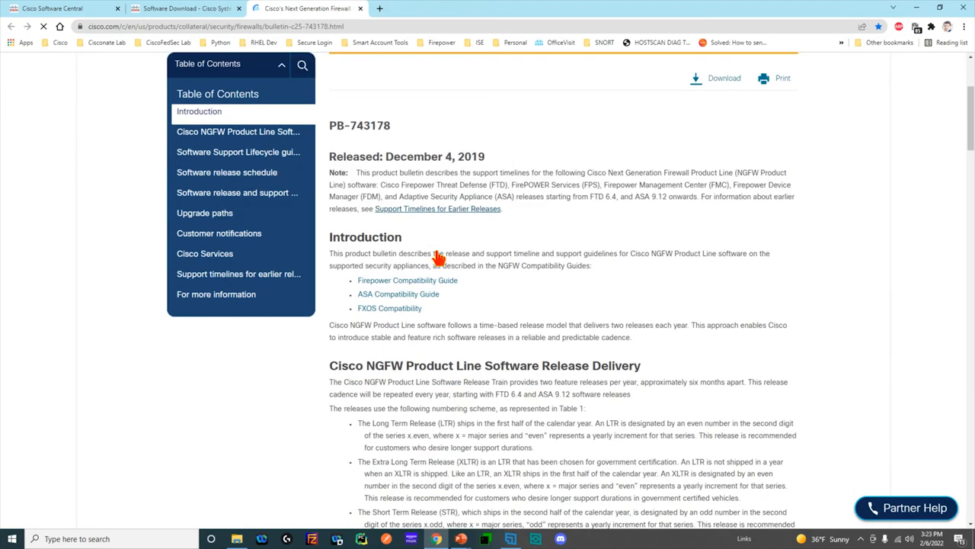
- Scroll through Table 1, highlighting the XLTR and STR release labels
scroll(down, 3)
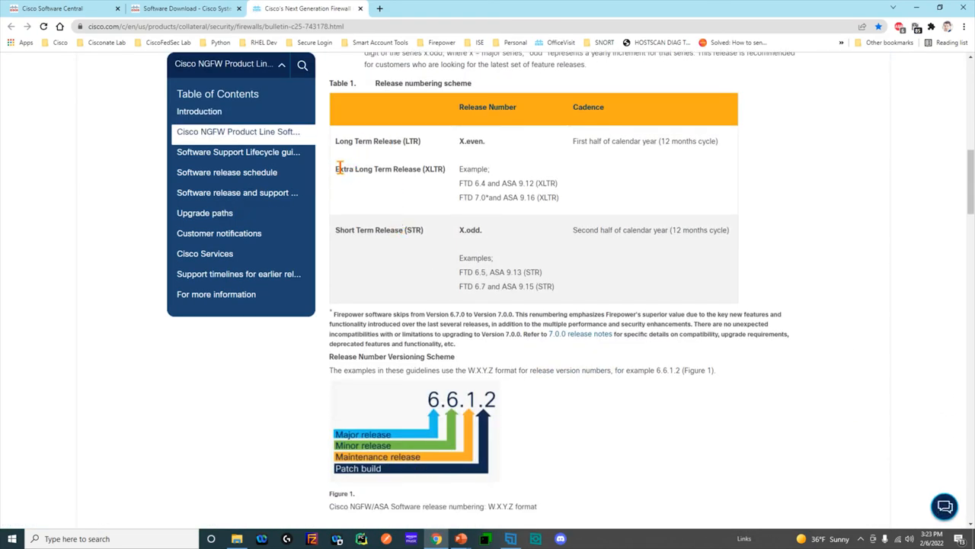
drag(335, 141, 404, 168)
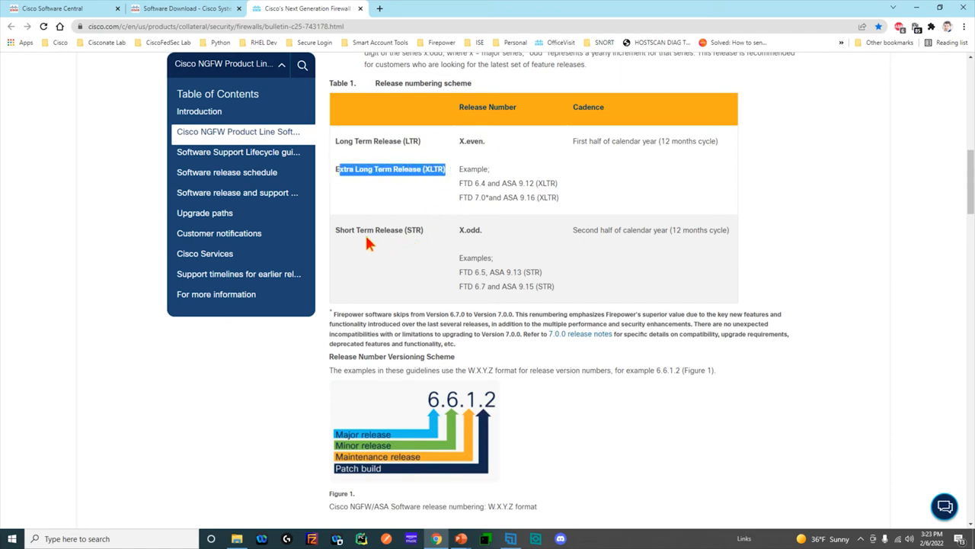
double_click(379, 229)
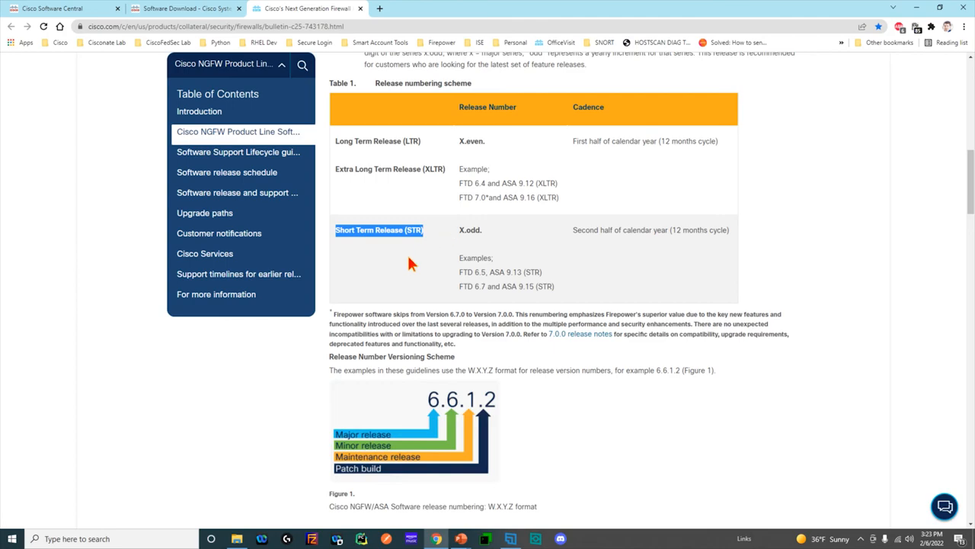
- Scroll to Figure 1 and highlight the text describing what changes the W digit
scroll(down, 3)
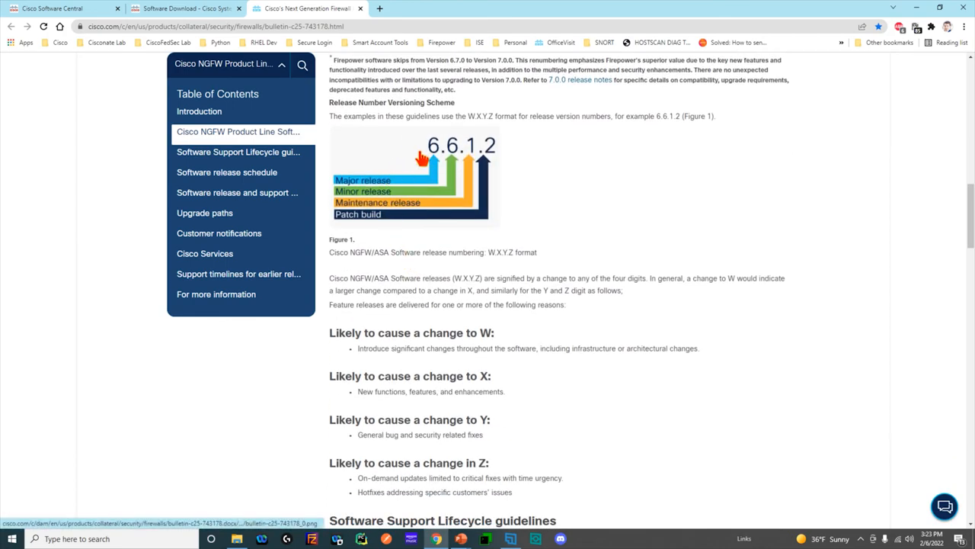
mouse_move(461, 169)
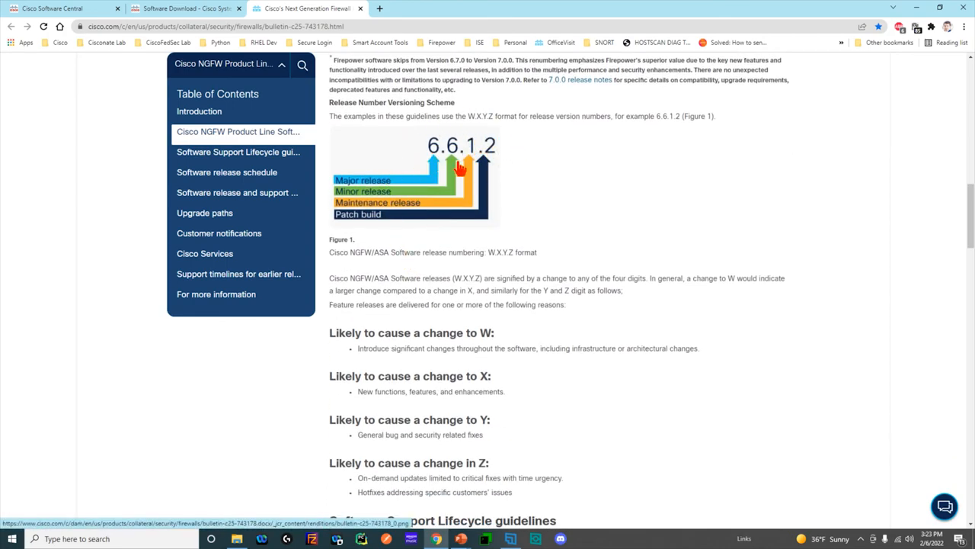
mouse_move(379, 215)
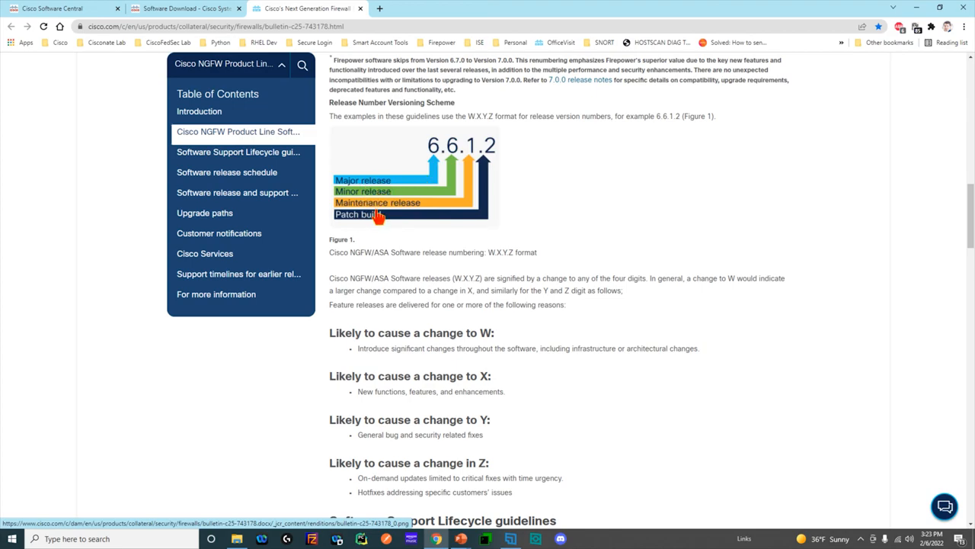
mouse_move(386, 229)
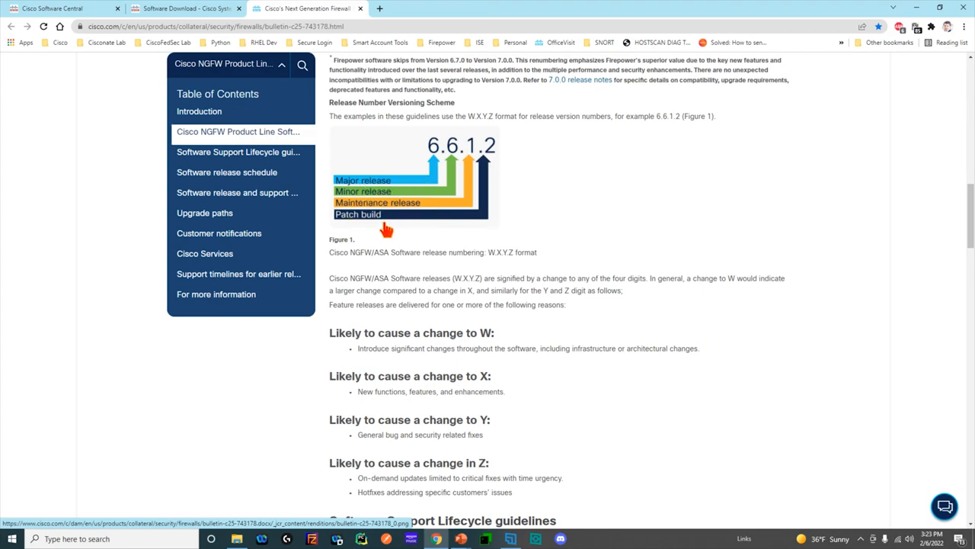
scroll(down, 3)
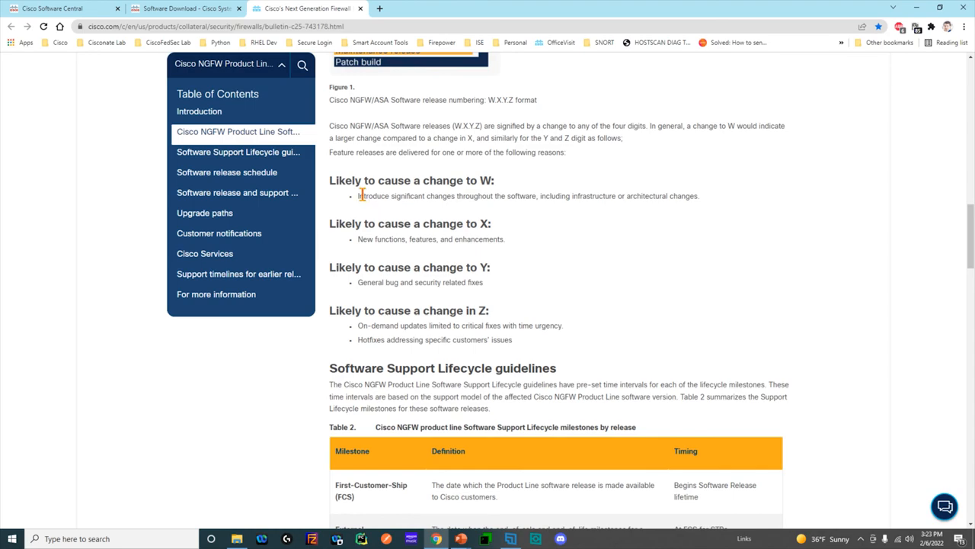
drag(358, 196, 698, 196)
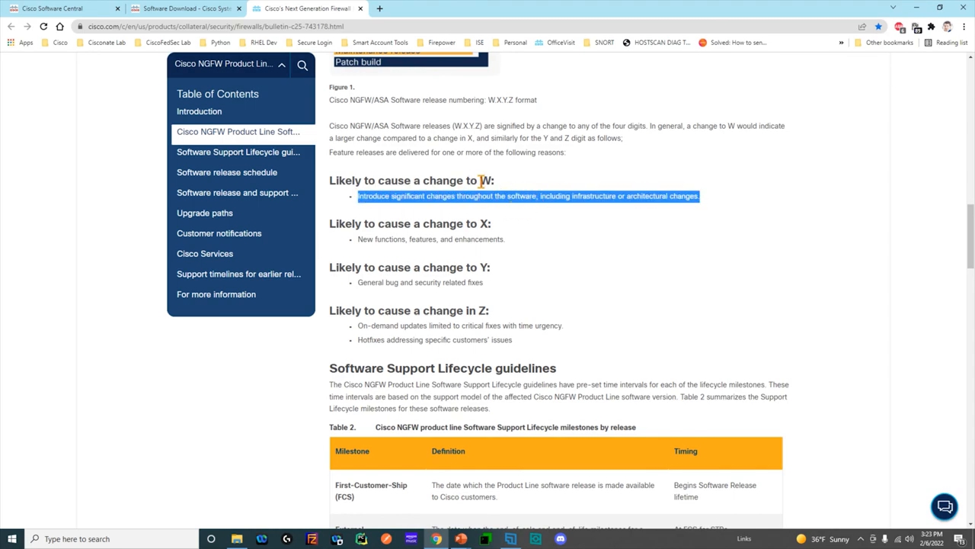
scroll(up, 3)
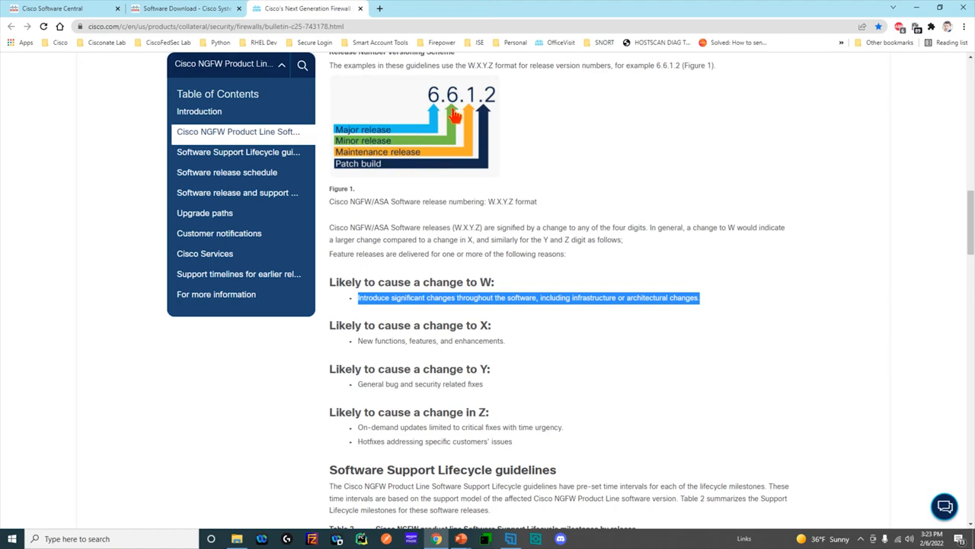
mouse_move(480, 107)
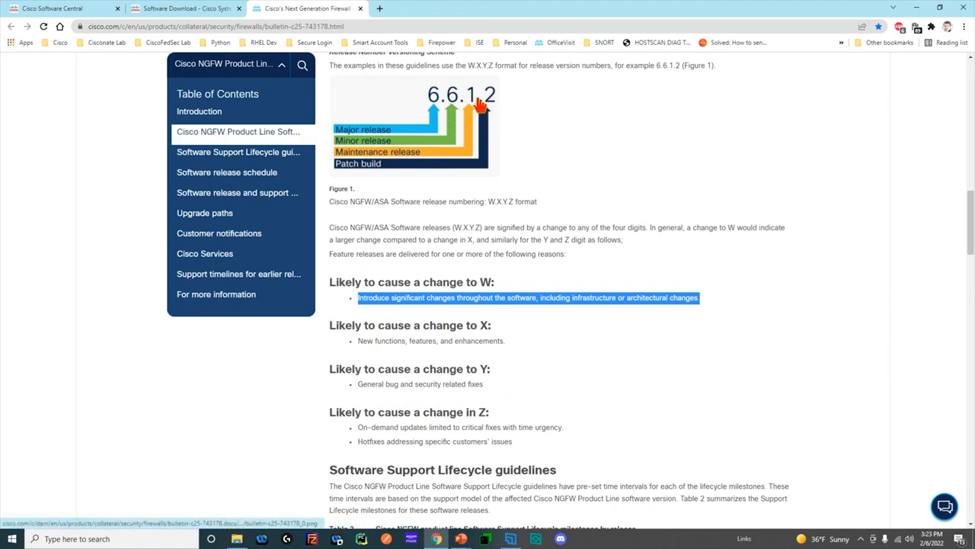
mouse_move(359, 417)
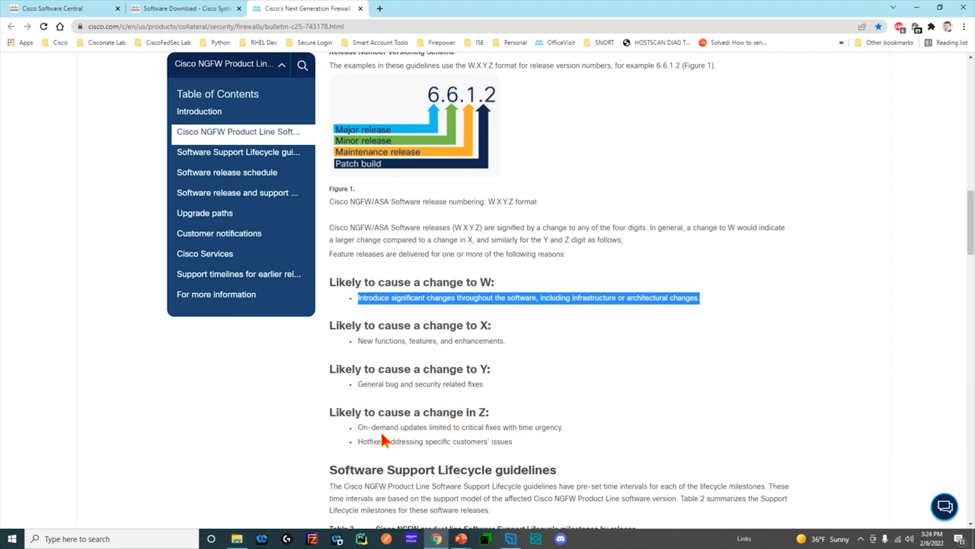
mouse_move(484, 147)
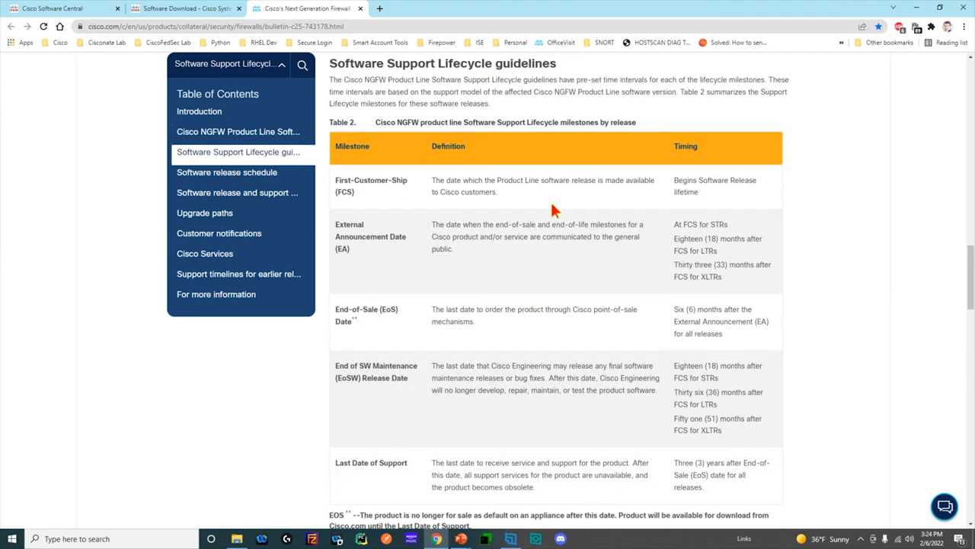
- Scroll past Table 2 to the Software release schedule sustaining plan figure
scroll(down, 3)
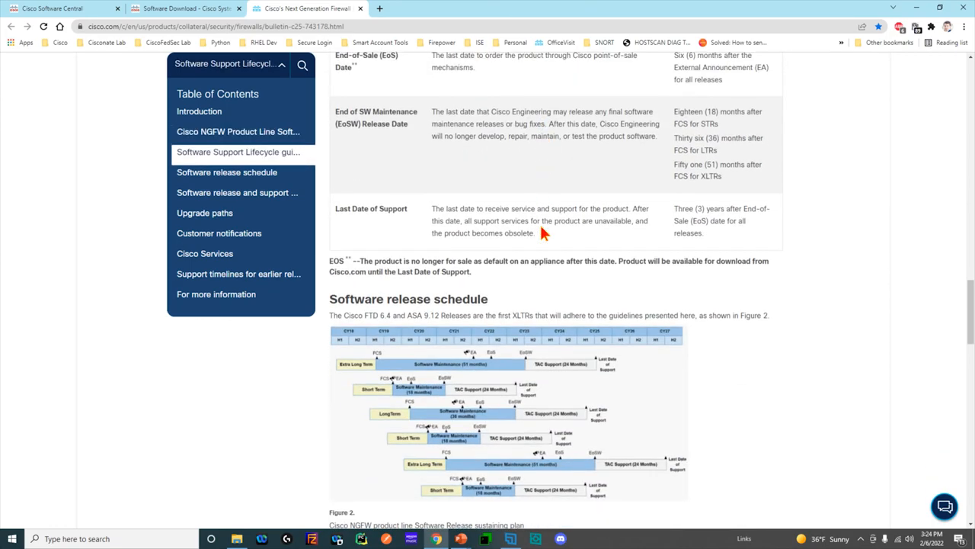
scroll(down, 3)
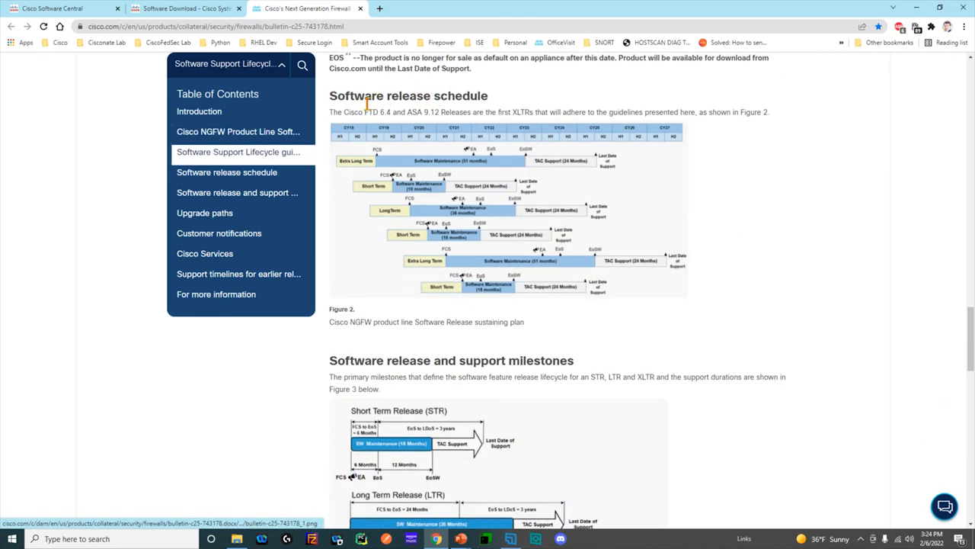
mouse_move(600, 163)
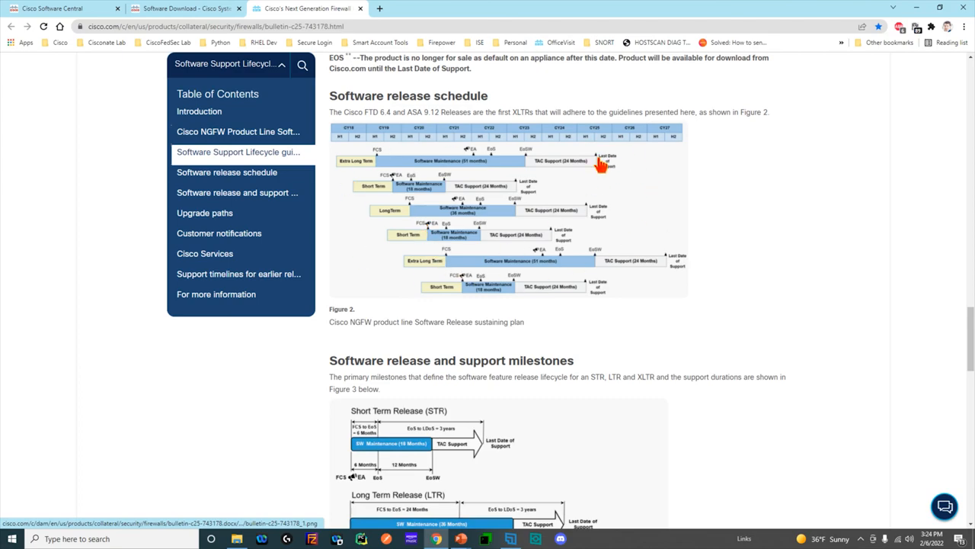
mouse_move(339, 168)
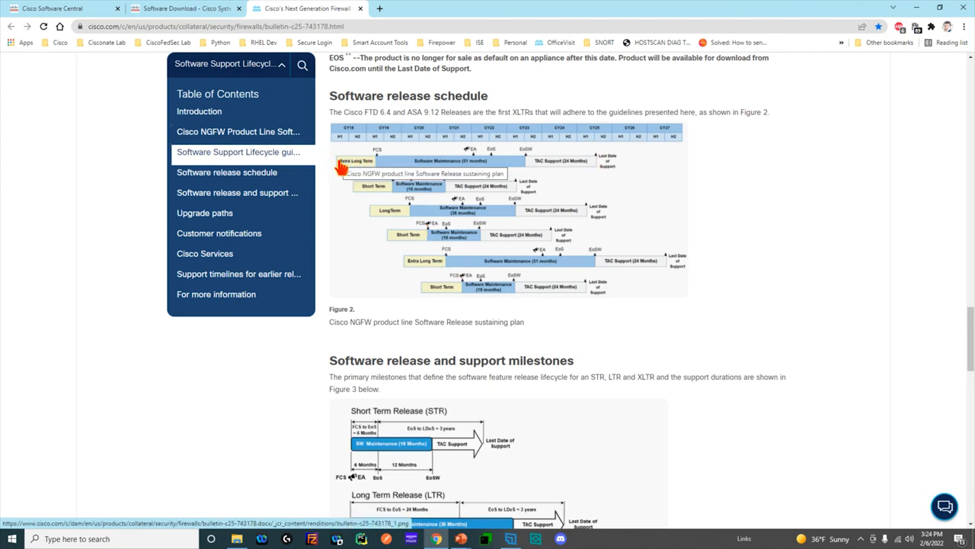
mouse_move(353, 196)
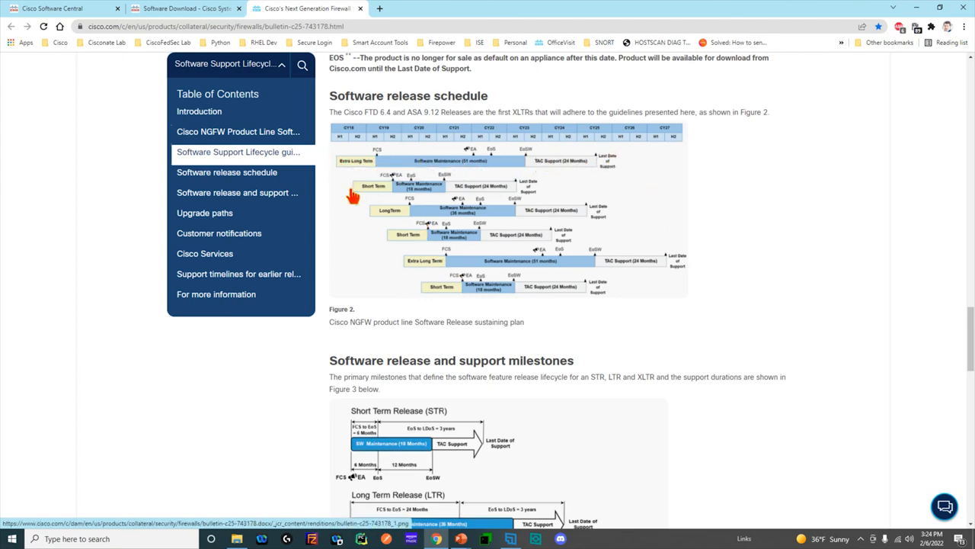
mouse_move(478, 206)
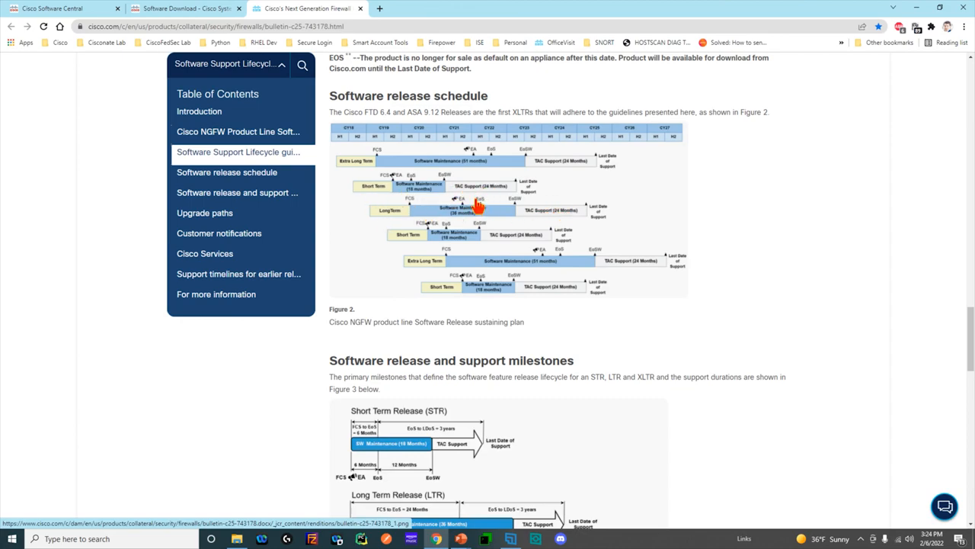
mouse_move(364, 166)
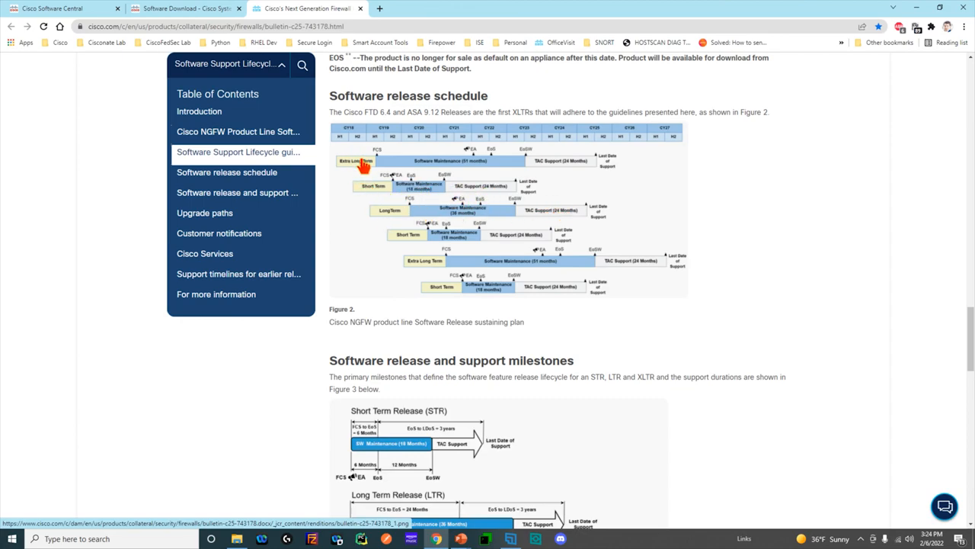
mouse_move(482, 212)
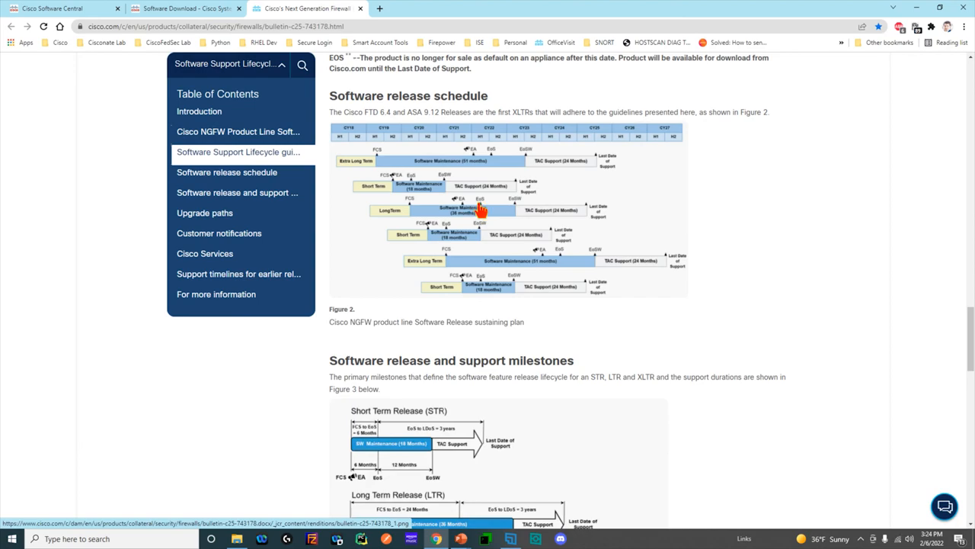
mouse_move(414, 221)
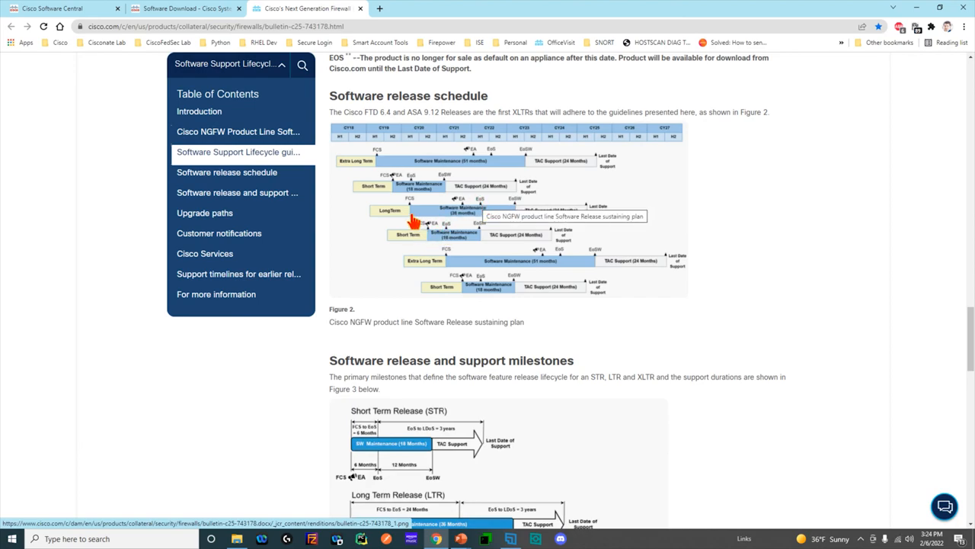
mouse_move(366, 163)
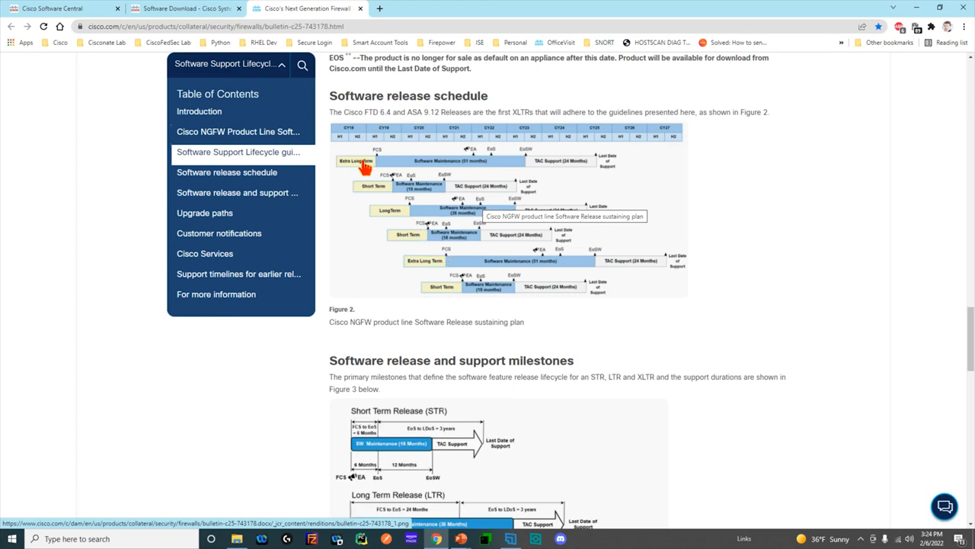
mouse_move(621, 168)
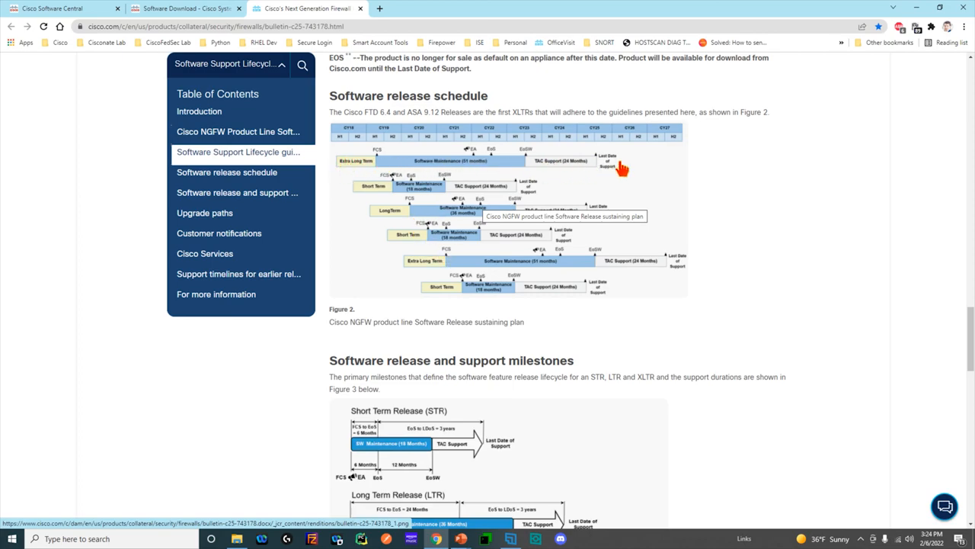